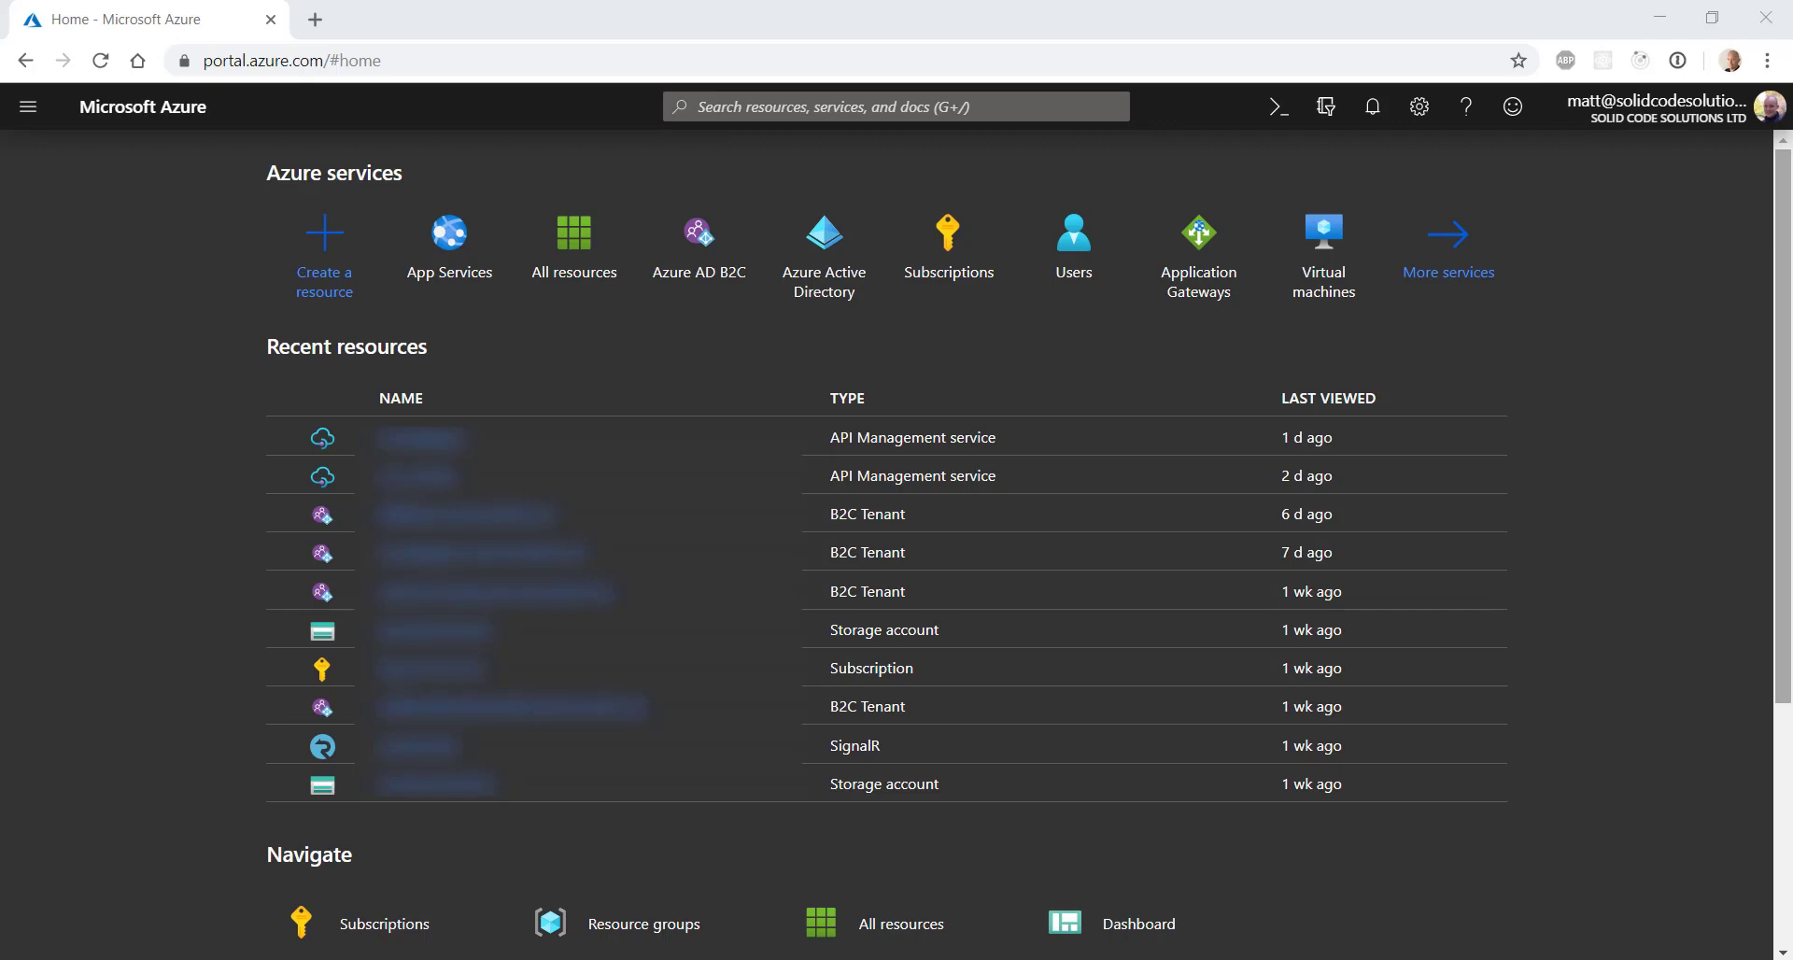
mouse_move(1326, 107)
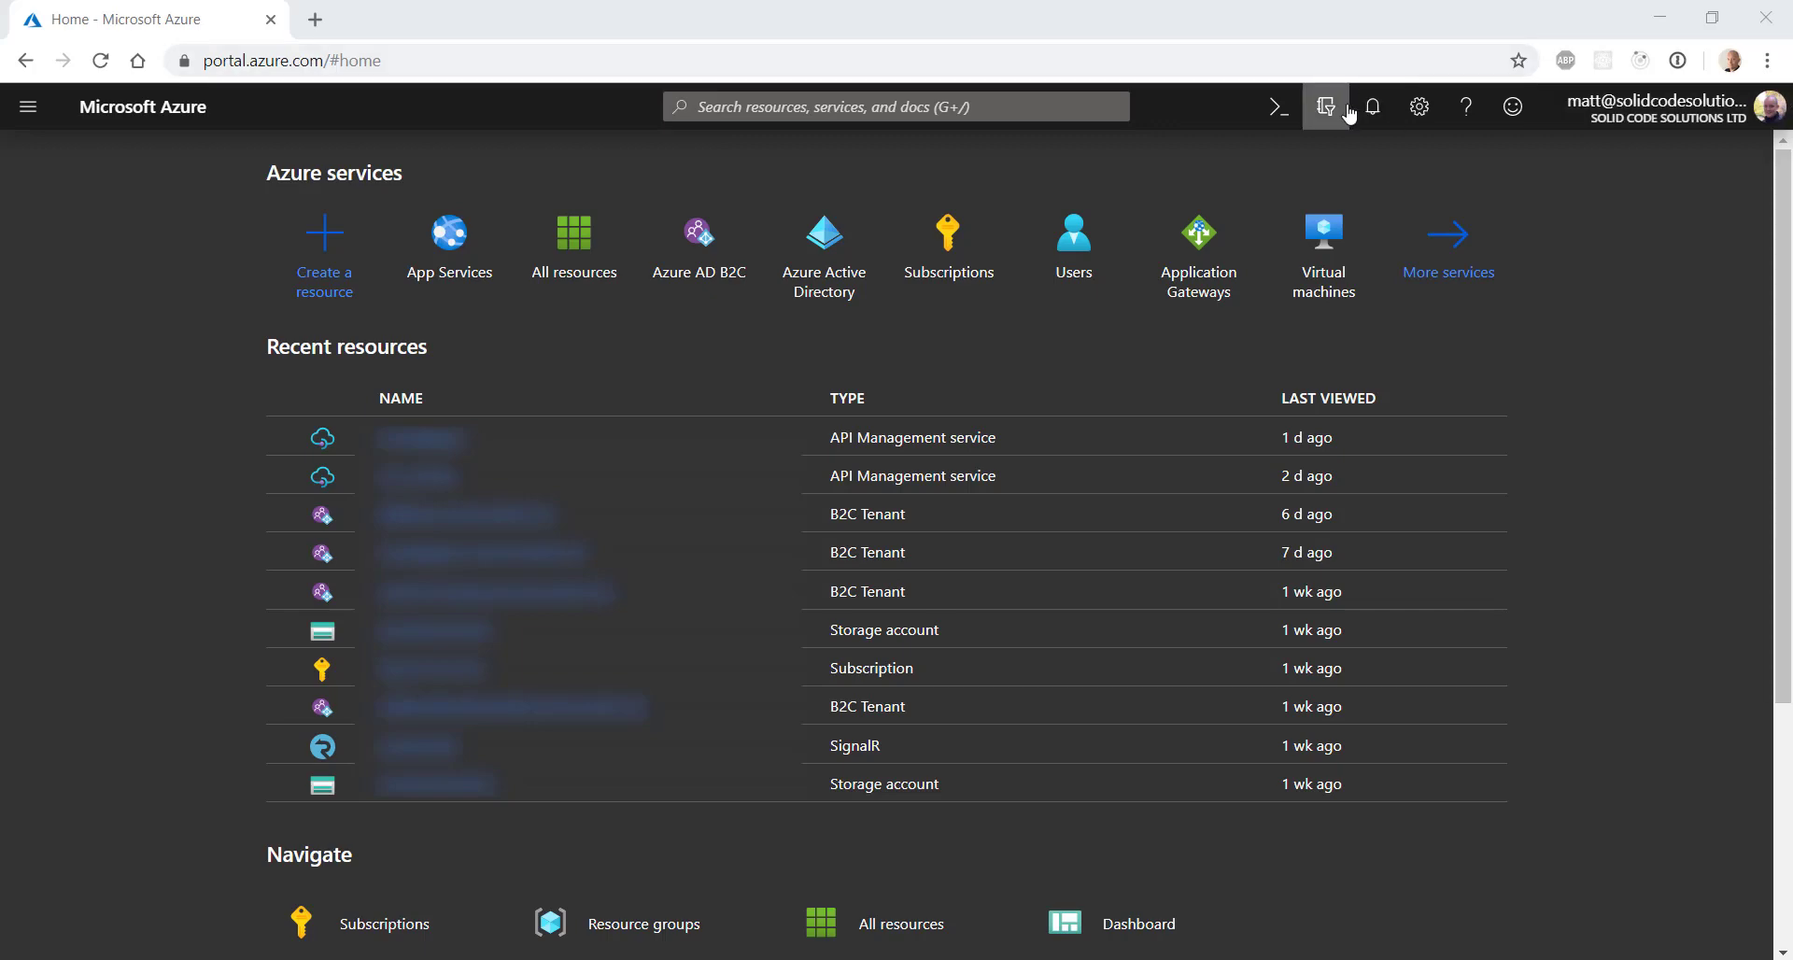
Switch to the Travel Pigeon directory and go to its Azure AD B2C service
click(1326, 107)
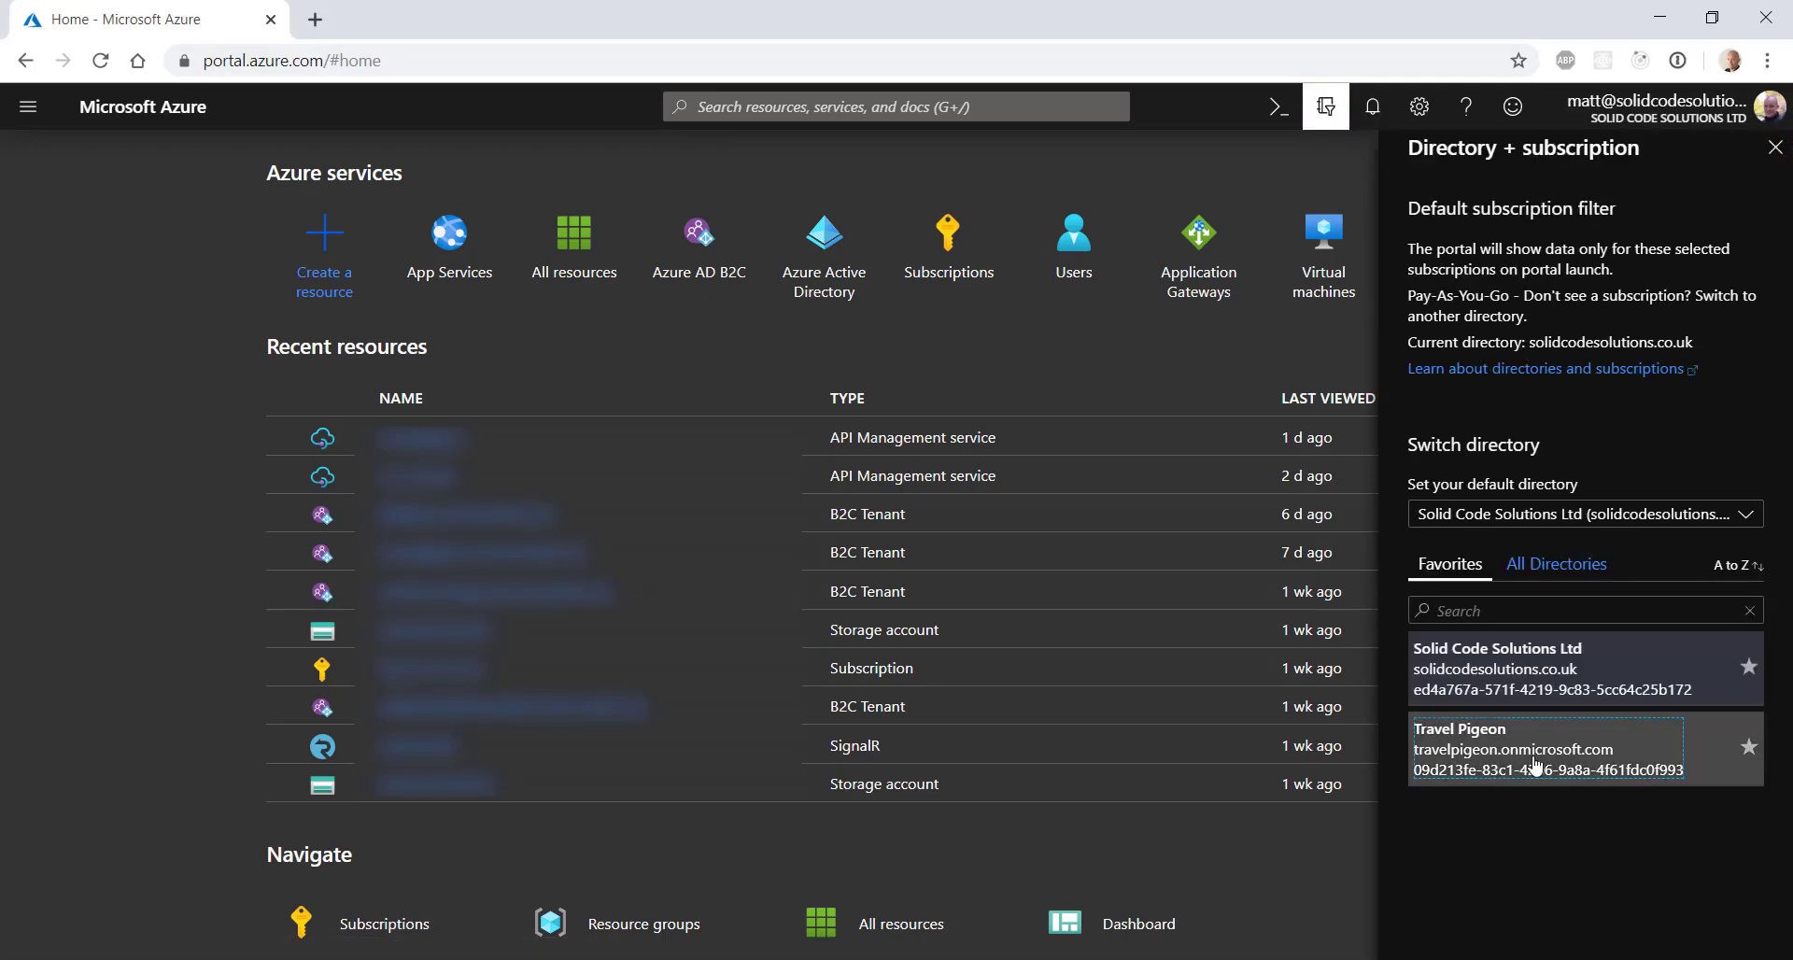
click(1544, 749)
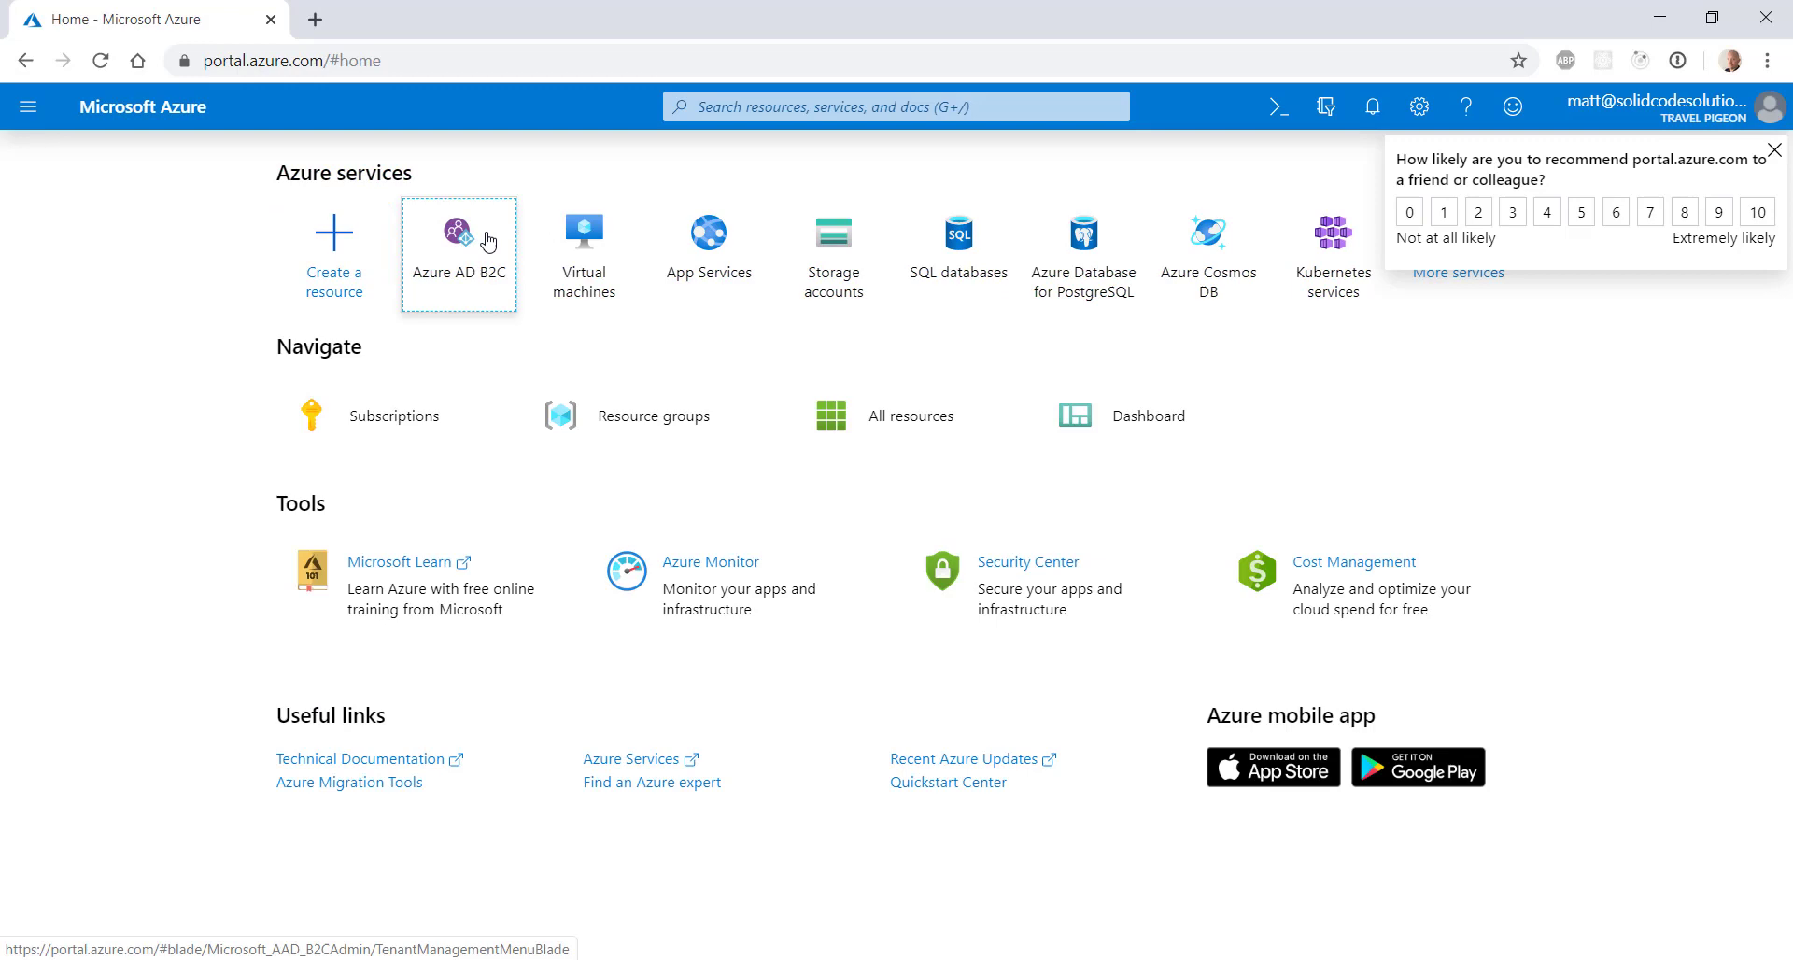
click(459, 237)
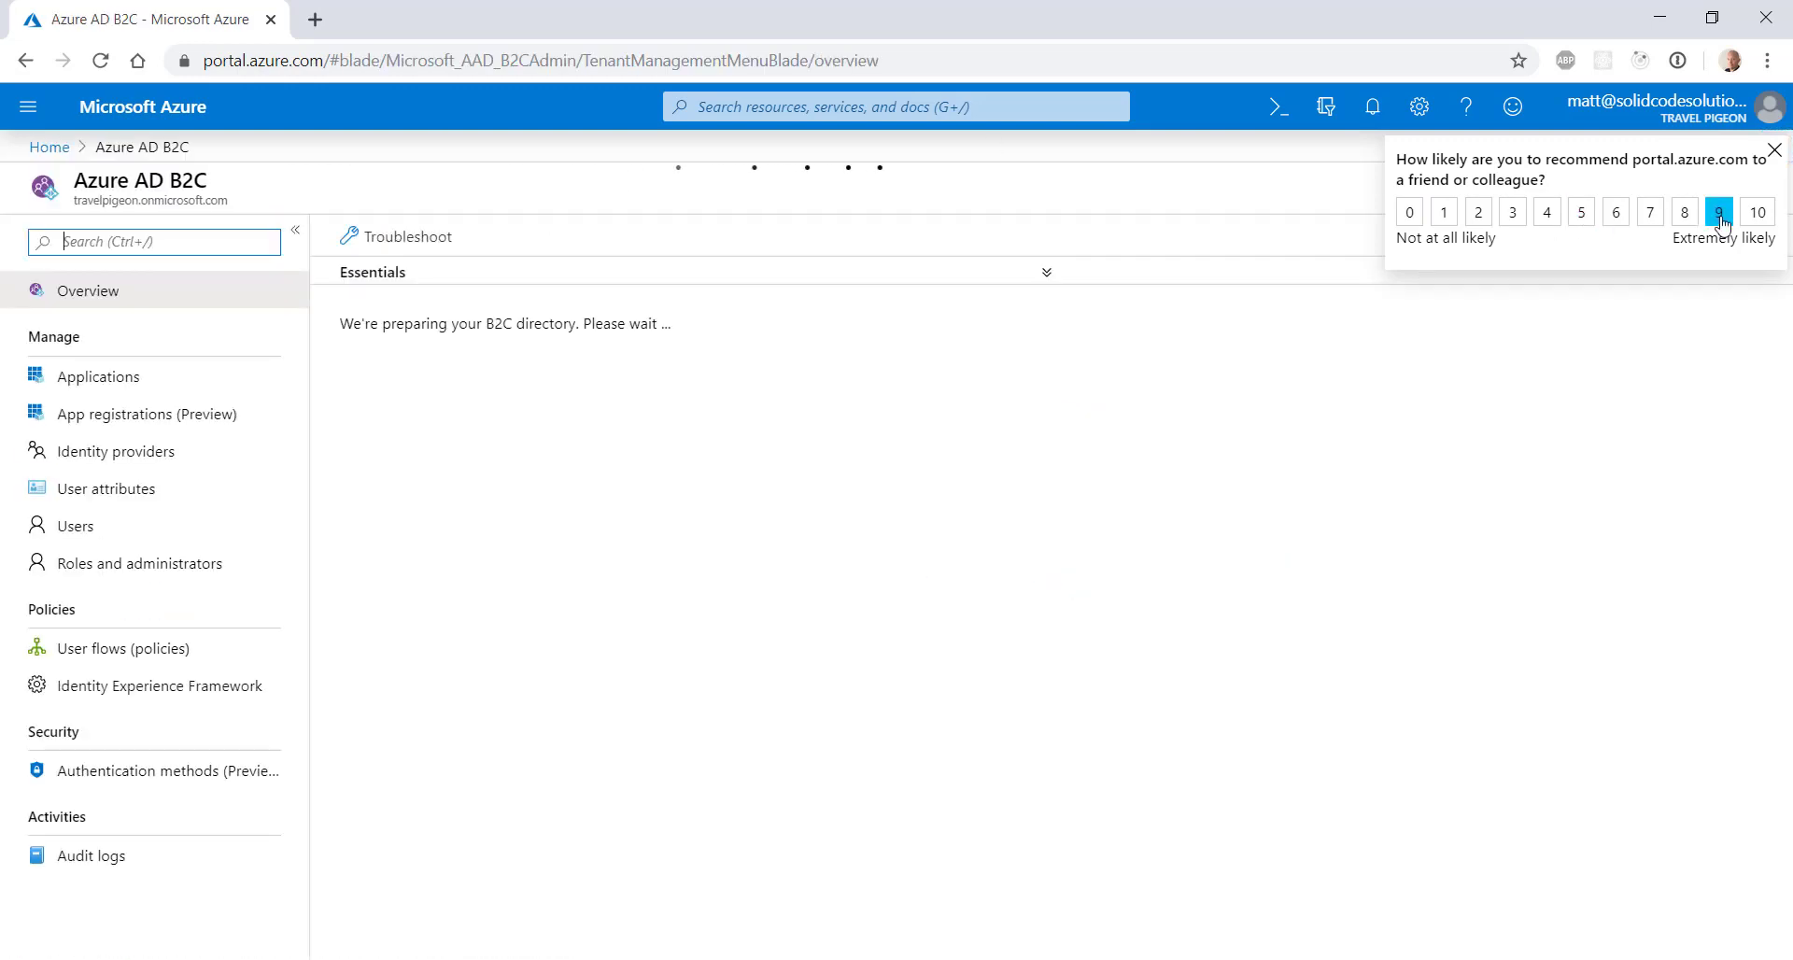
Rate the portal 10 in the feedback popup and send it
click(1757, 211)
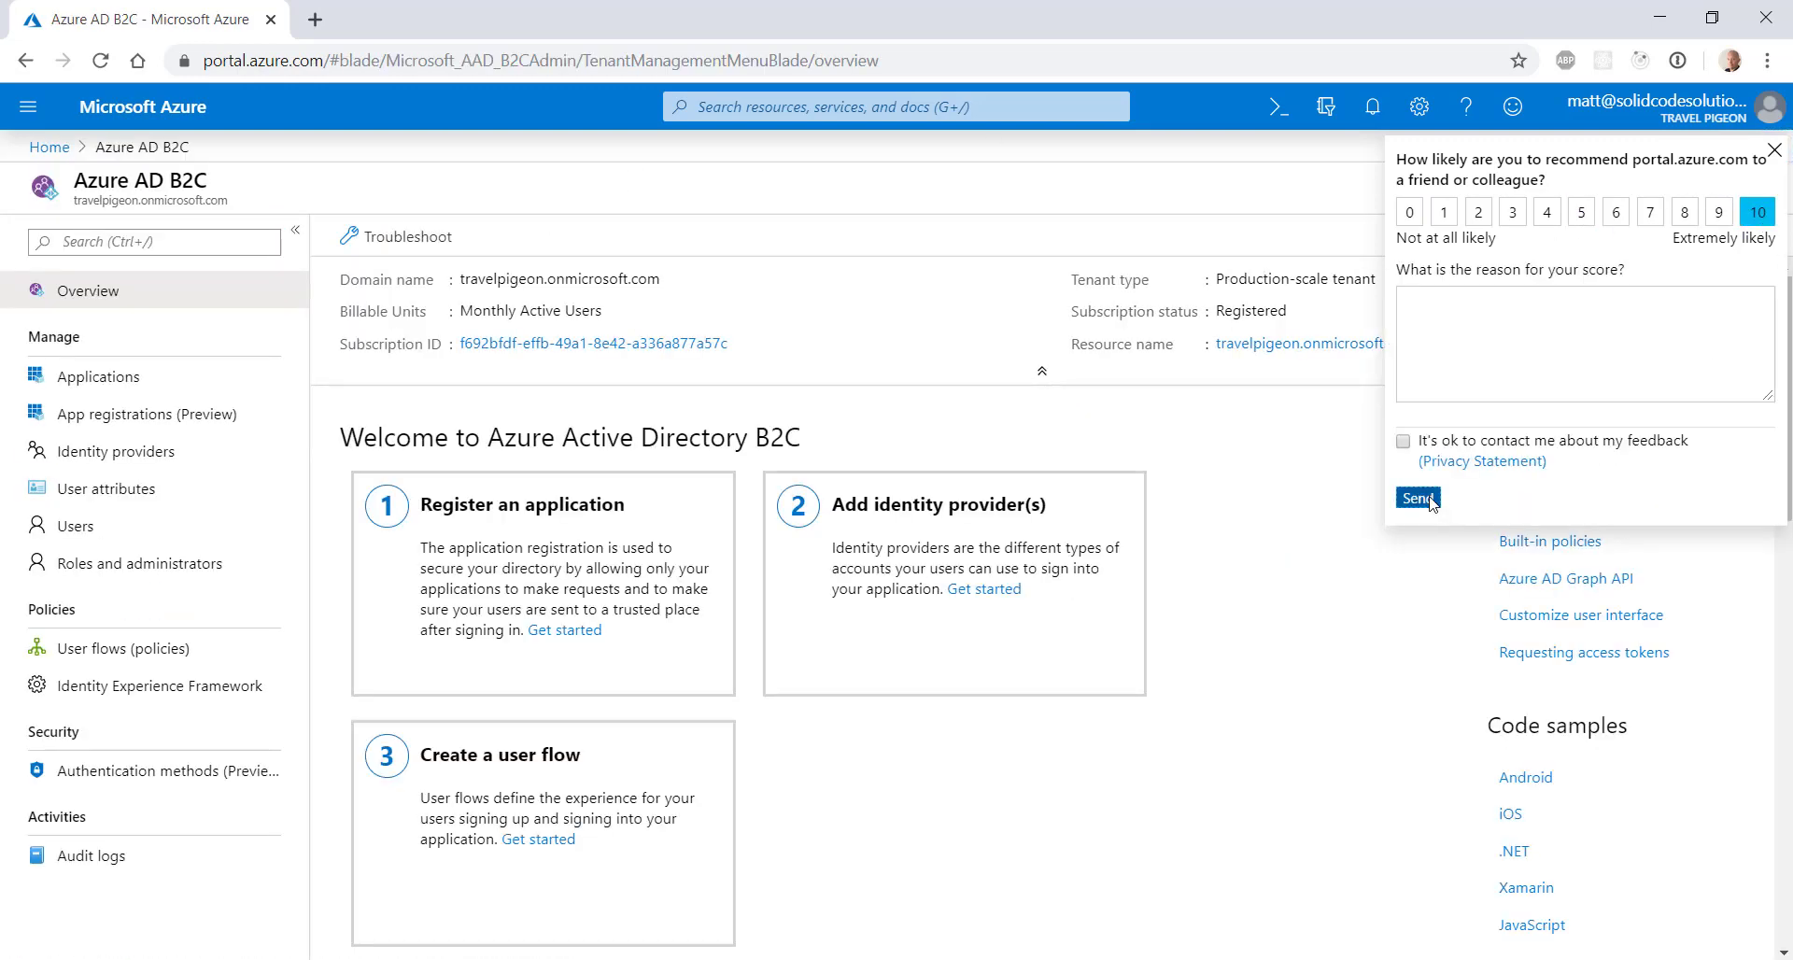
click(1417, 497)
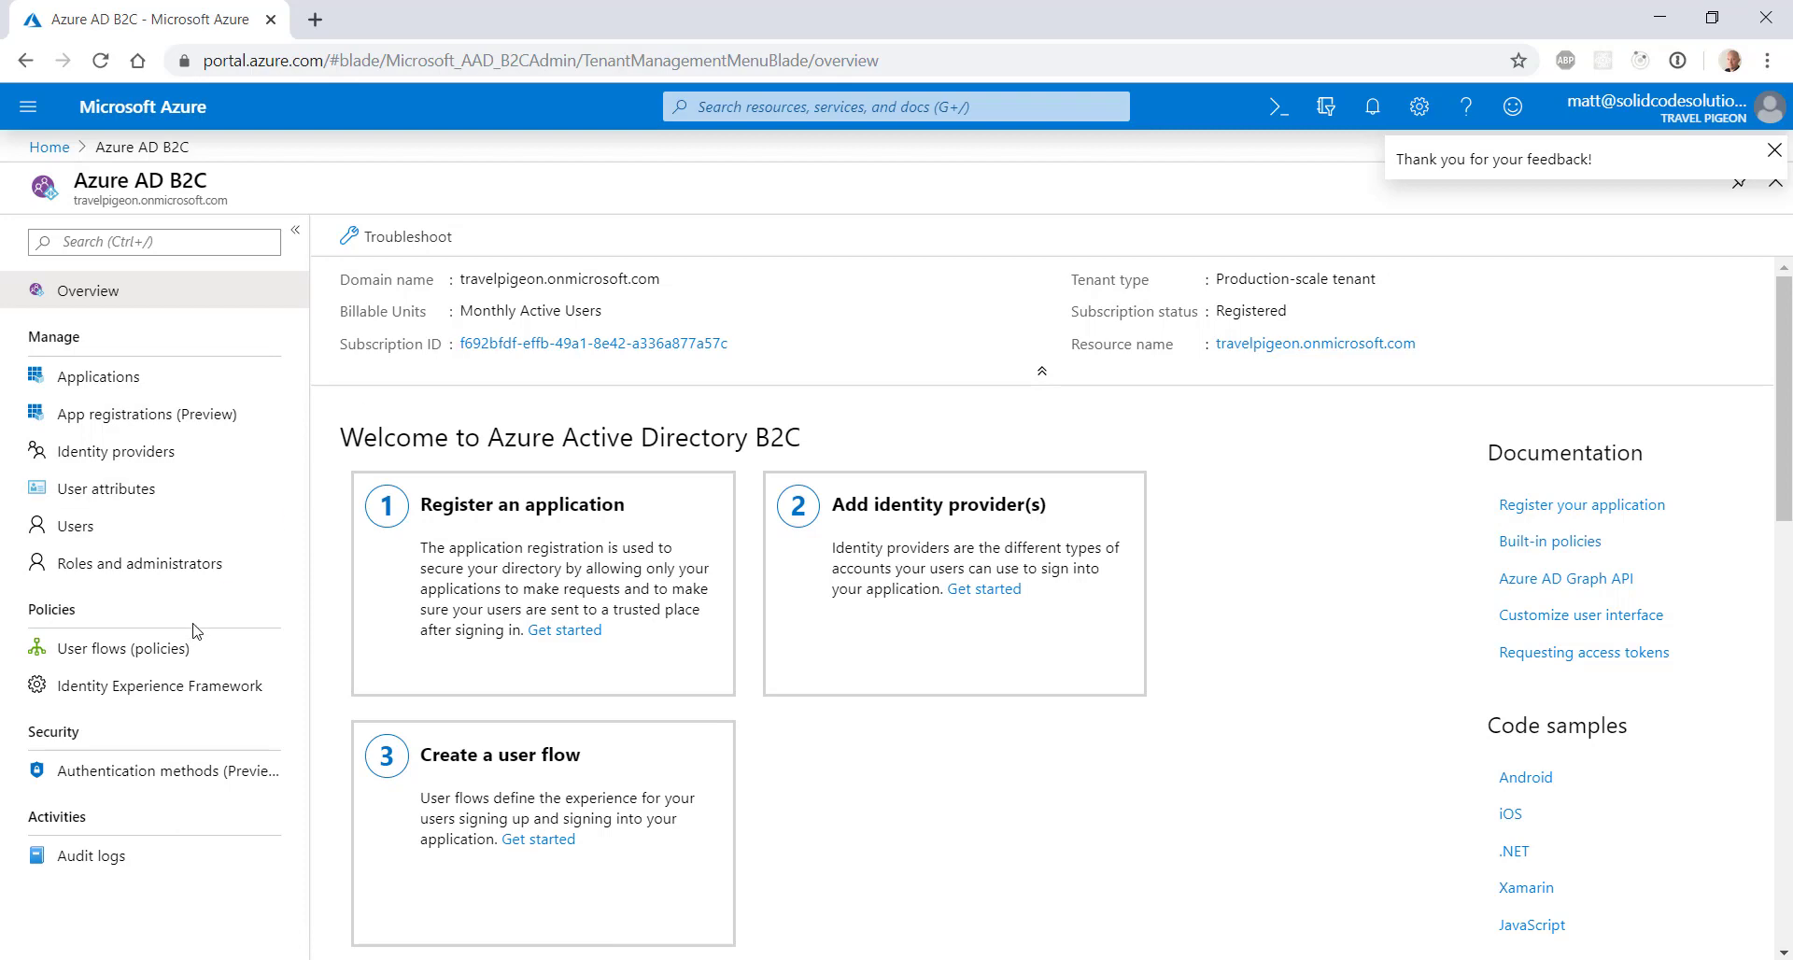
Go to User flows (policies) and select the B2C_1_signupsignin user flow
click(125, 647)
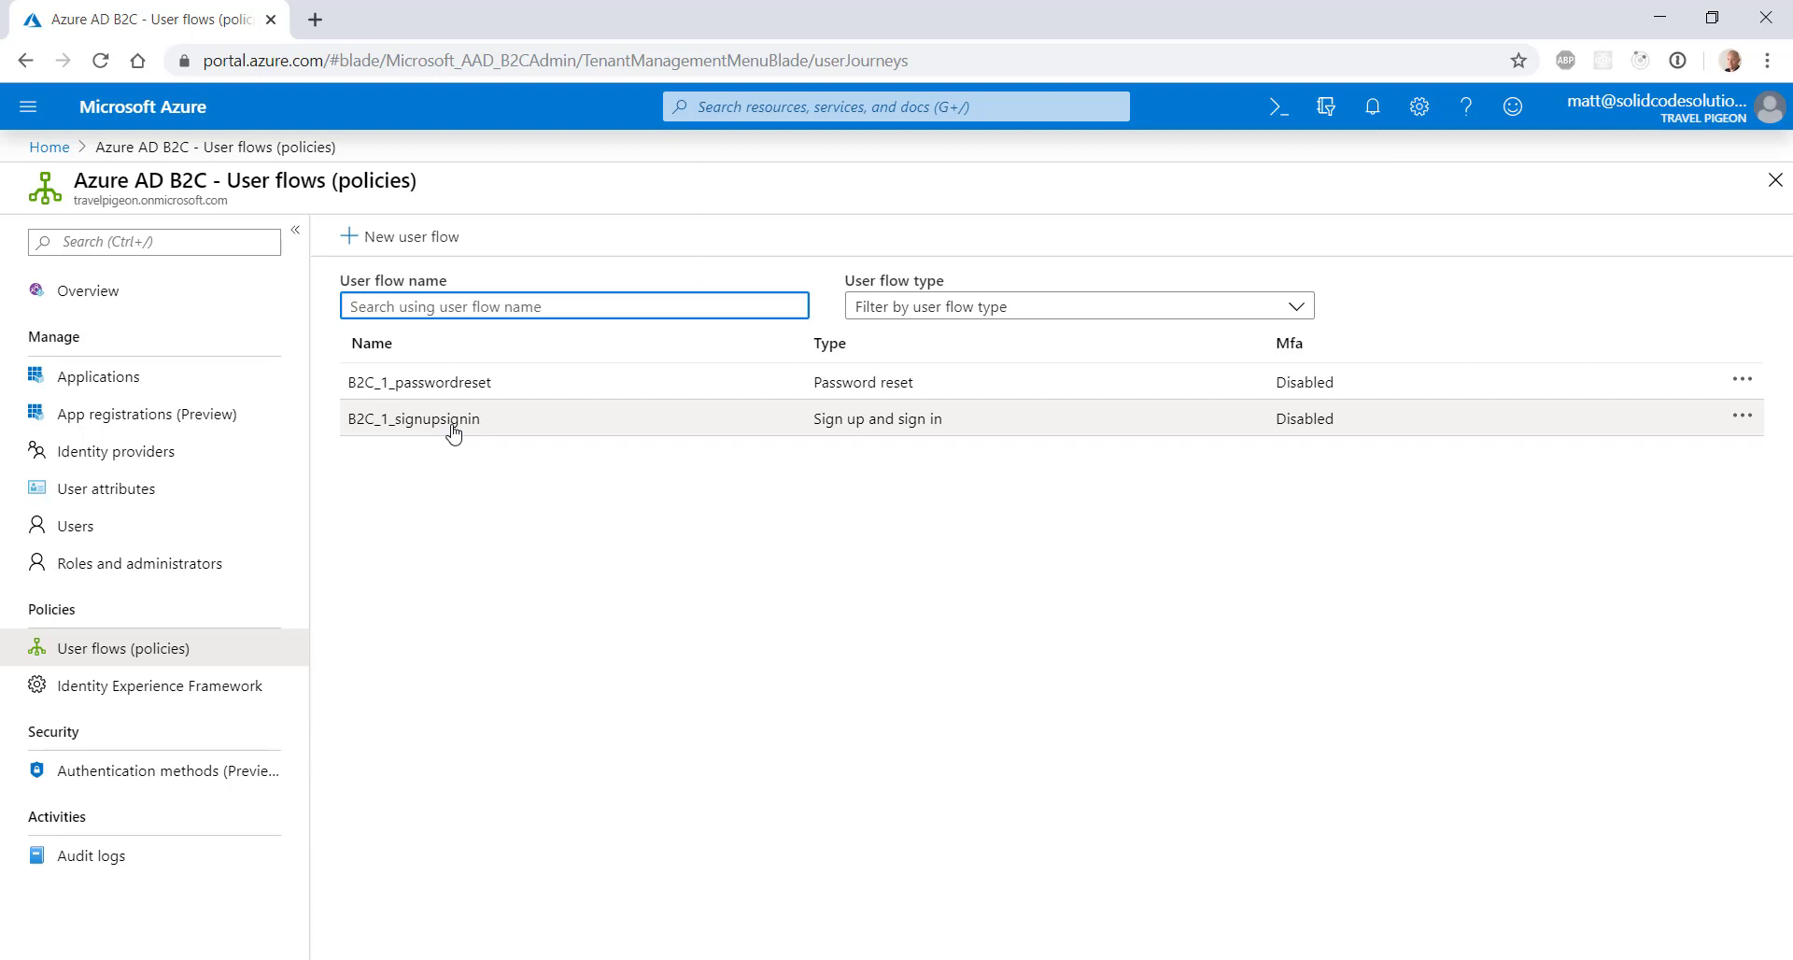
mouse_move(427, 437)
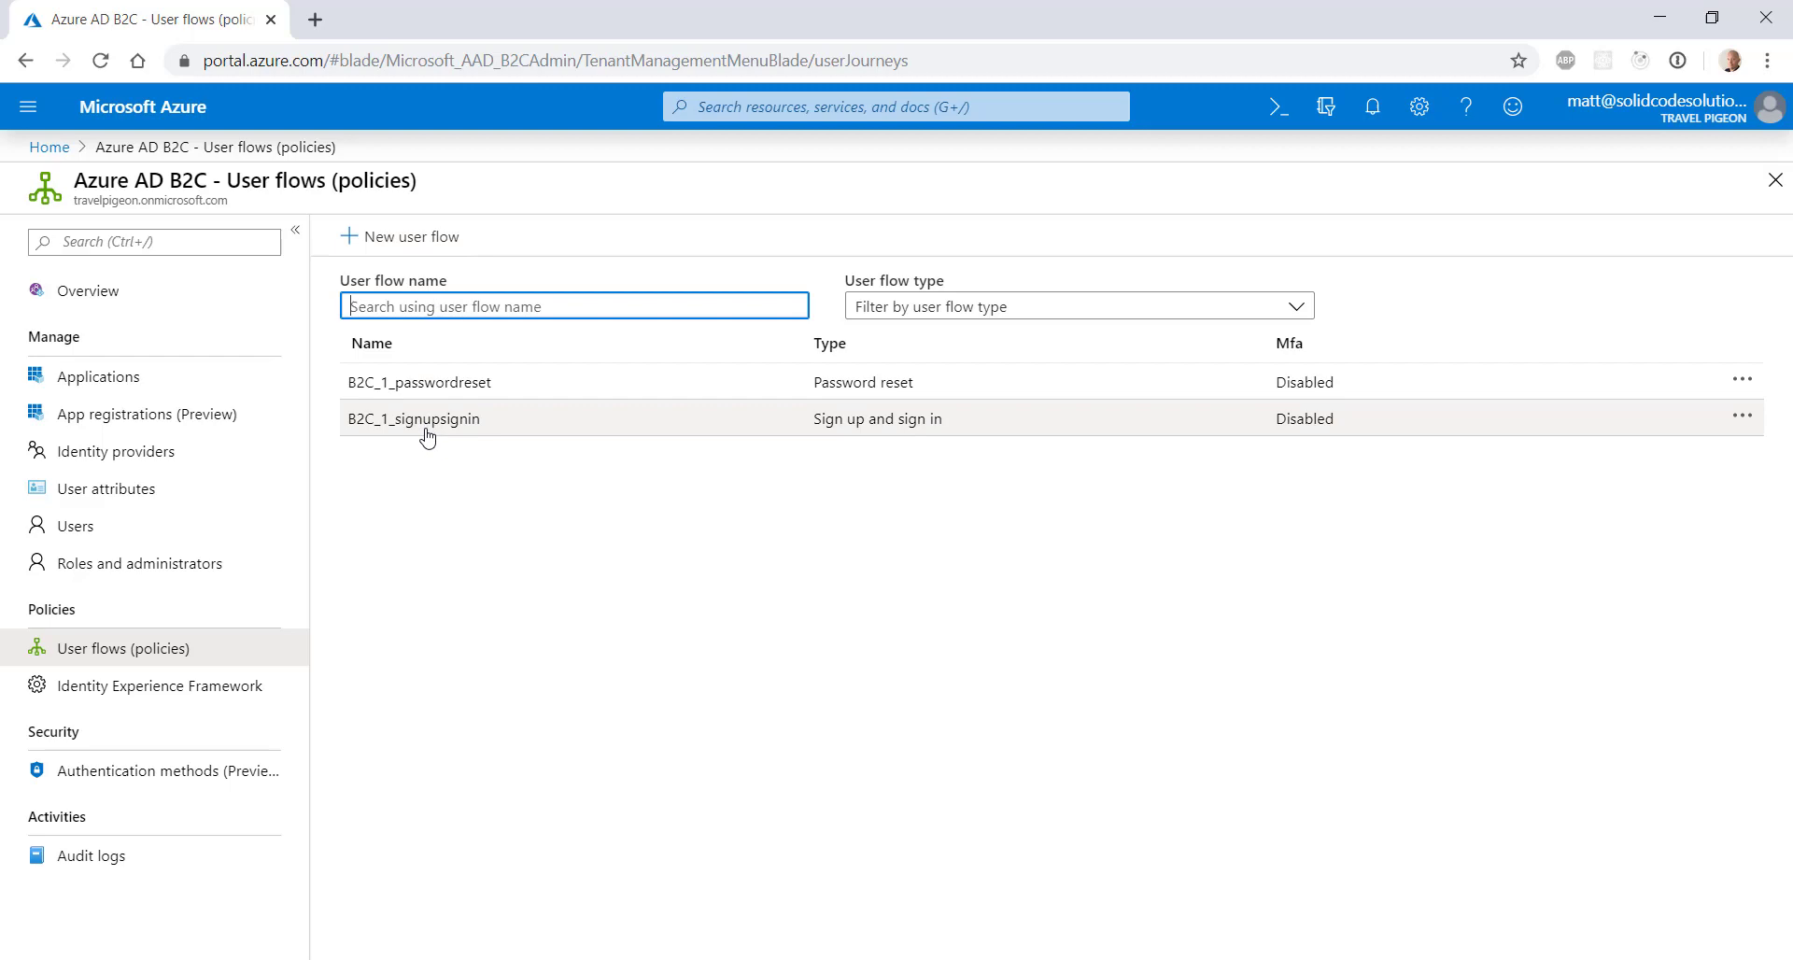
click(415, 418)
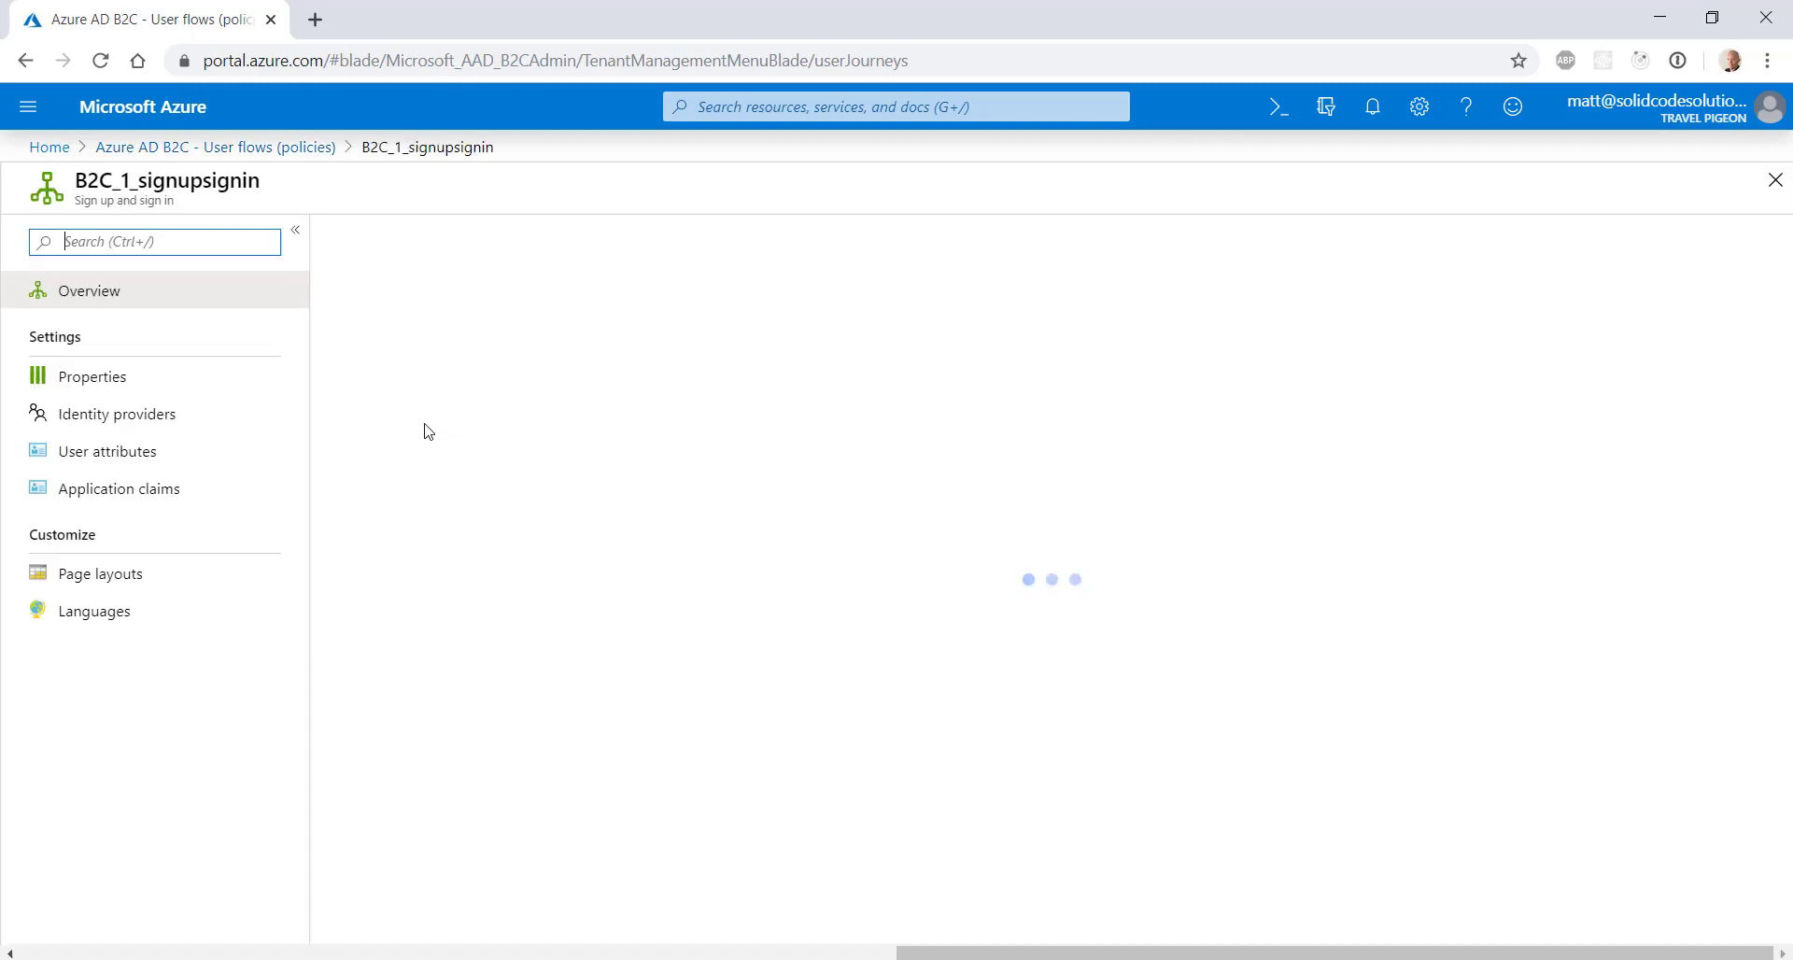
Run the user flow and follow its well-known openid-configuration link
click(407, 237)
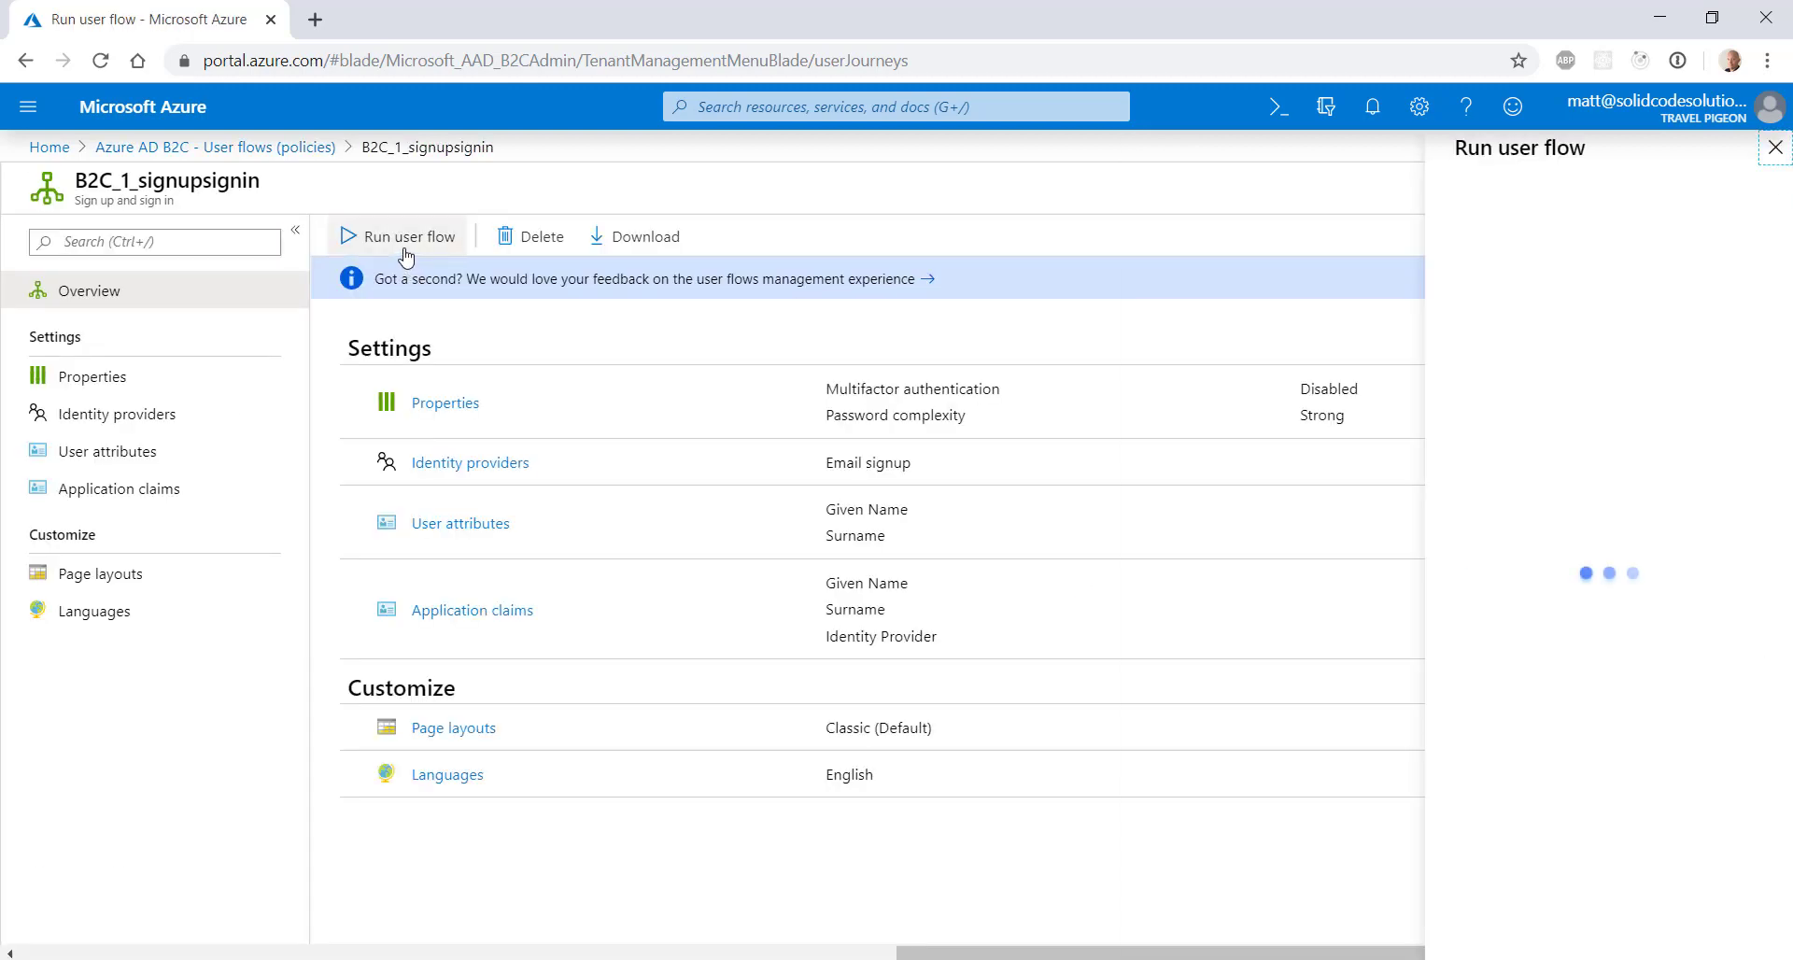
click(408, 238)
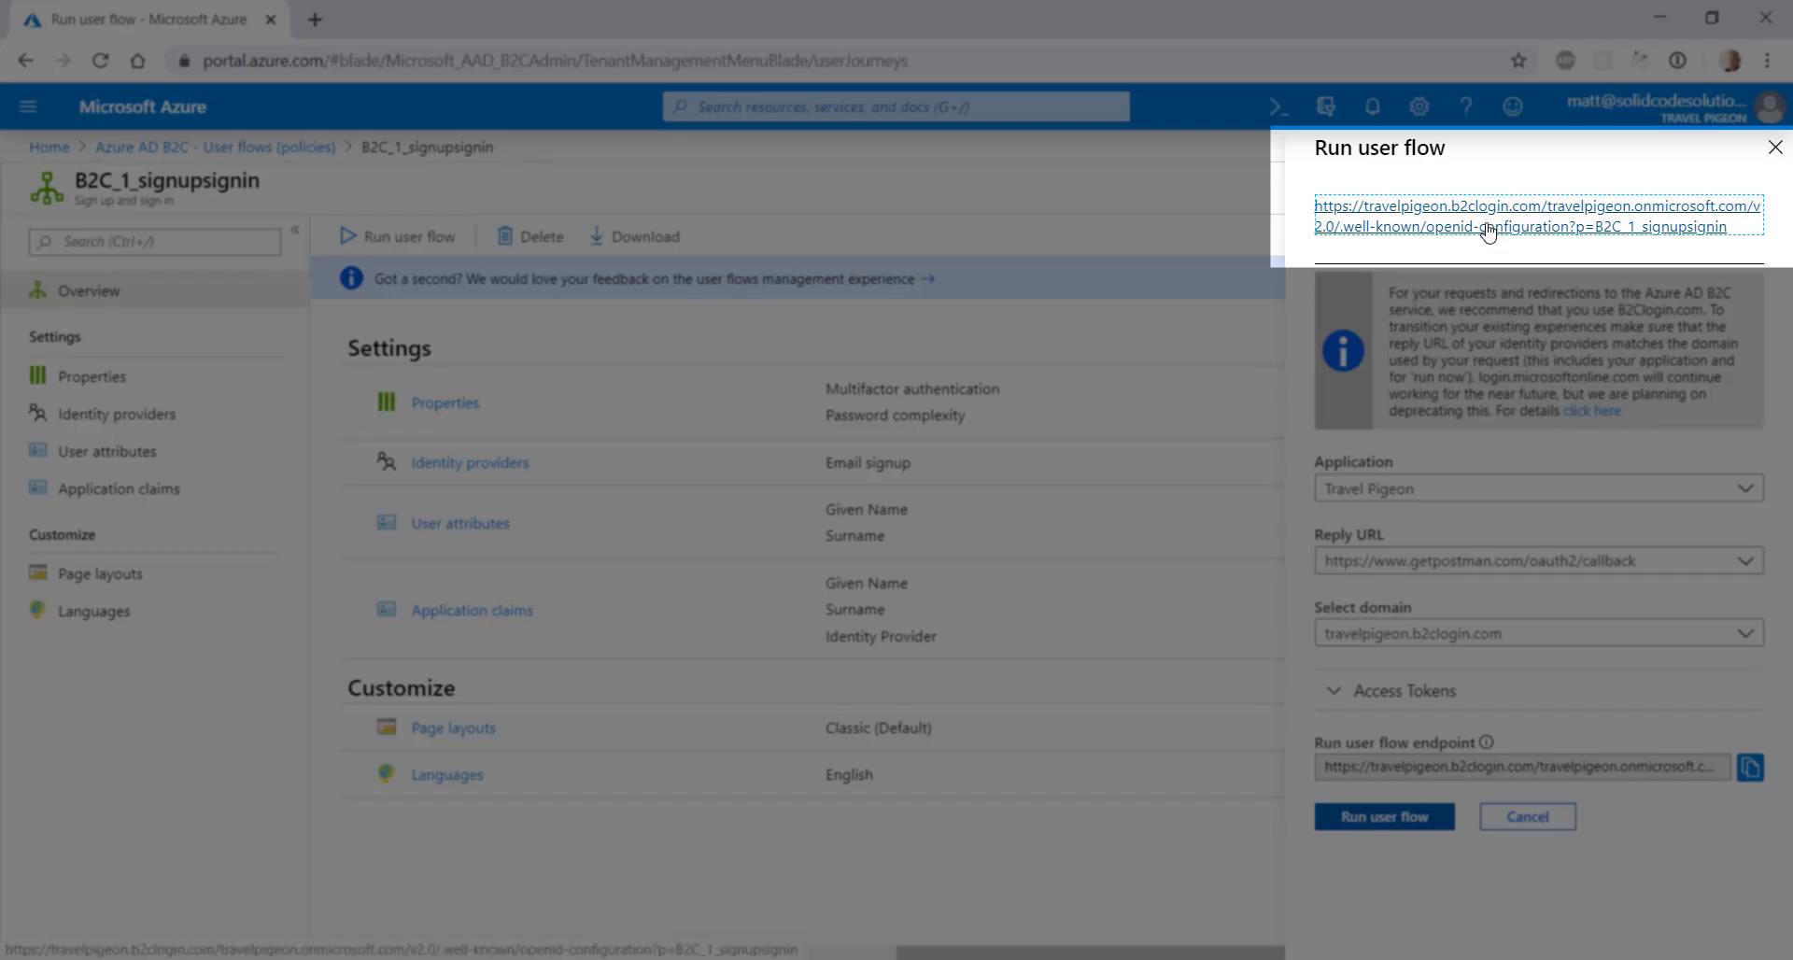
click(1537, 217)
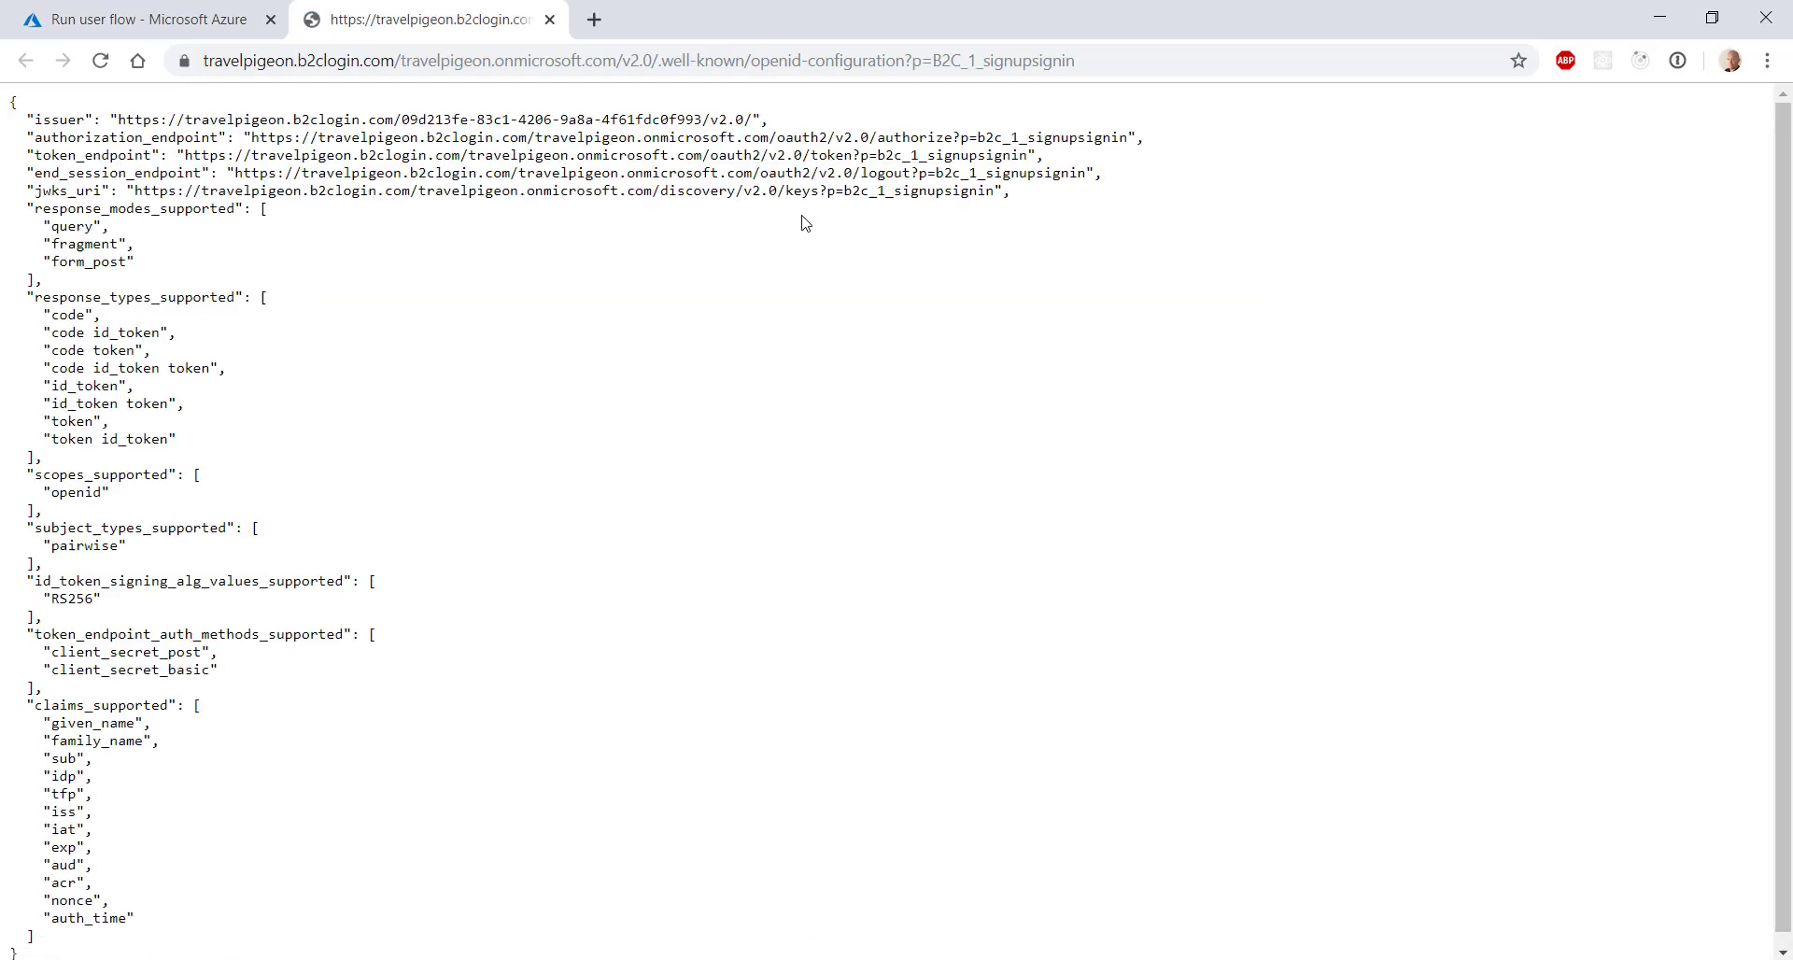
mouse_move(512, 323)
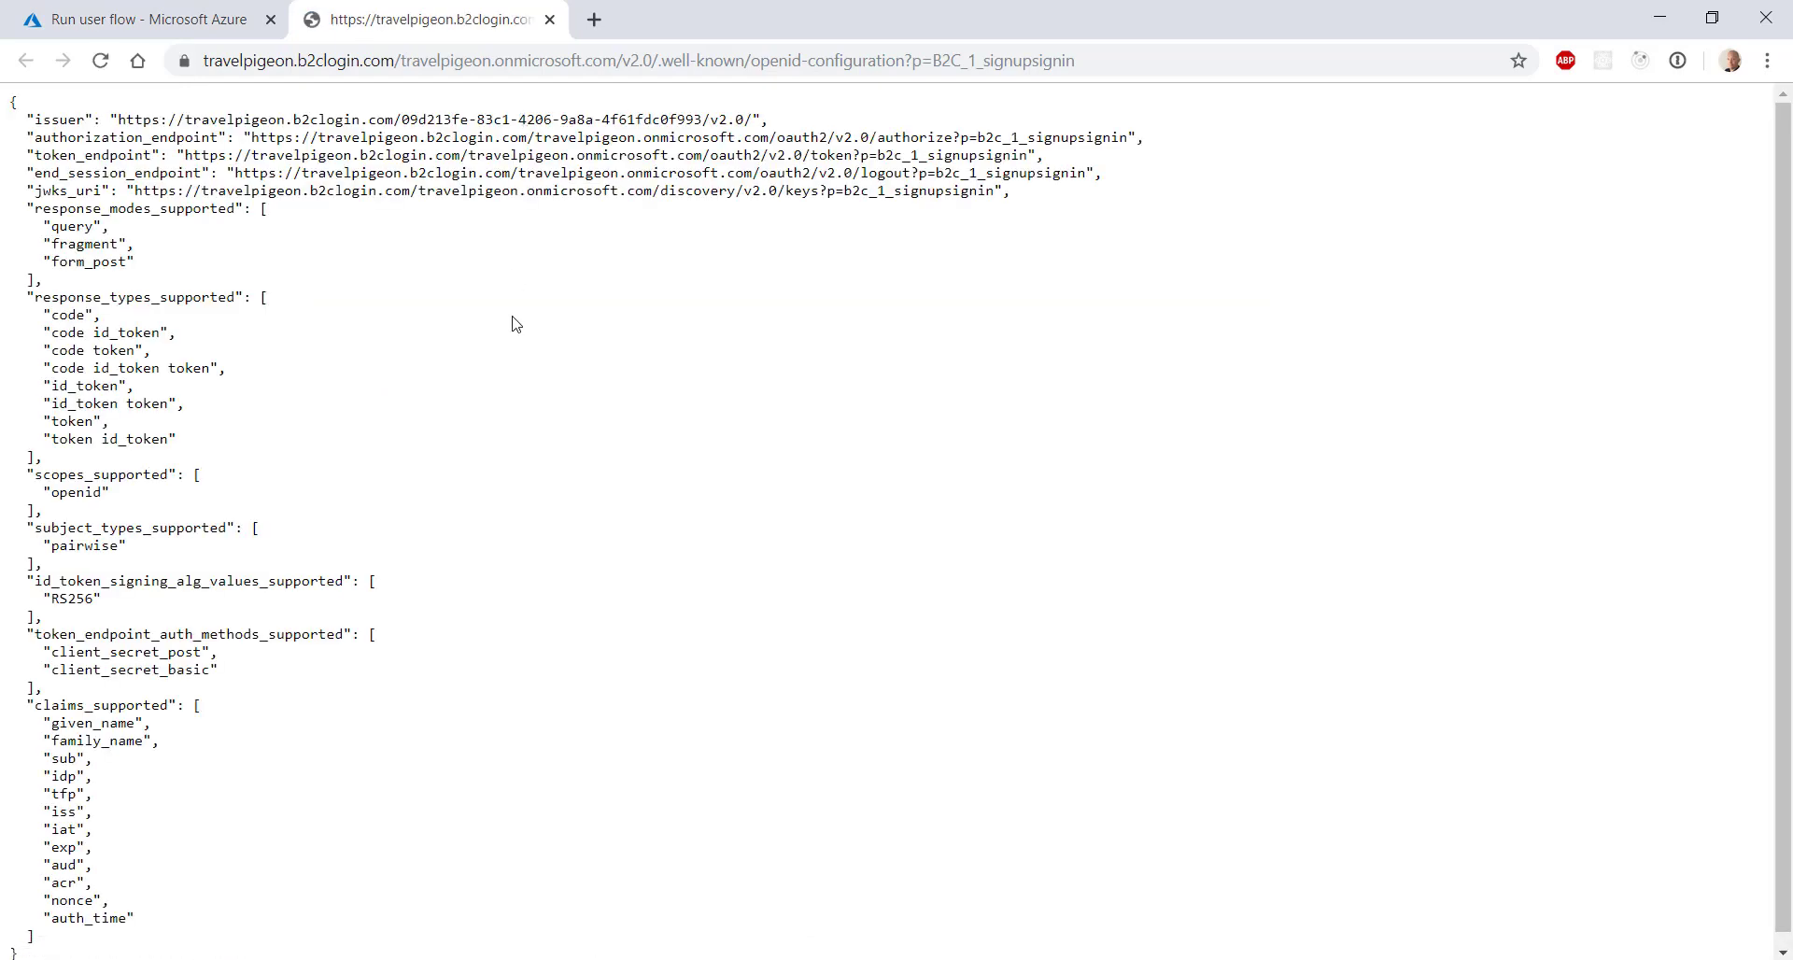
mouse_move(657, 341)
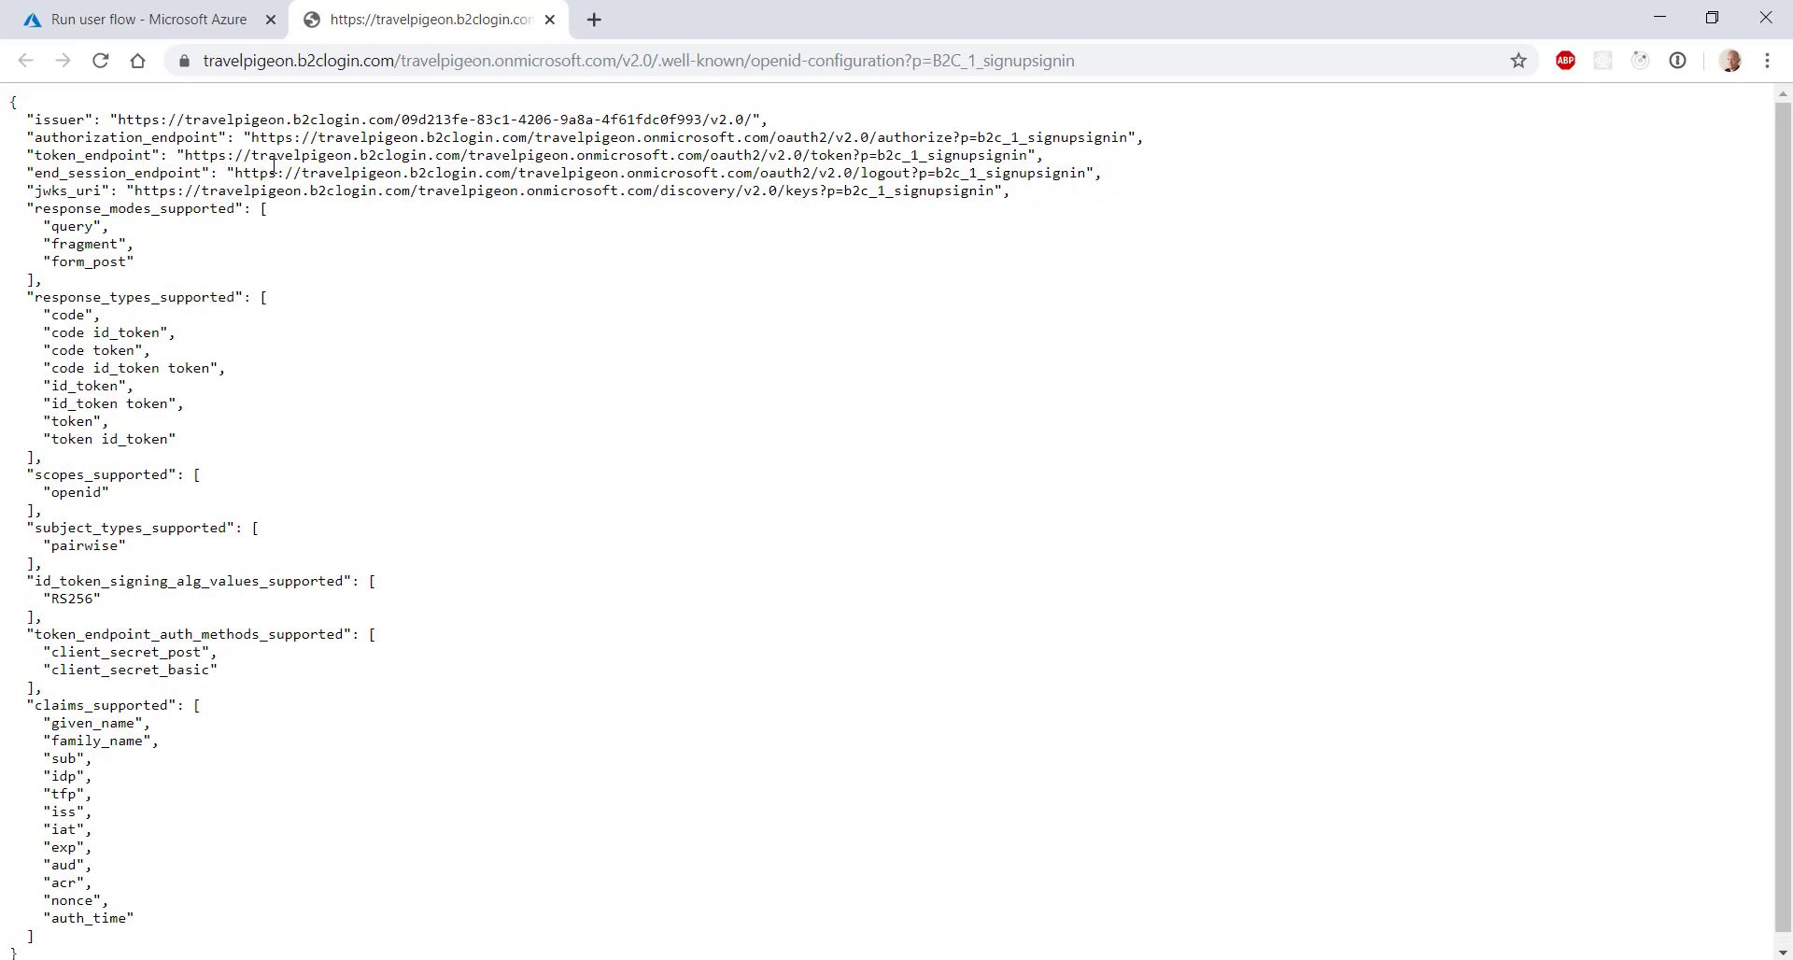
Select an endpoint URL in the openid-configuration JSON in Chrome
drag(254, 136, 1126, 136)
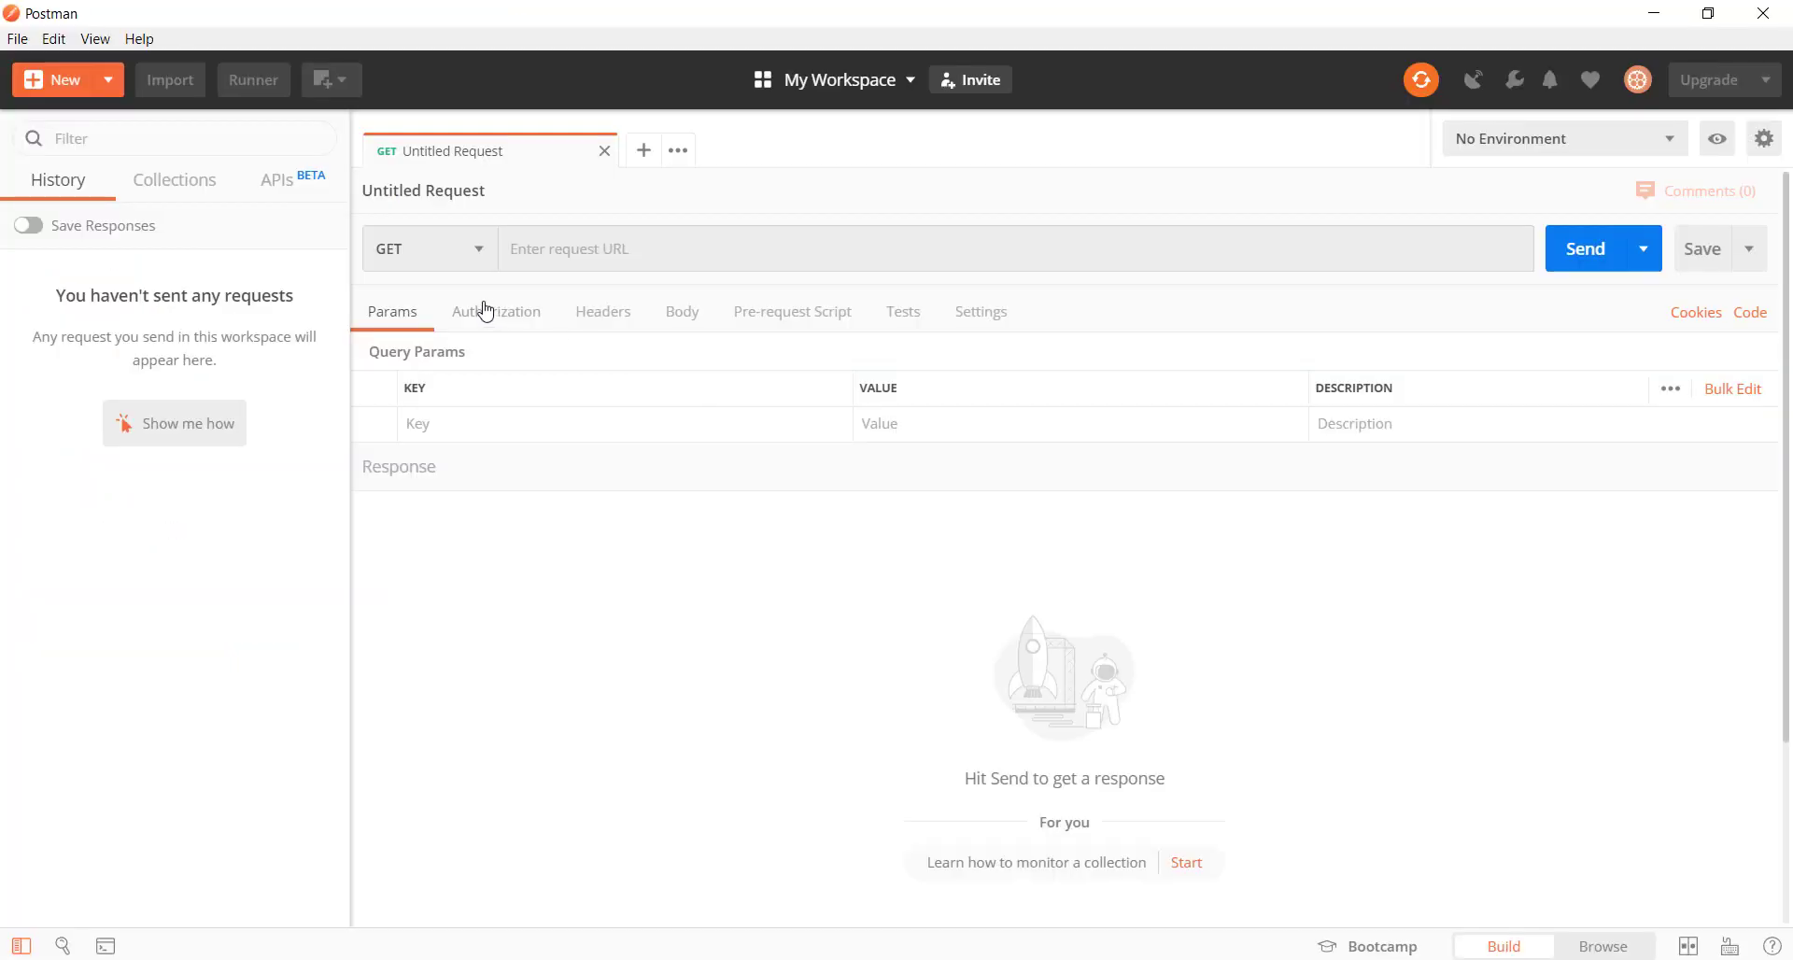
mouse_move(488, 329)
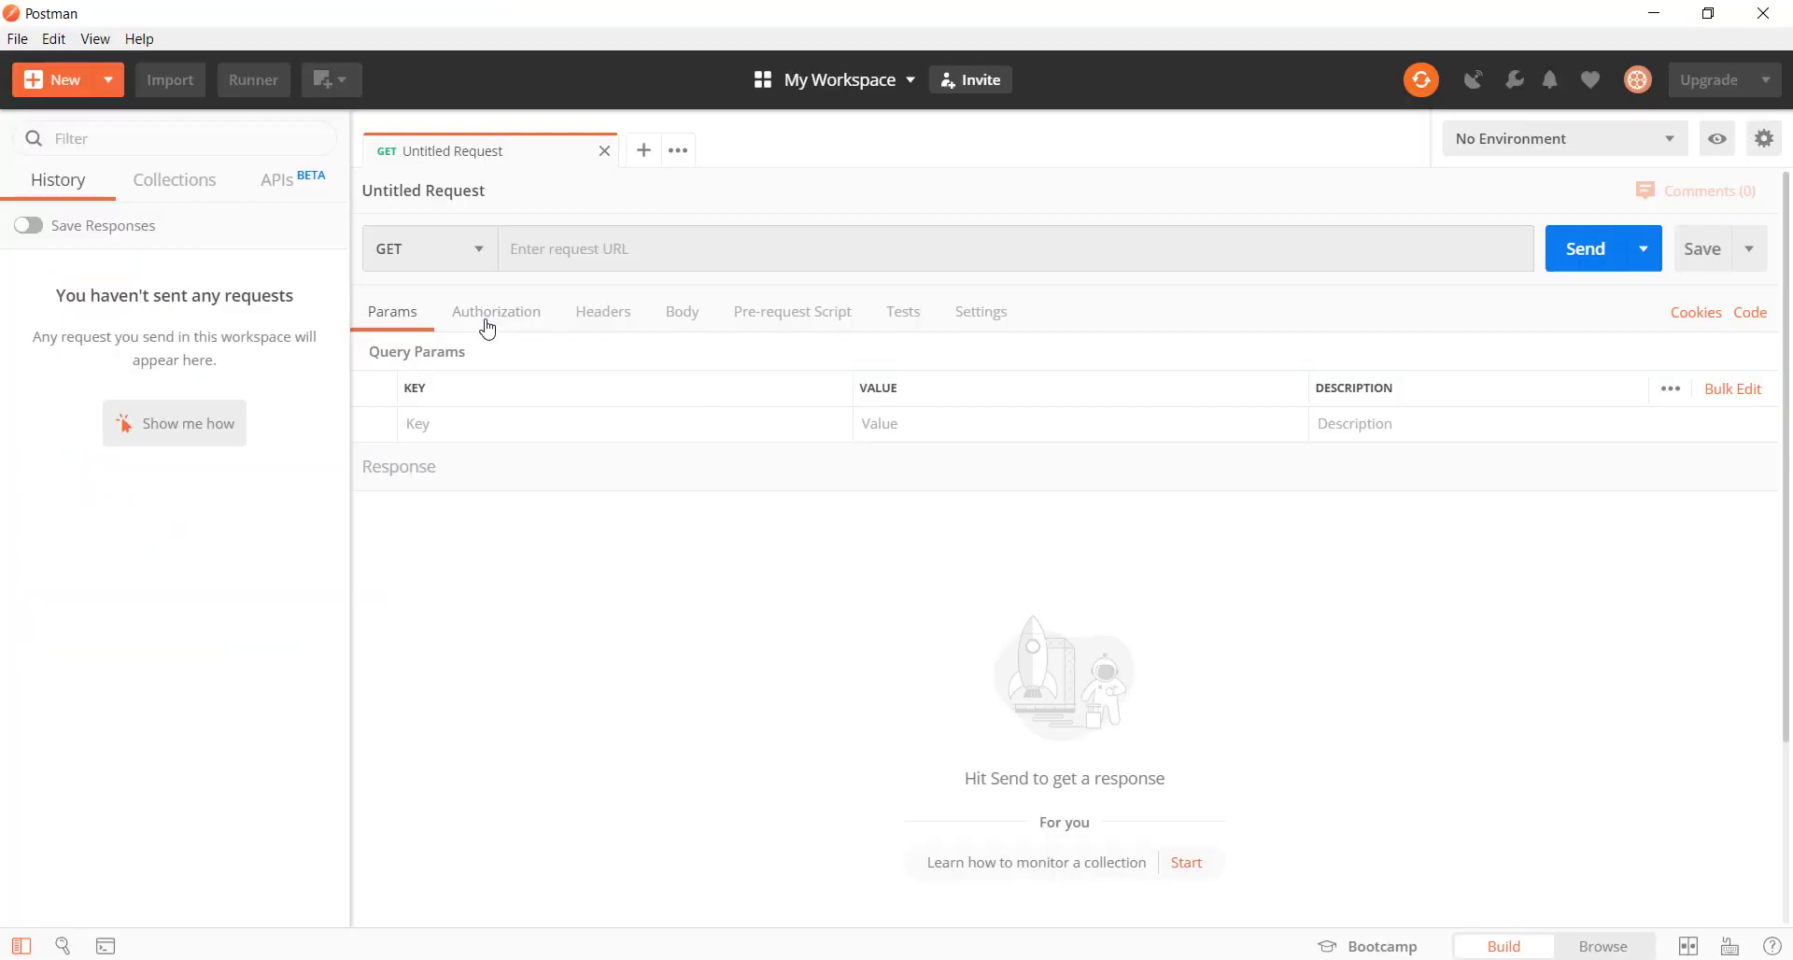
Set the request's authorization type to OAuth 2.0 and start Get New Access Token
click(497, 310)
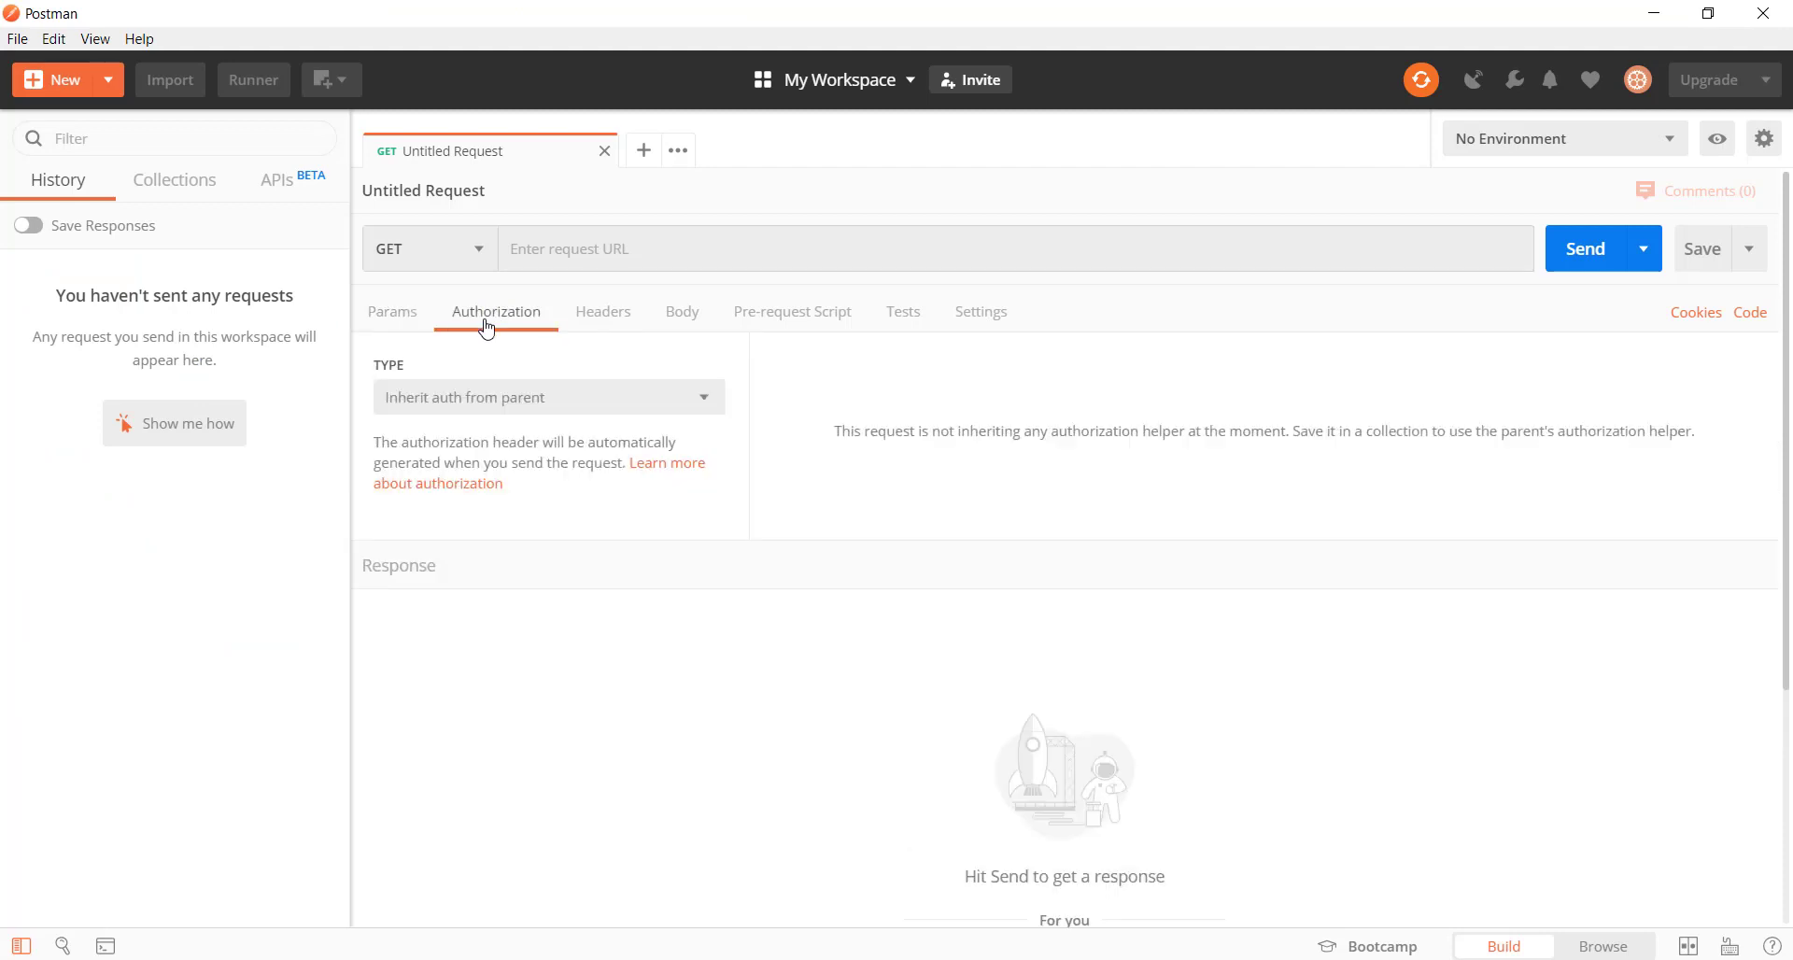
click(547, 396)
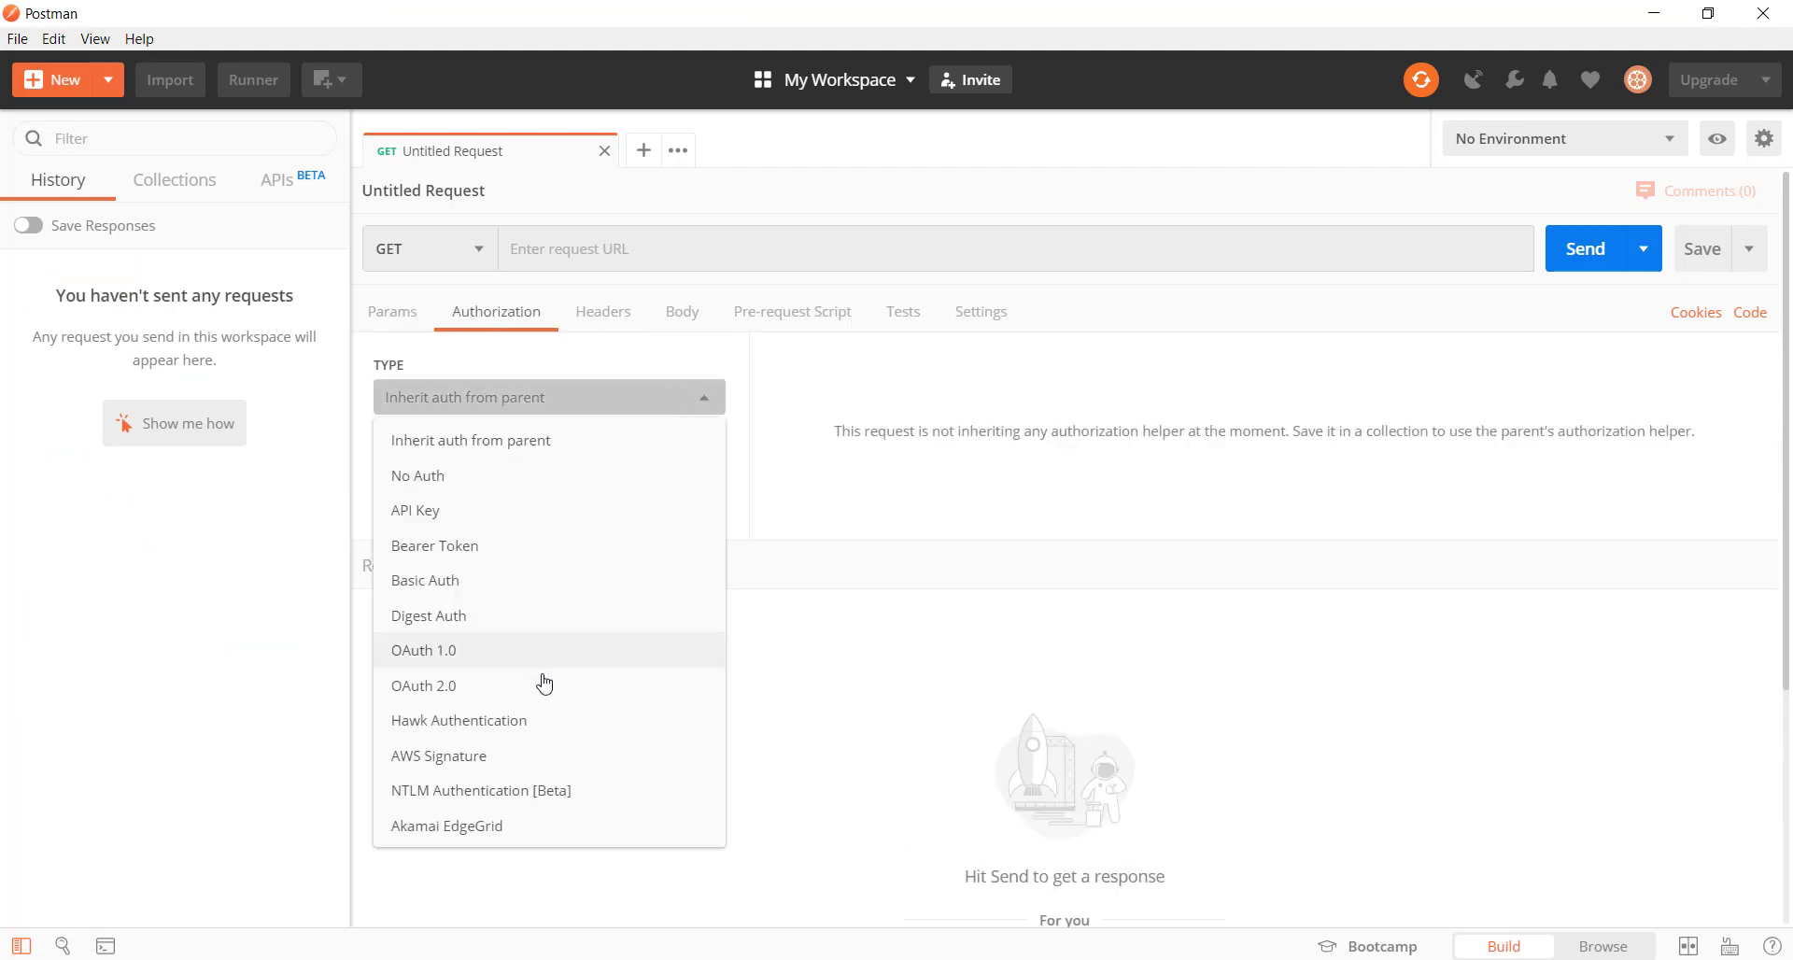
mouse_move(543, 691)
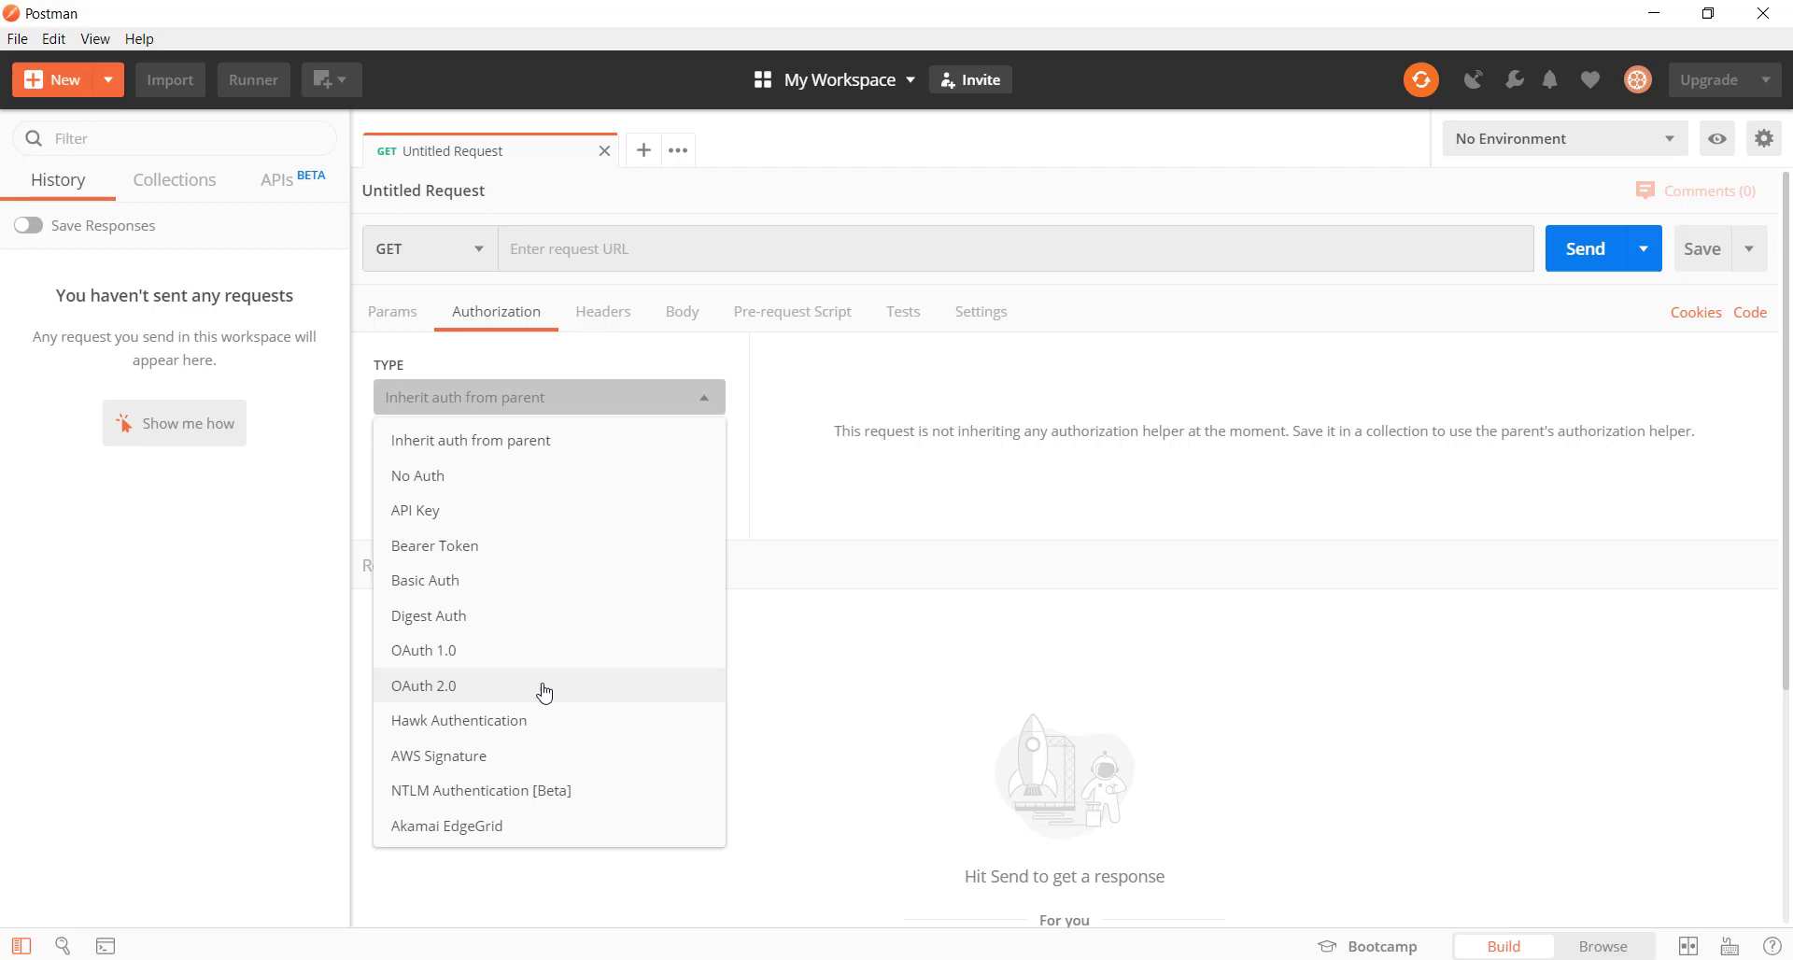
click(424, 685)
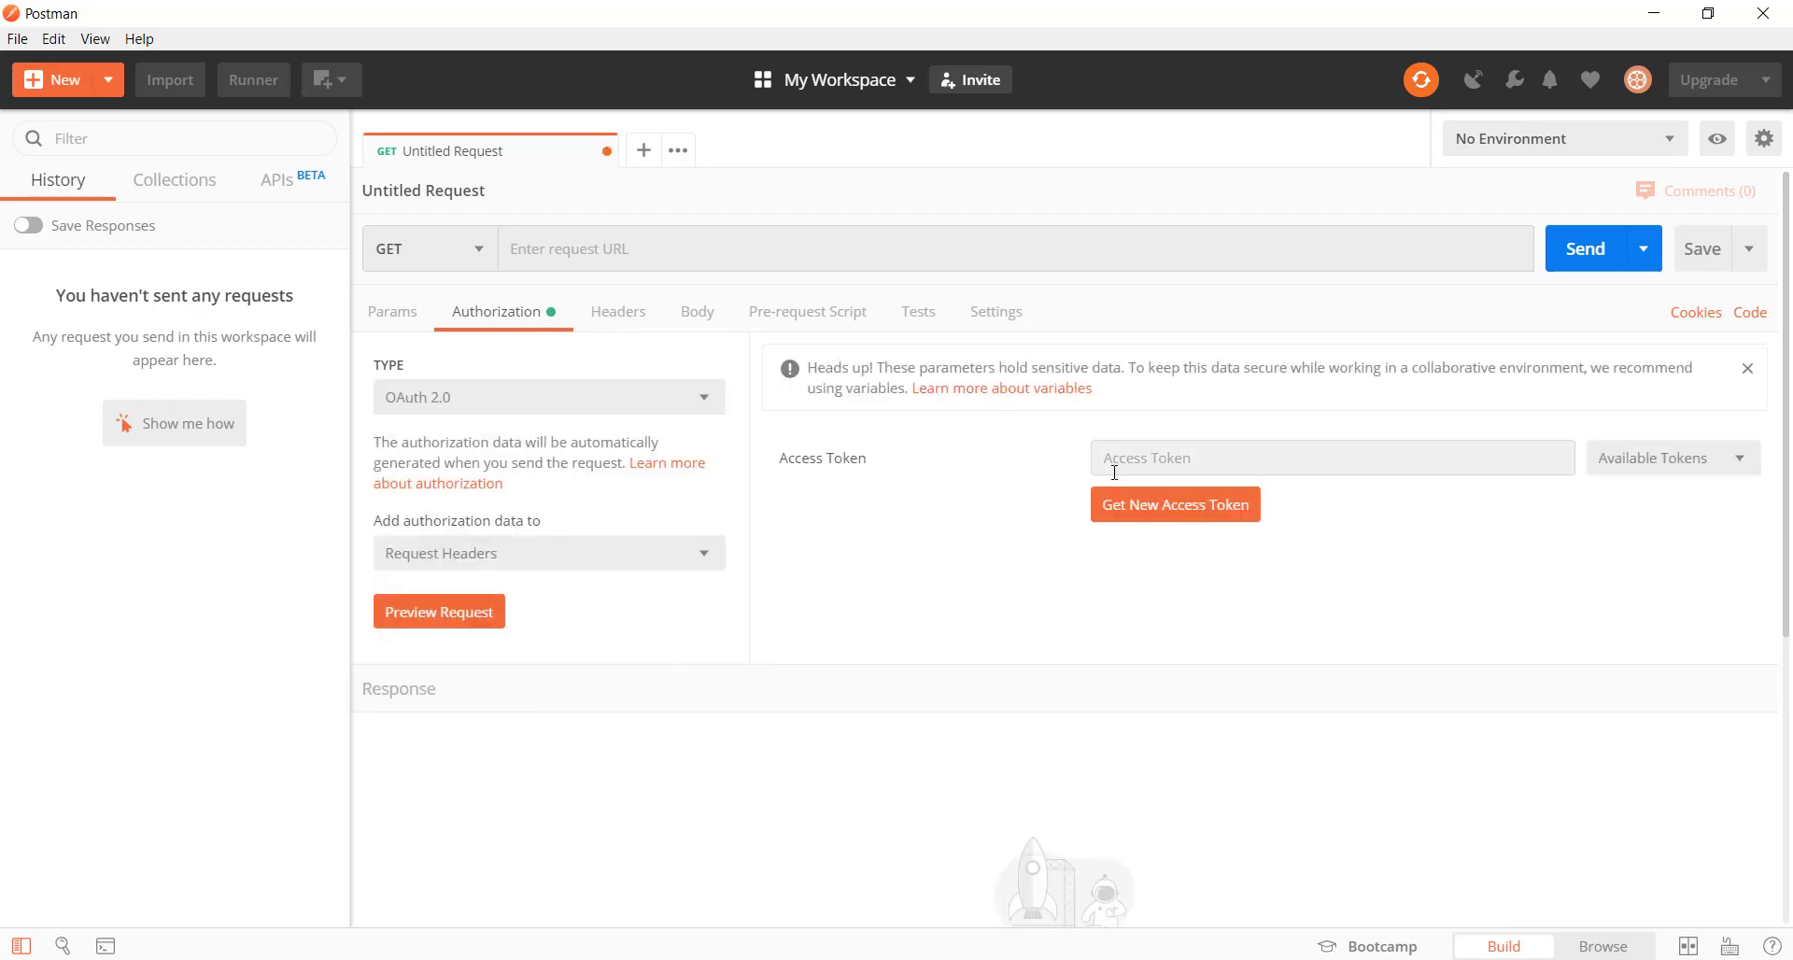
click(1173, 505)
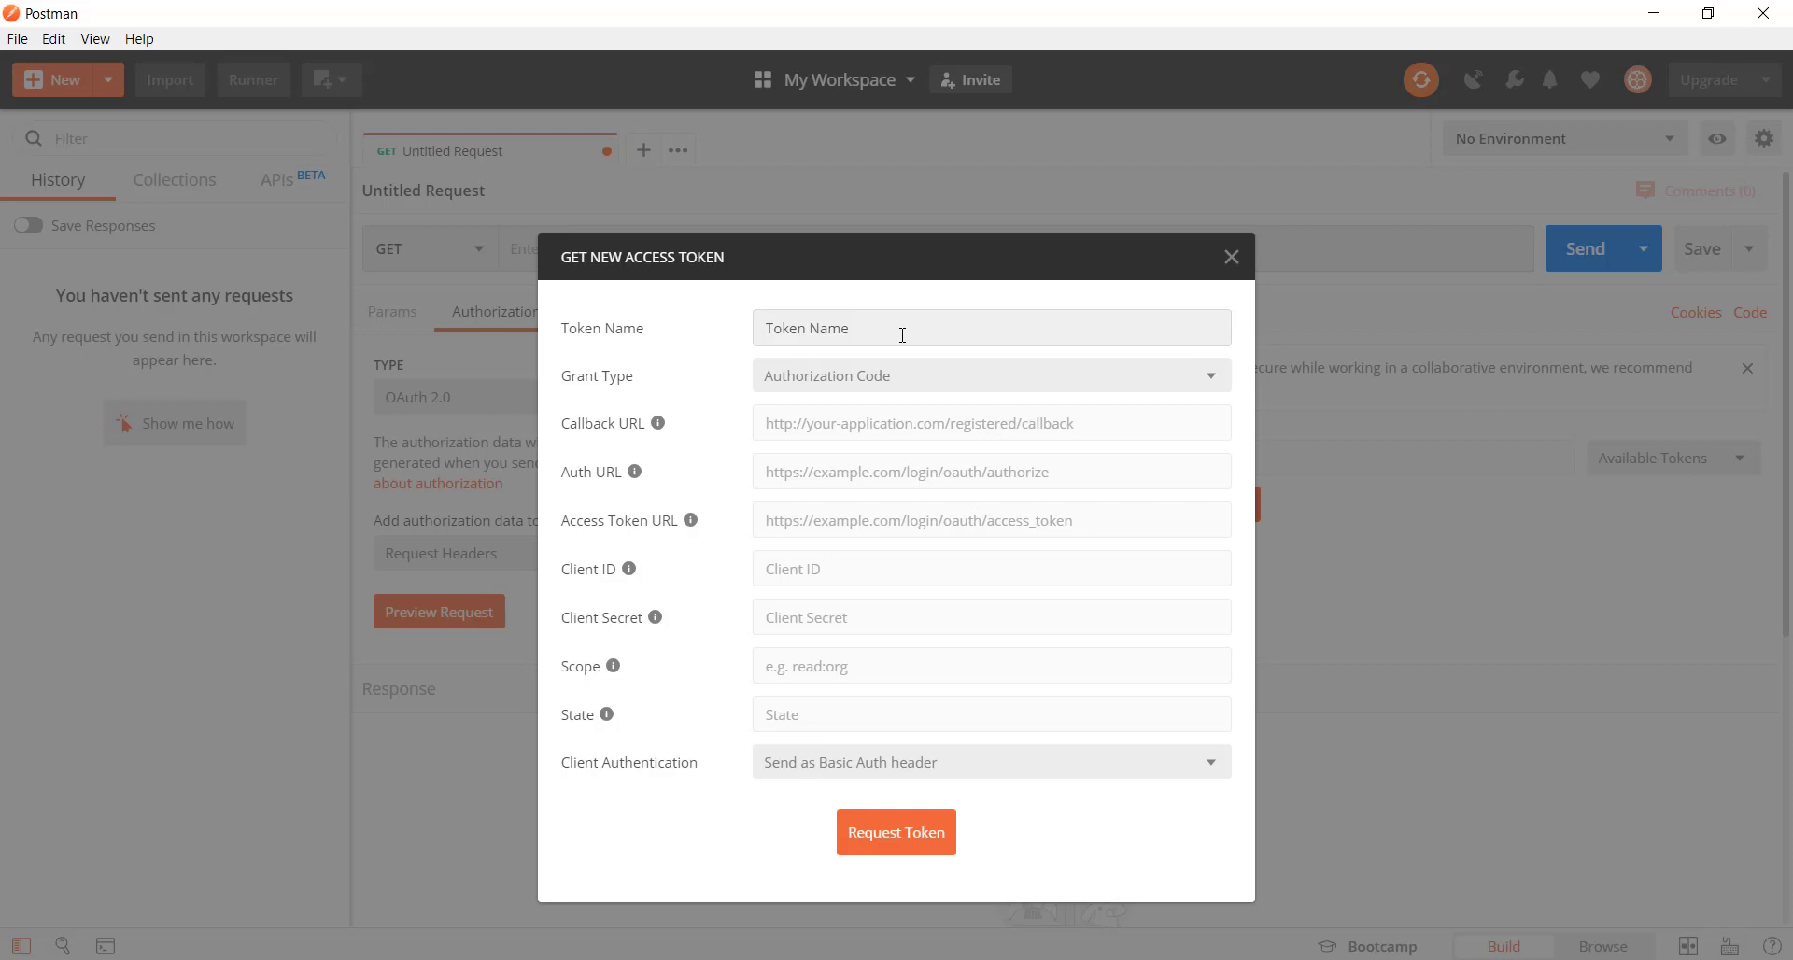
Choose the Implicit grant type and enter the travelpigeon.b2clogin.com oauth2/v2.0/authorize Auth URL
click(990, 375)
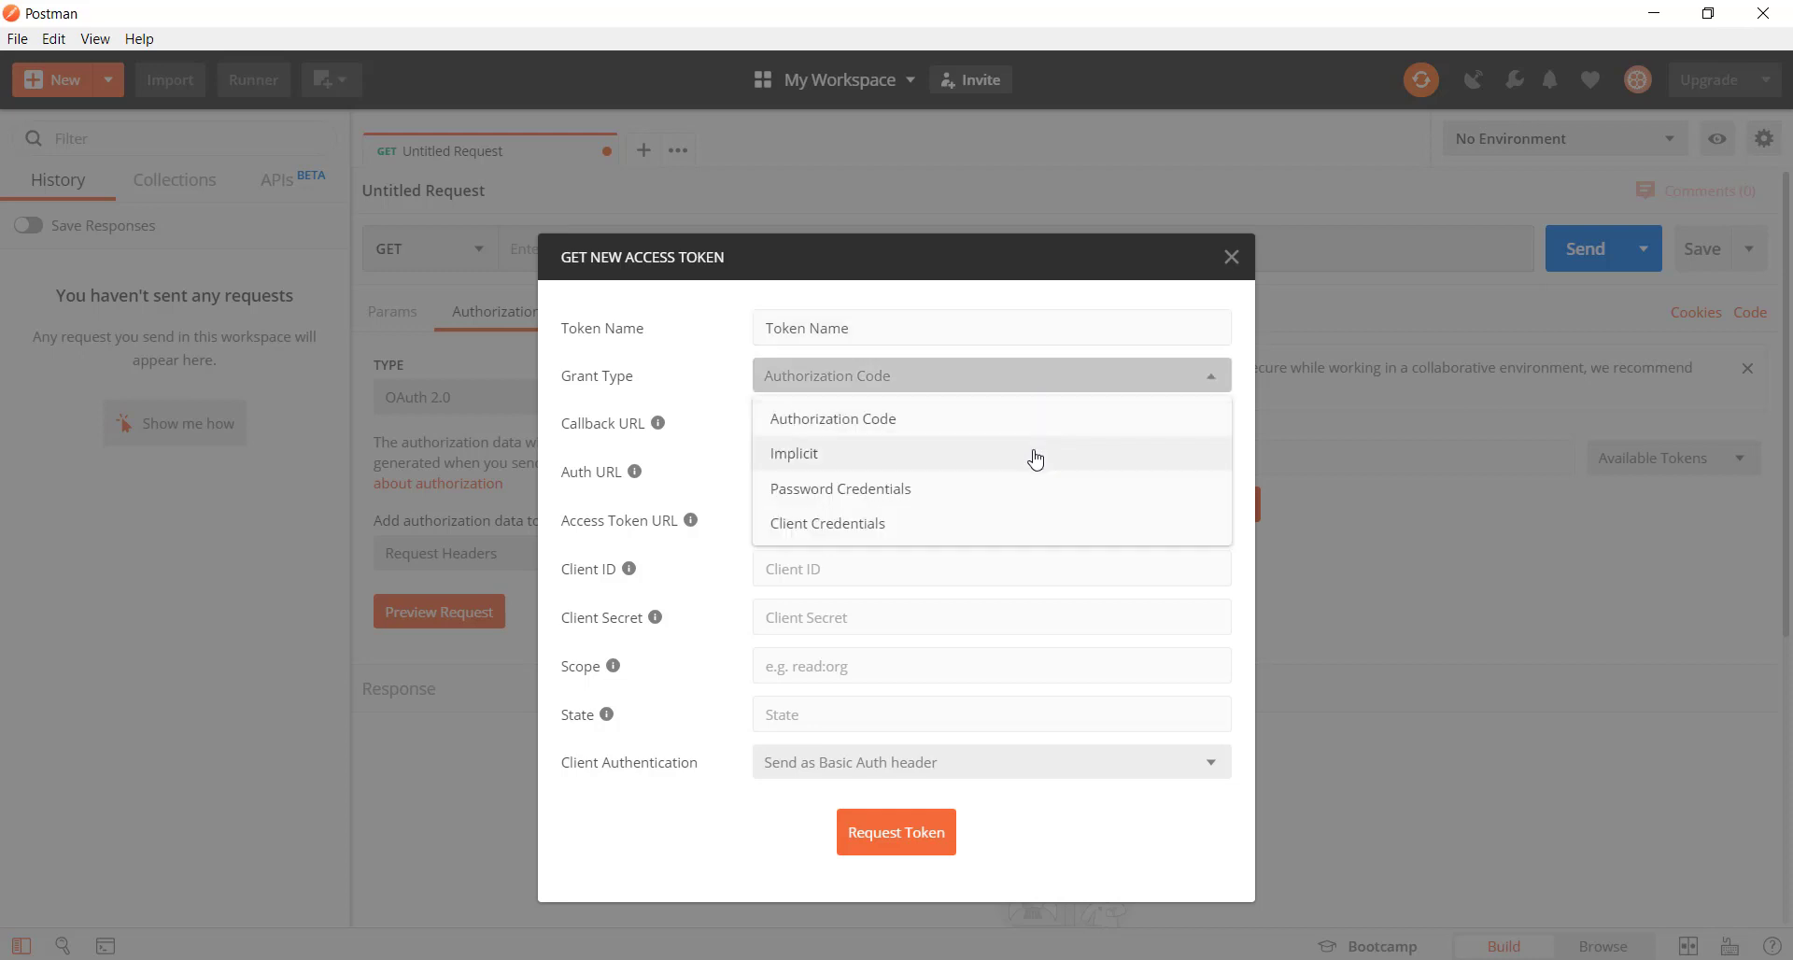
click(791, 452)
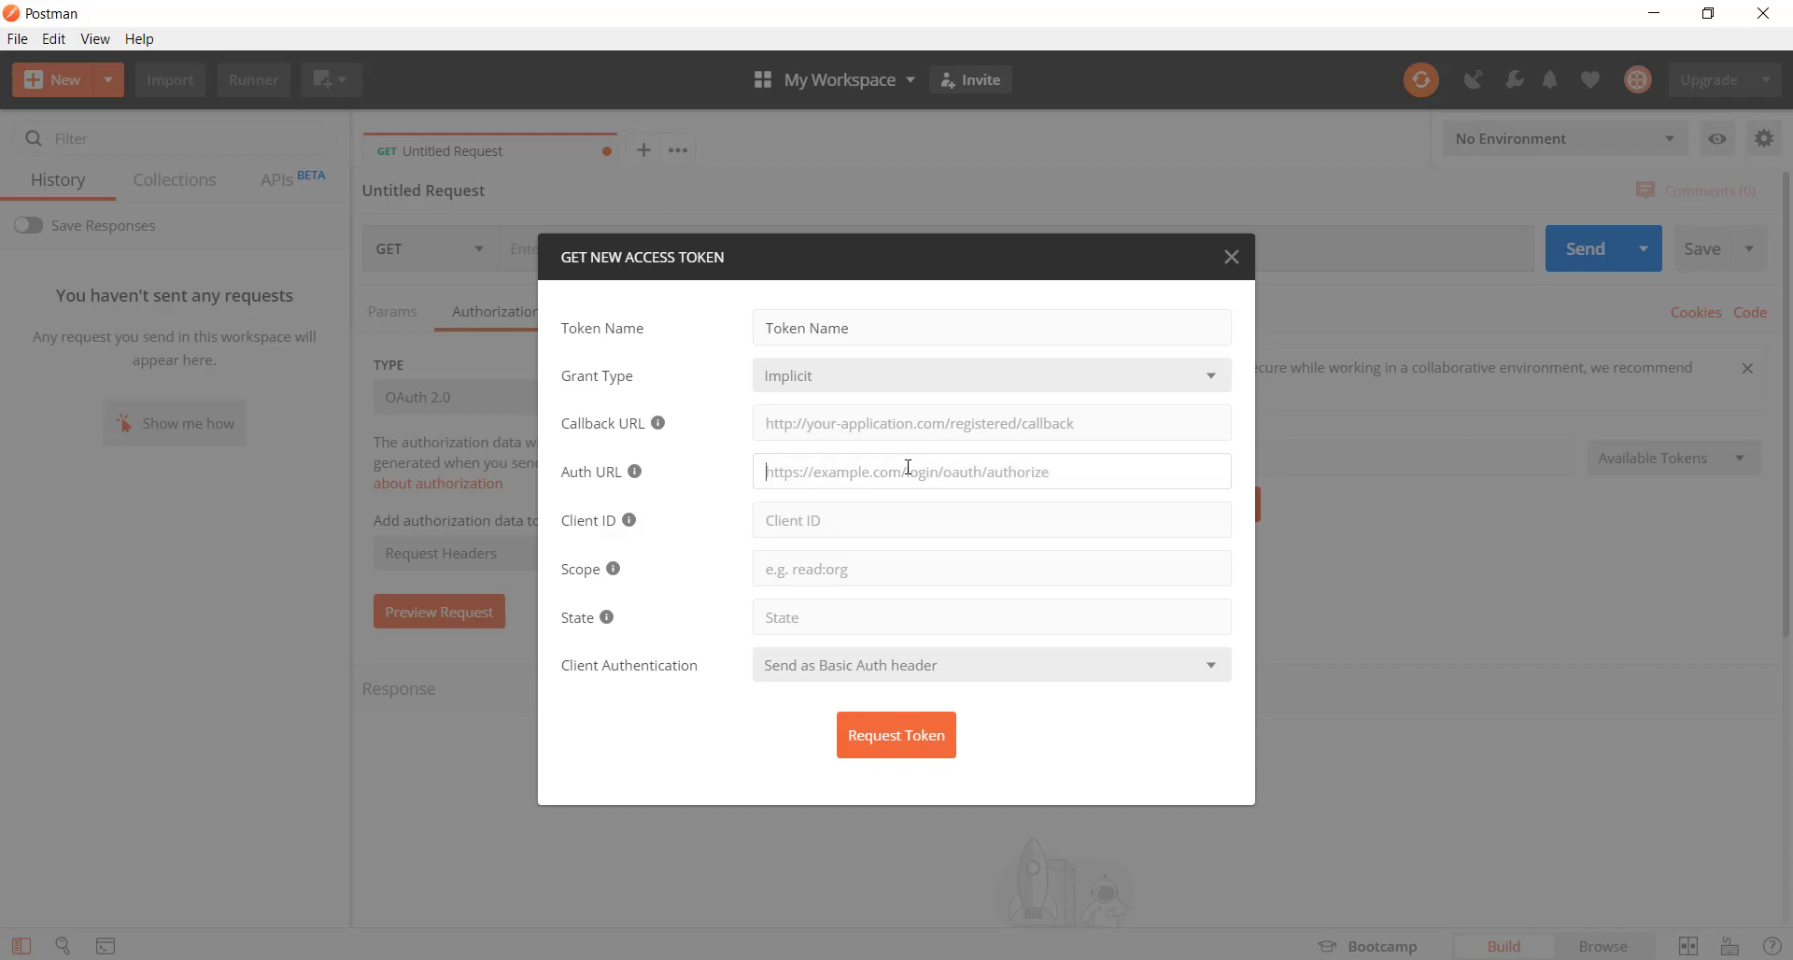
text(https://travelpigeon.b2clogin.com/travelpigeon.onmicrosoft.com/oauth2/v2.0/authorize?p=b2c_1_signupsignin)
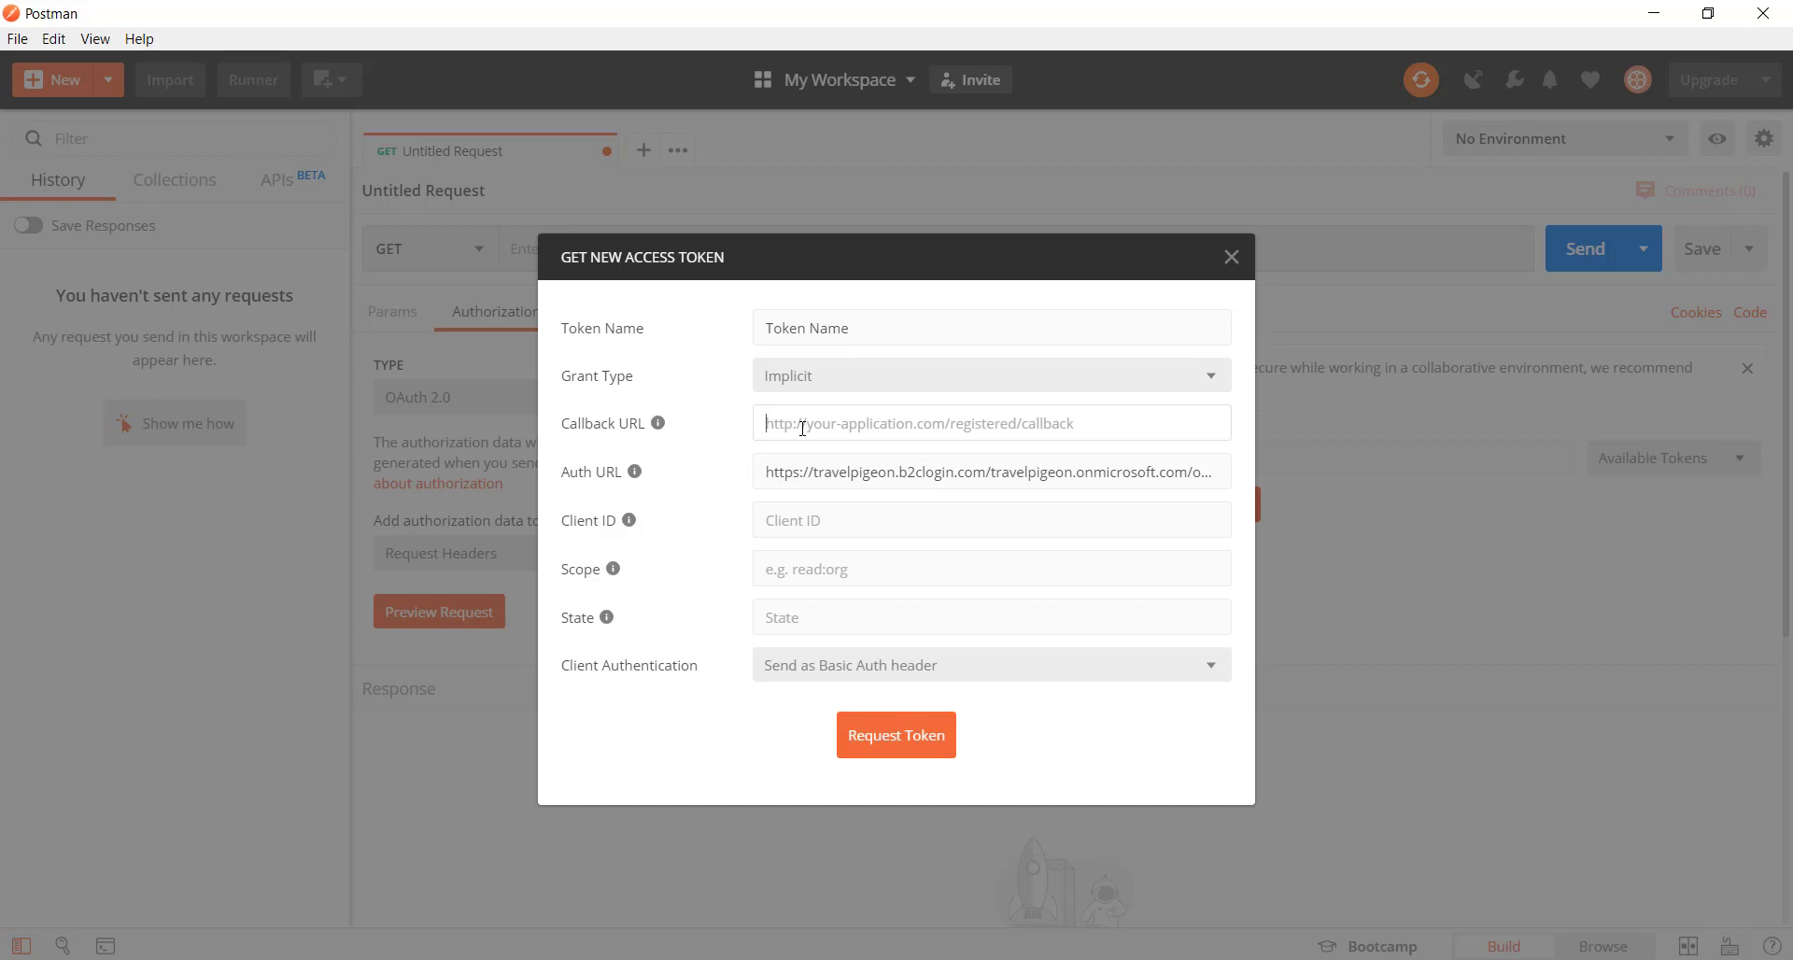
mouse_move(655, 424)
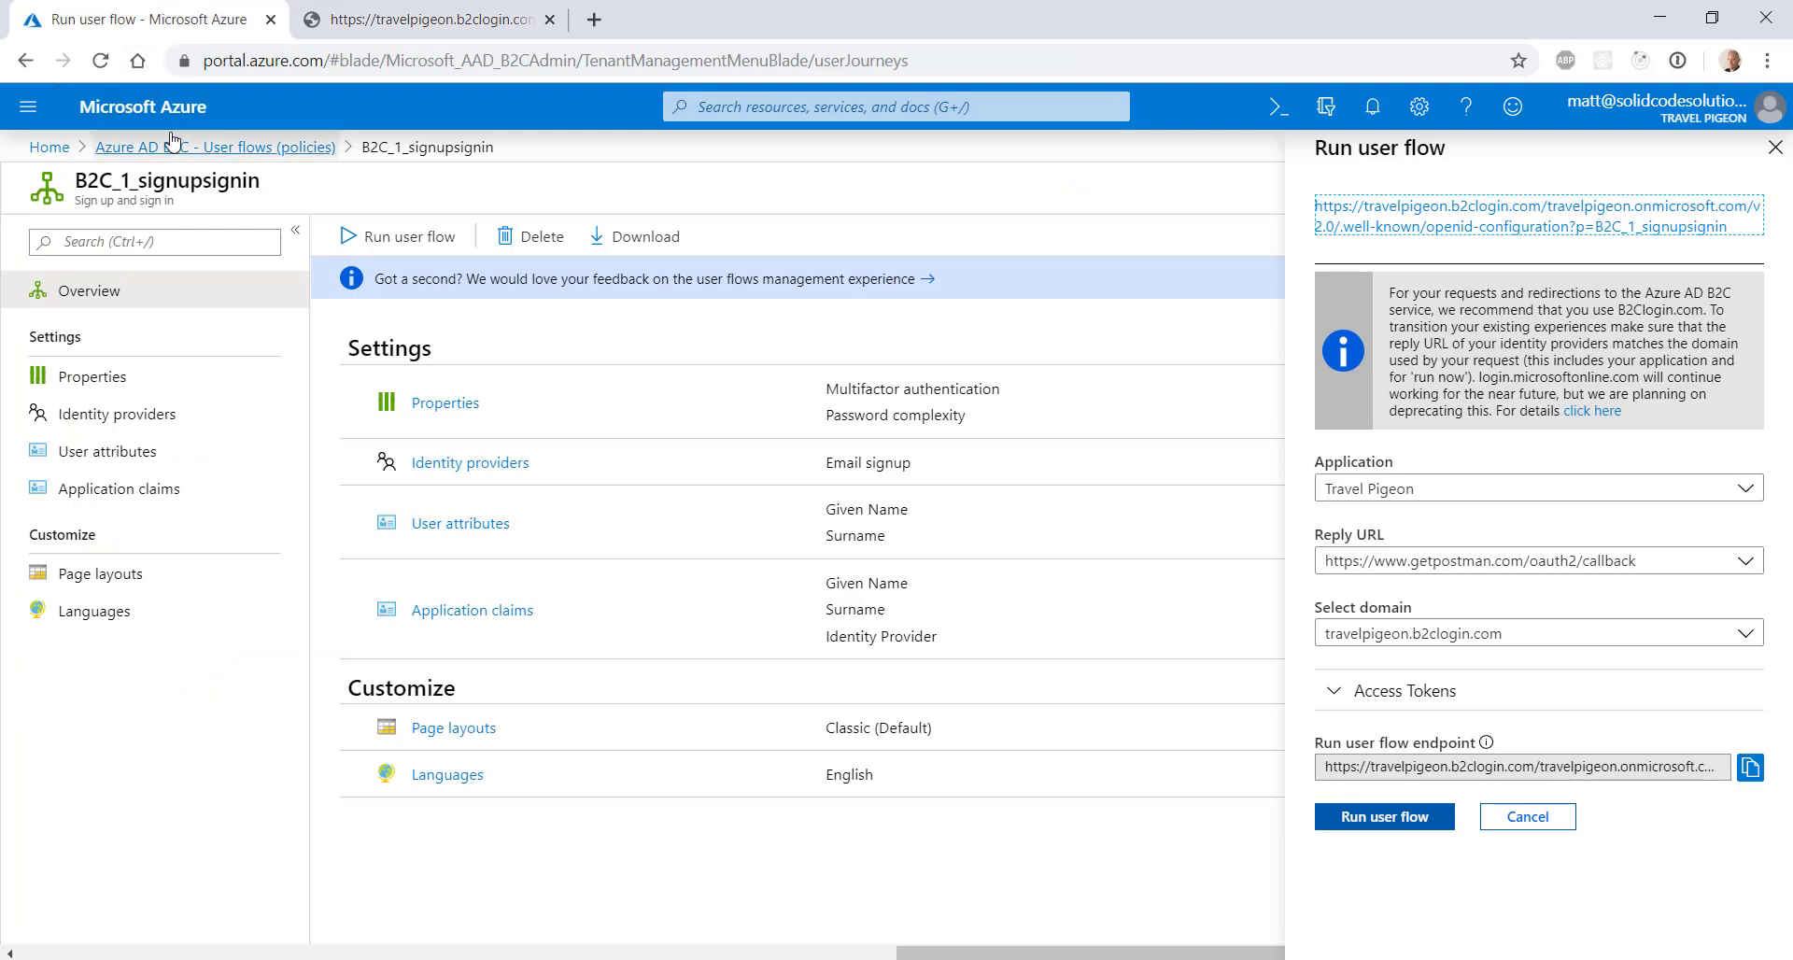
Go to App registrations (Preview), select Travel Pigeon and check its redirect URIs
click(146, 415)
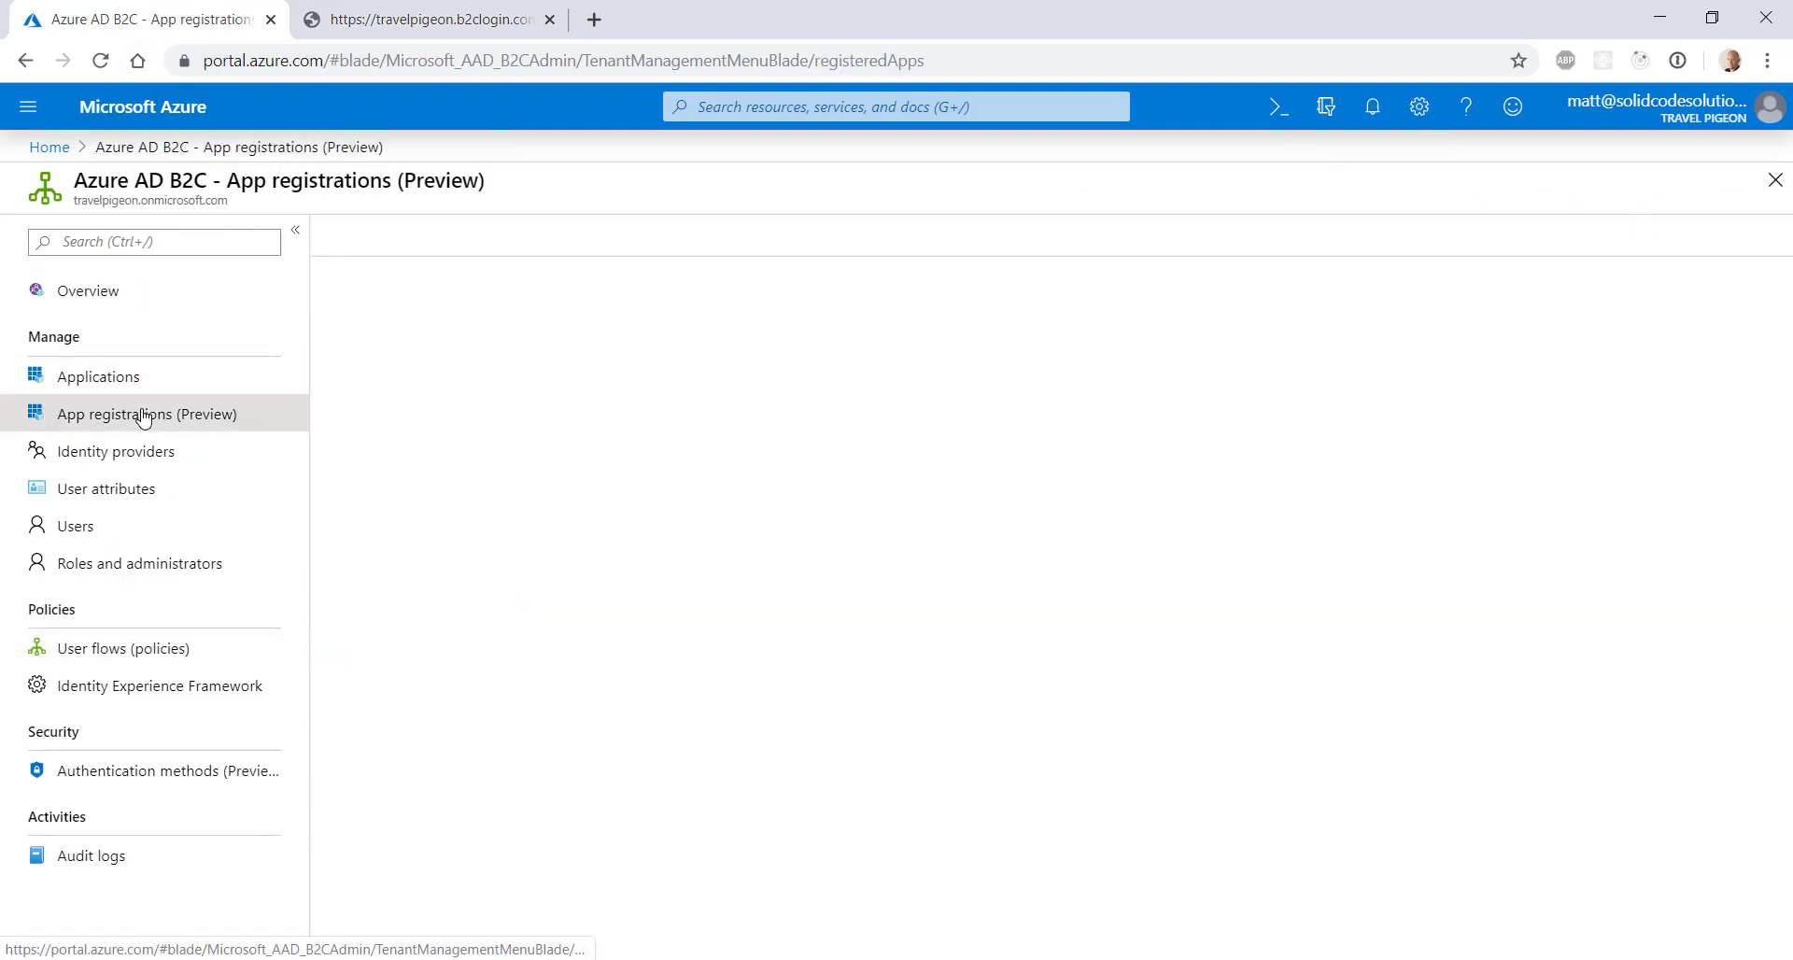
click(146, 414)
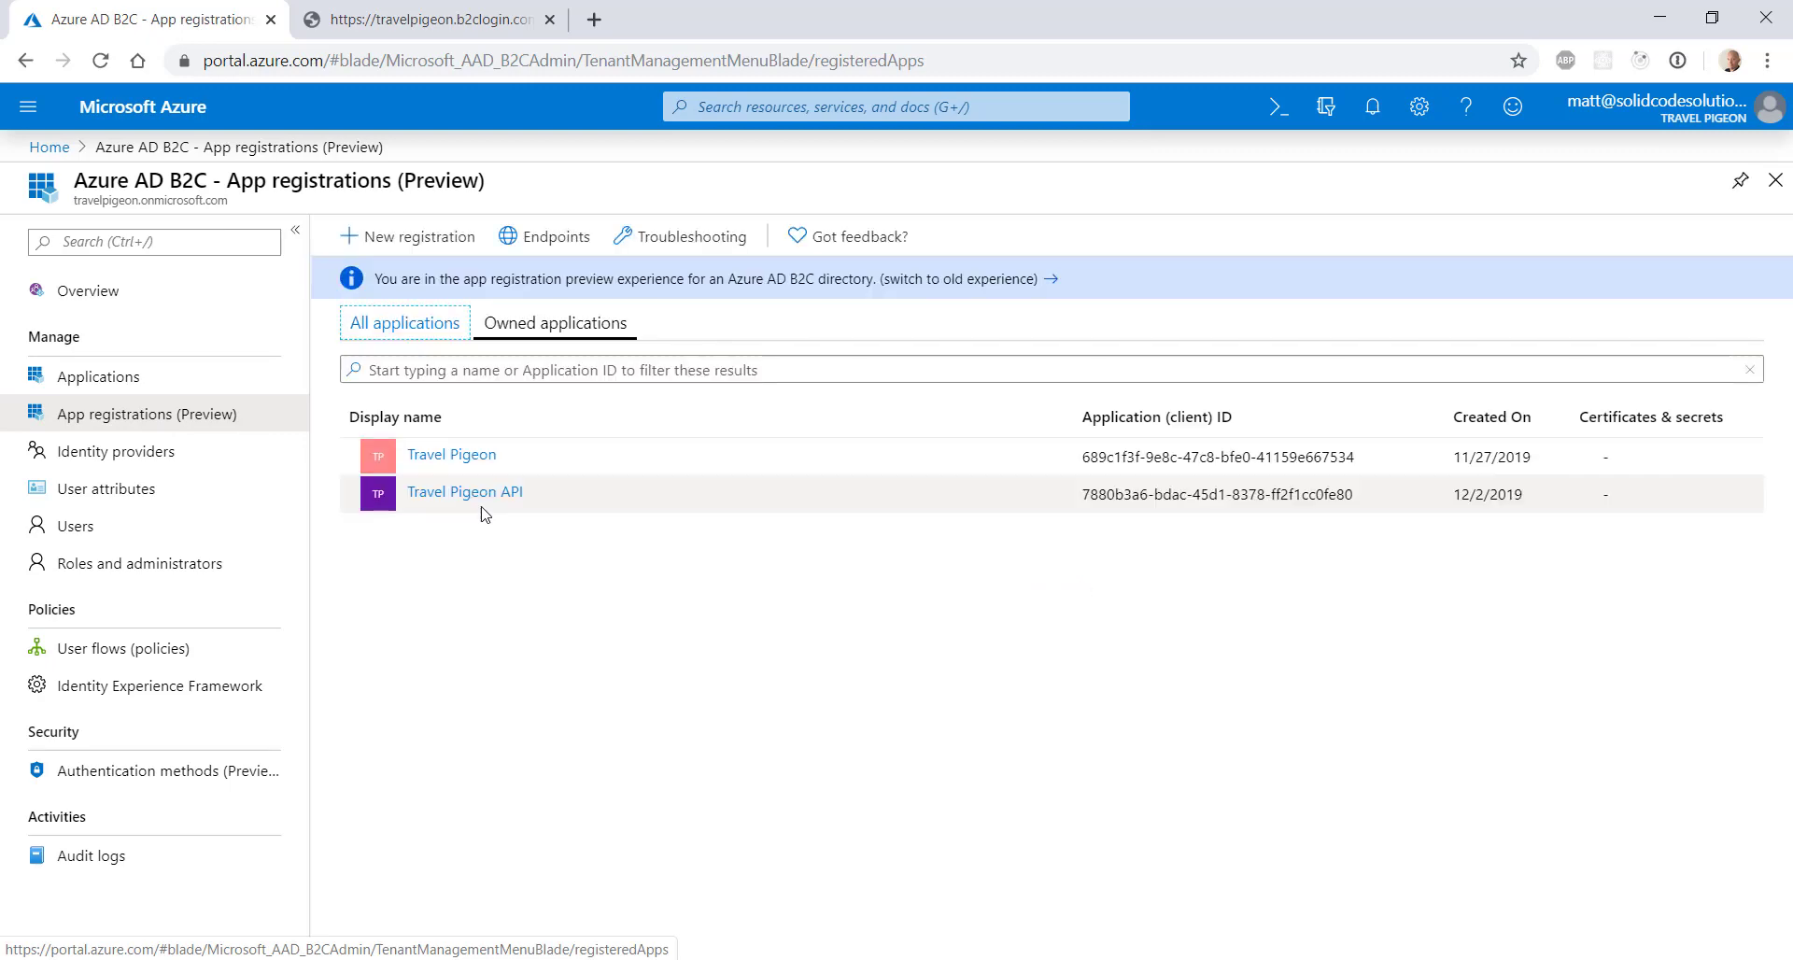
click(450, 454)
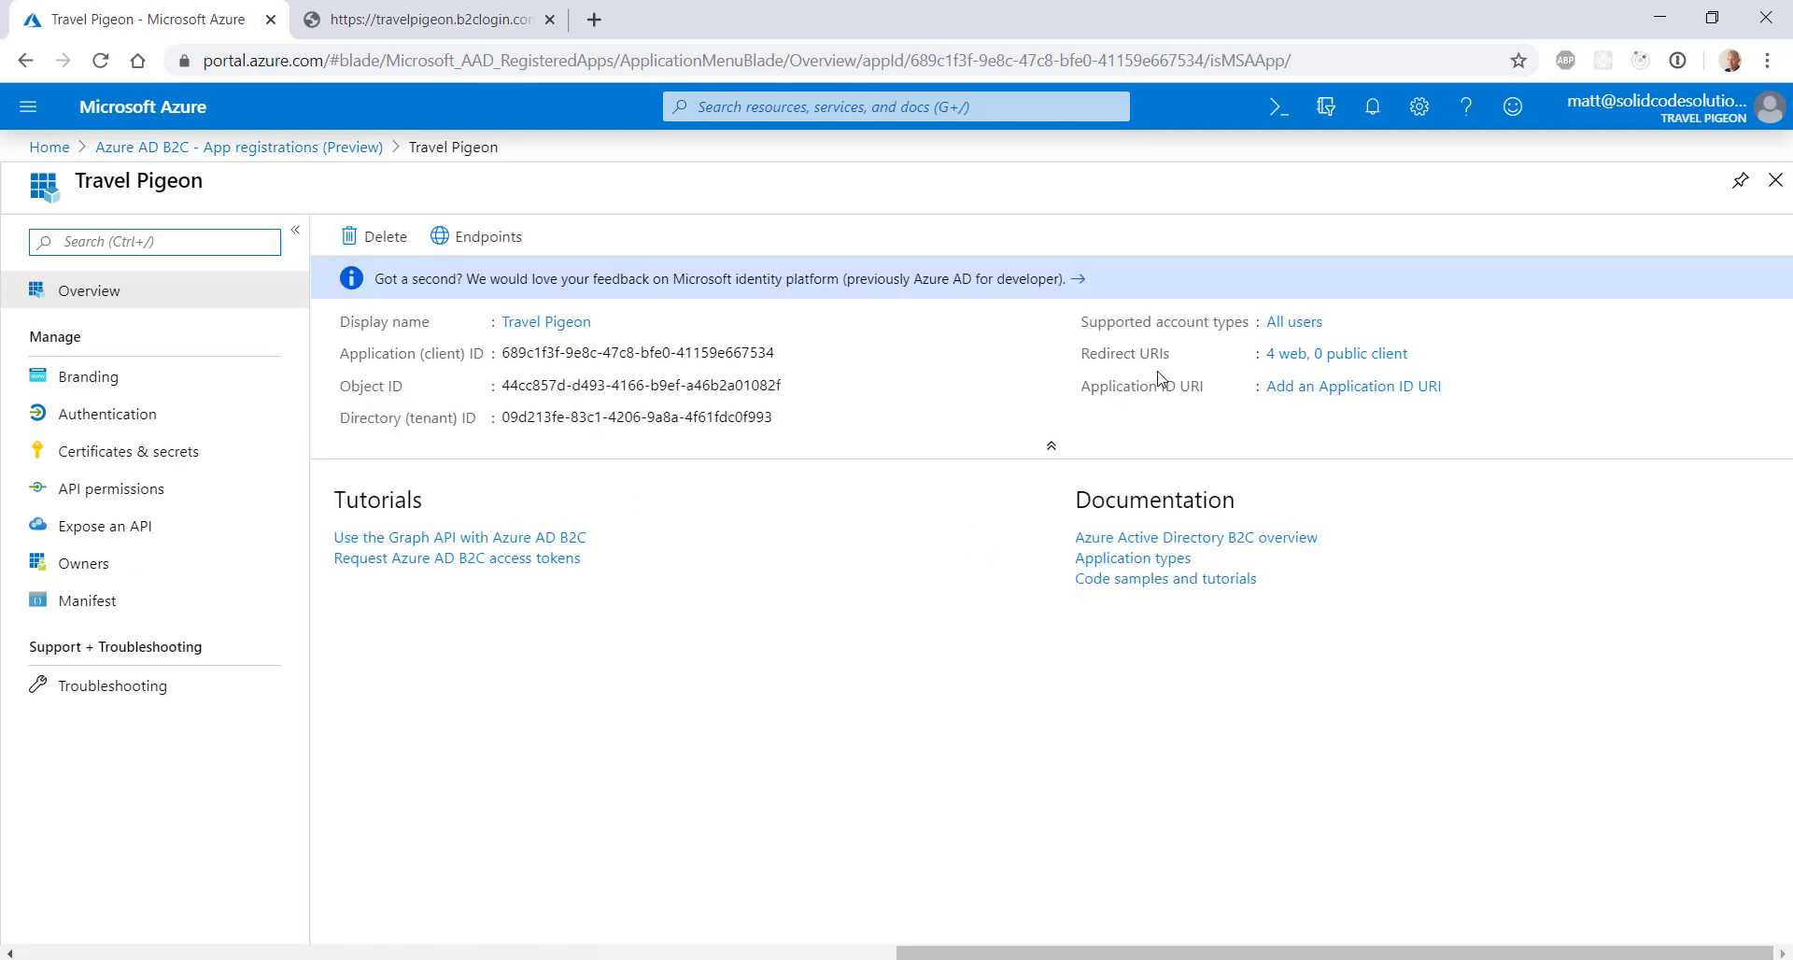
click(110, 413)
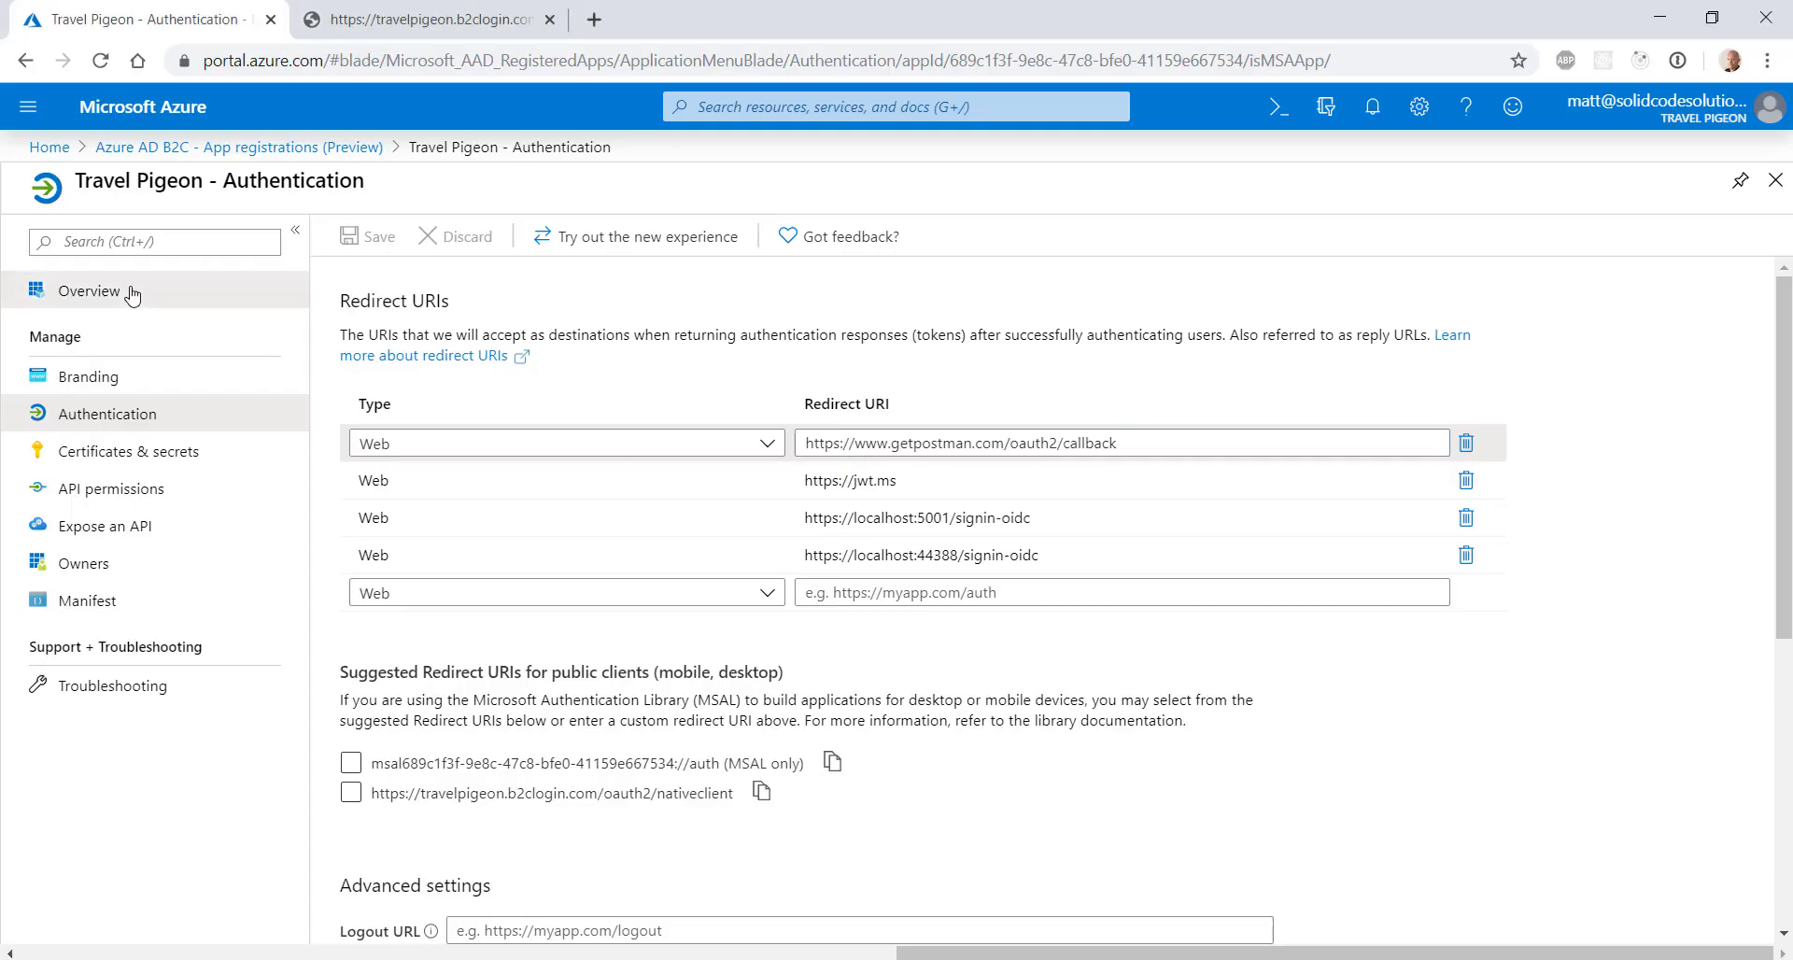
Copy the app's client ID 689c1f3f-9e8c-47c8-bfe0-41159e667534 into Postman's Client ID field
click(88, 289)
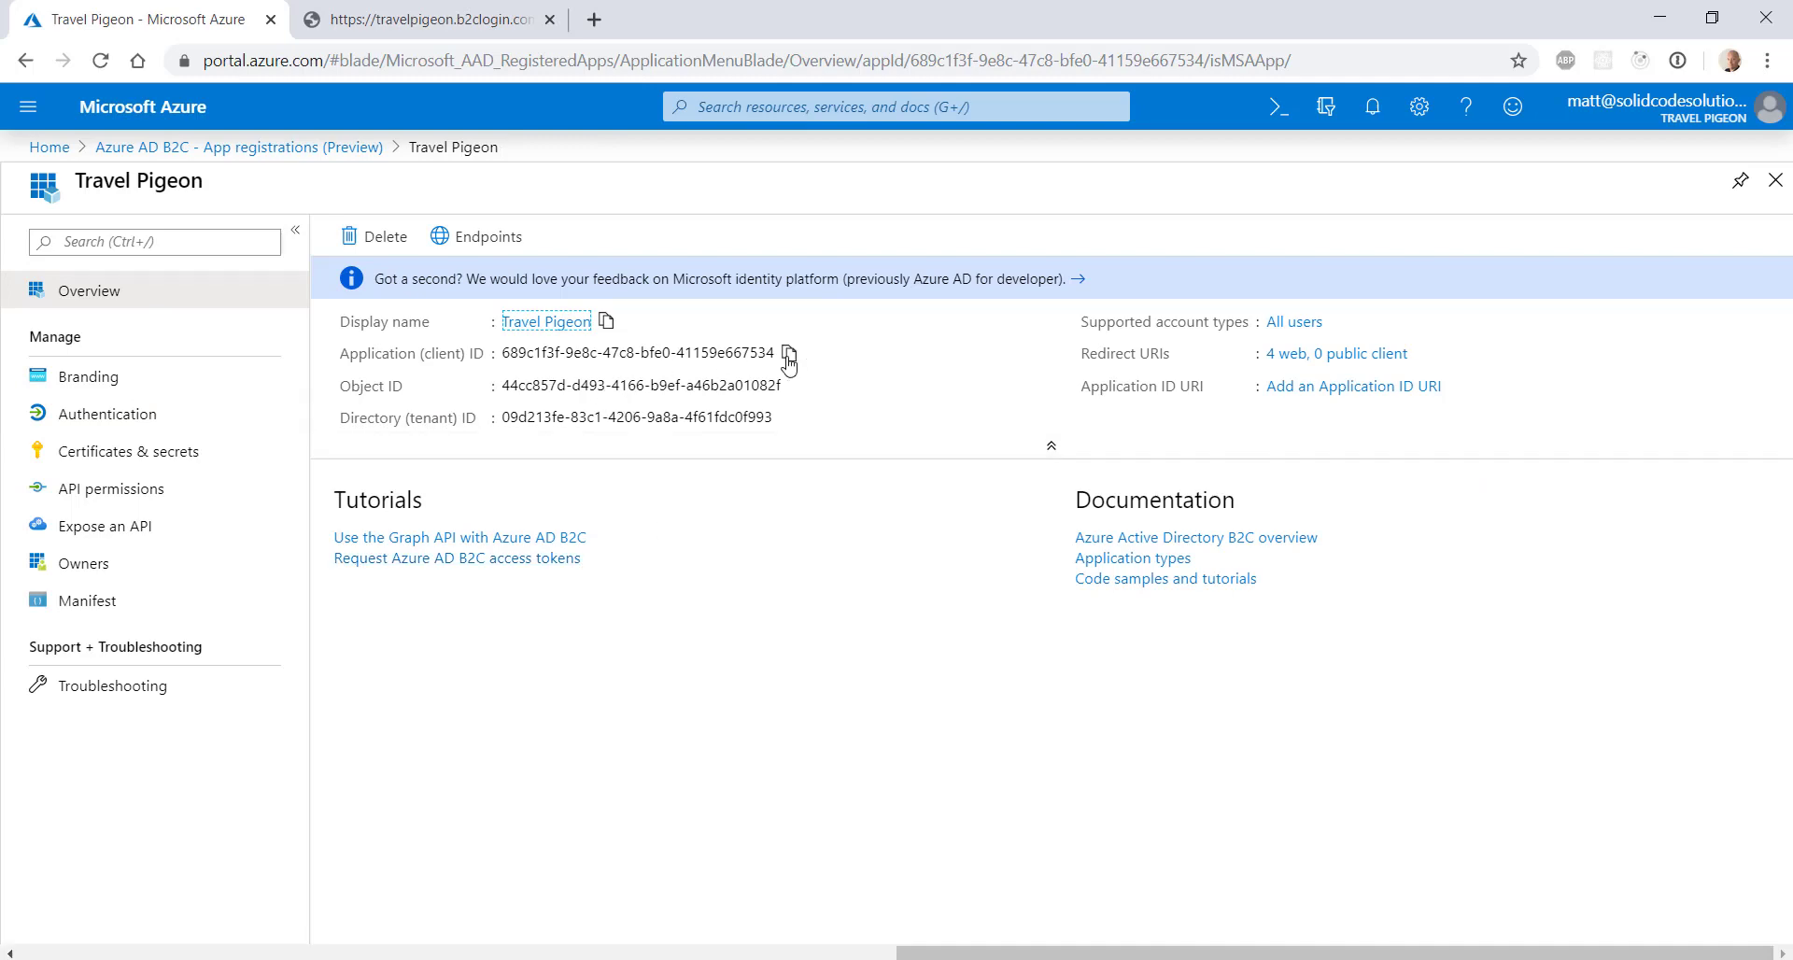
click(788, 353)
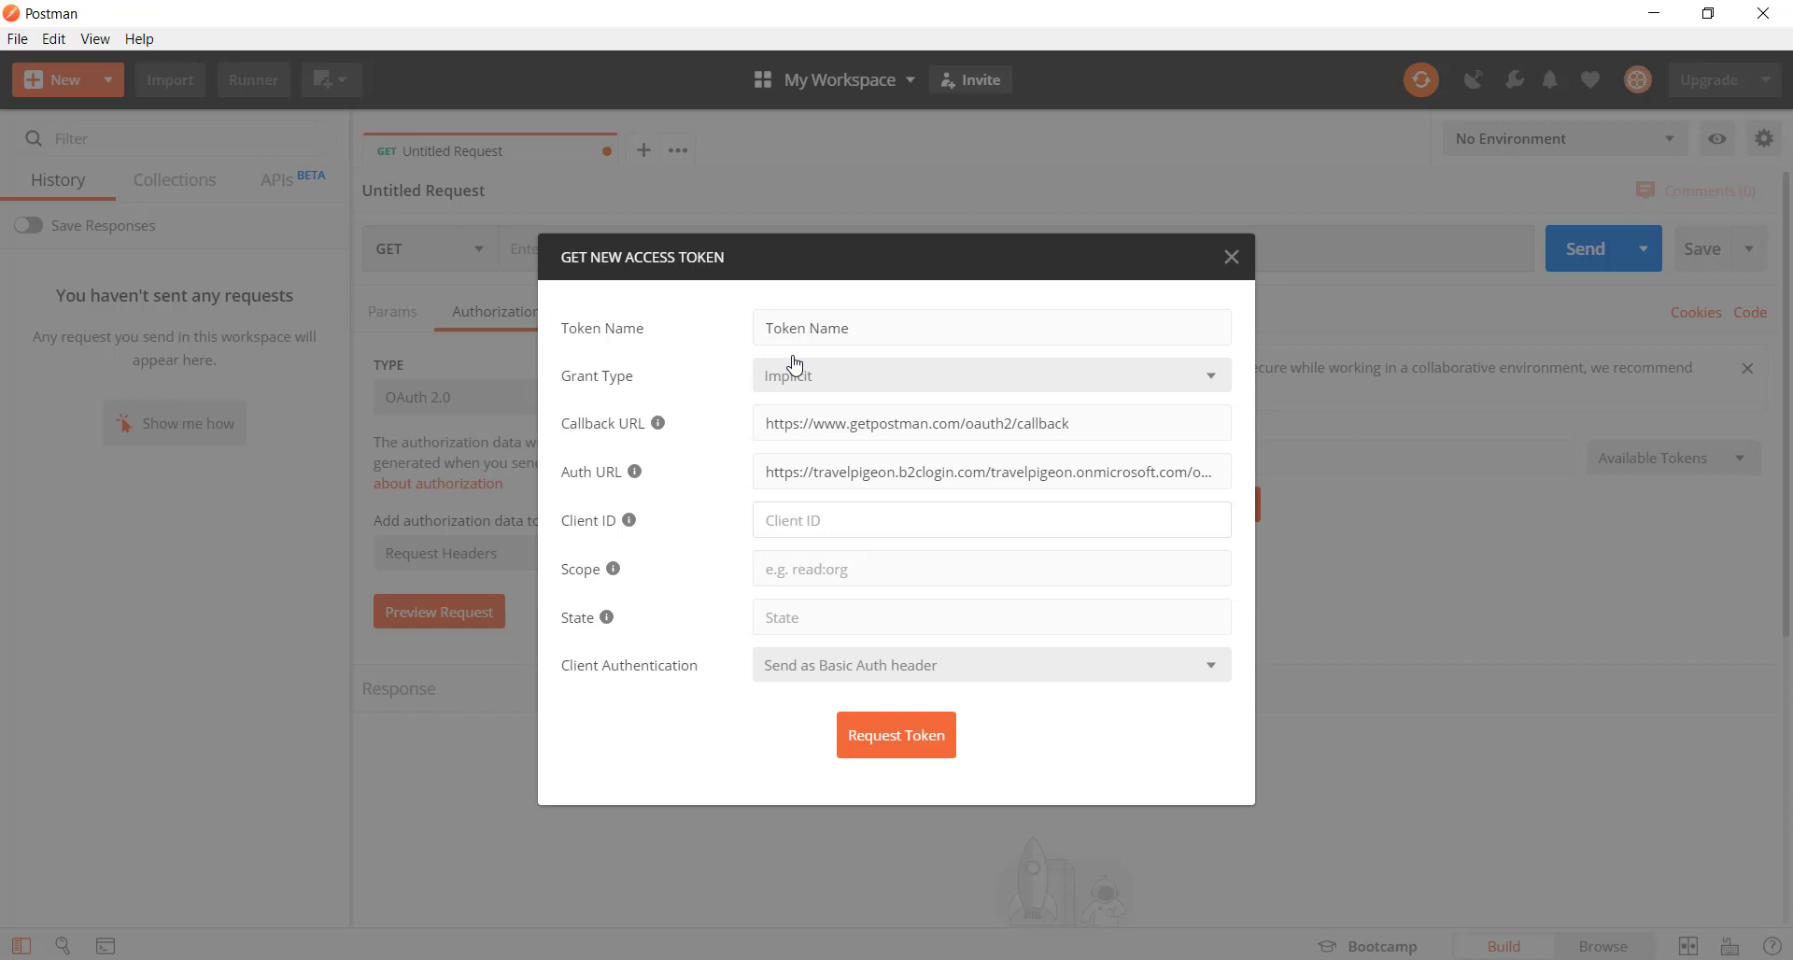
text(689c1f3f-9e8c-47c8-bfe0-41159e667534/isMSAApp/)
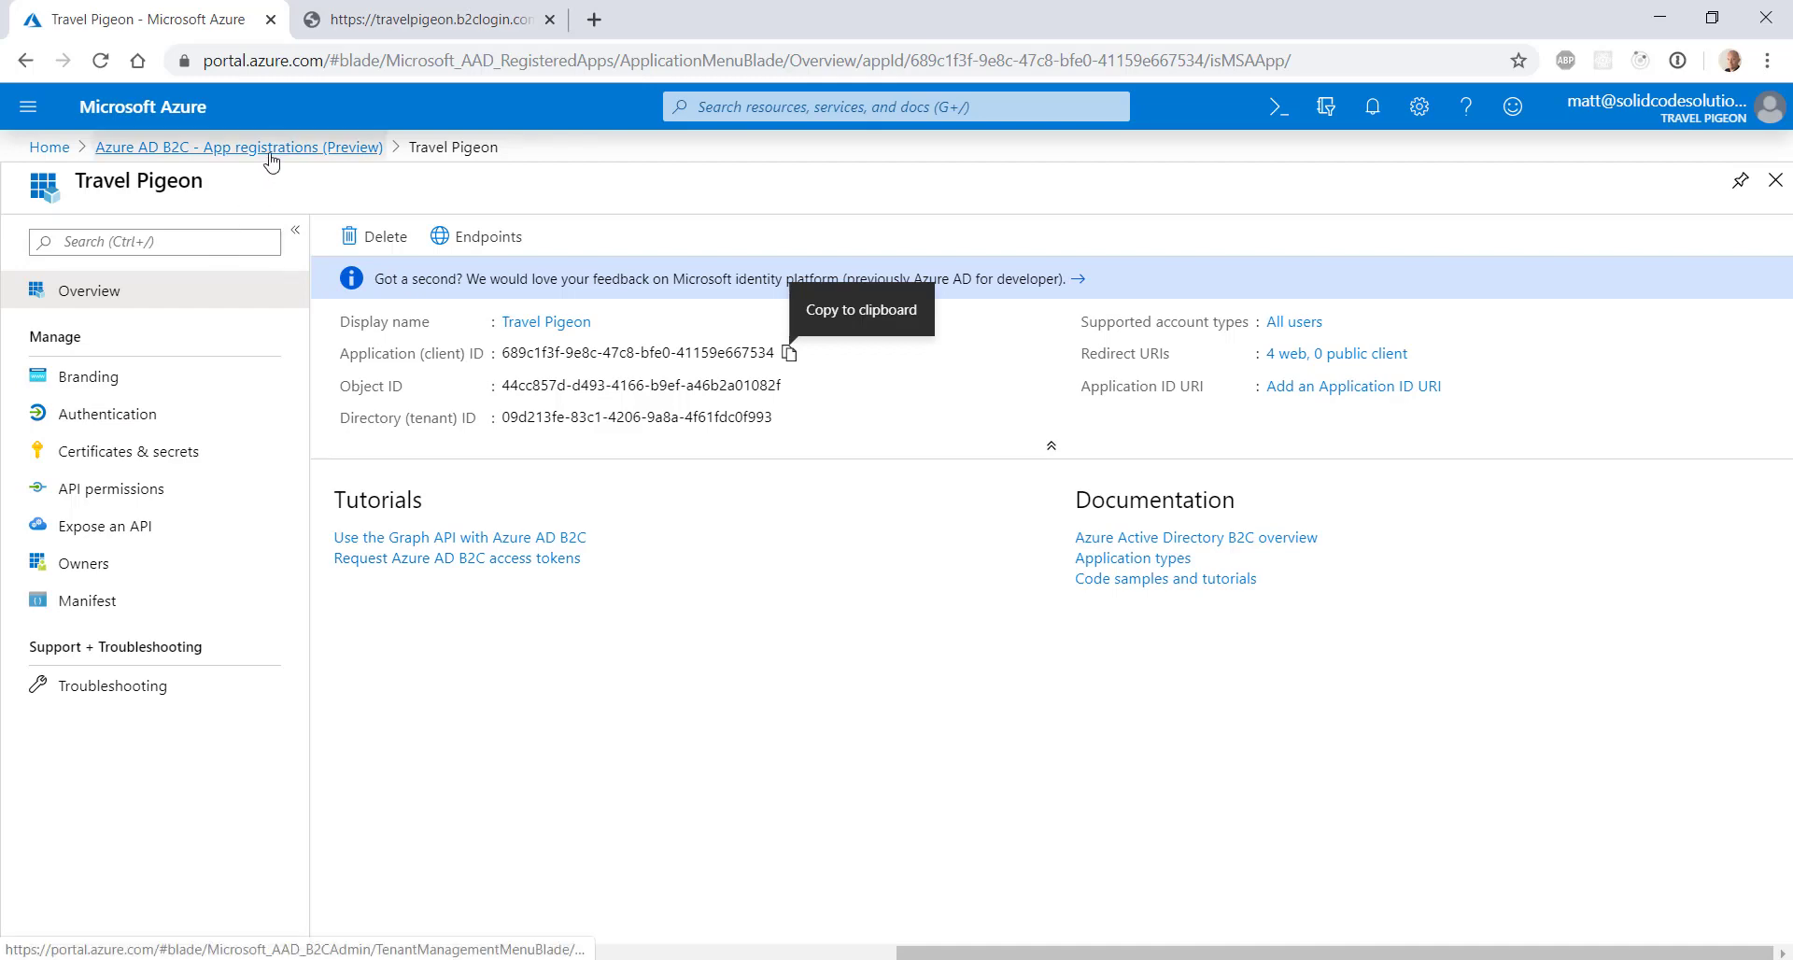
View Travel Pigeon API's Expose an API scopes and copy the Read scope address
click(239, 146)
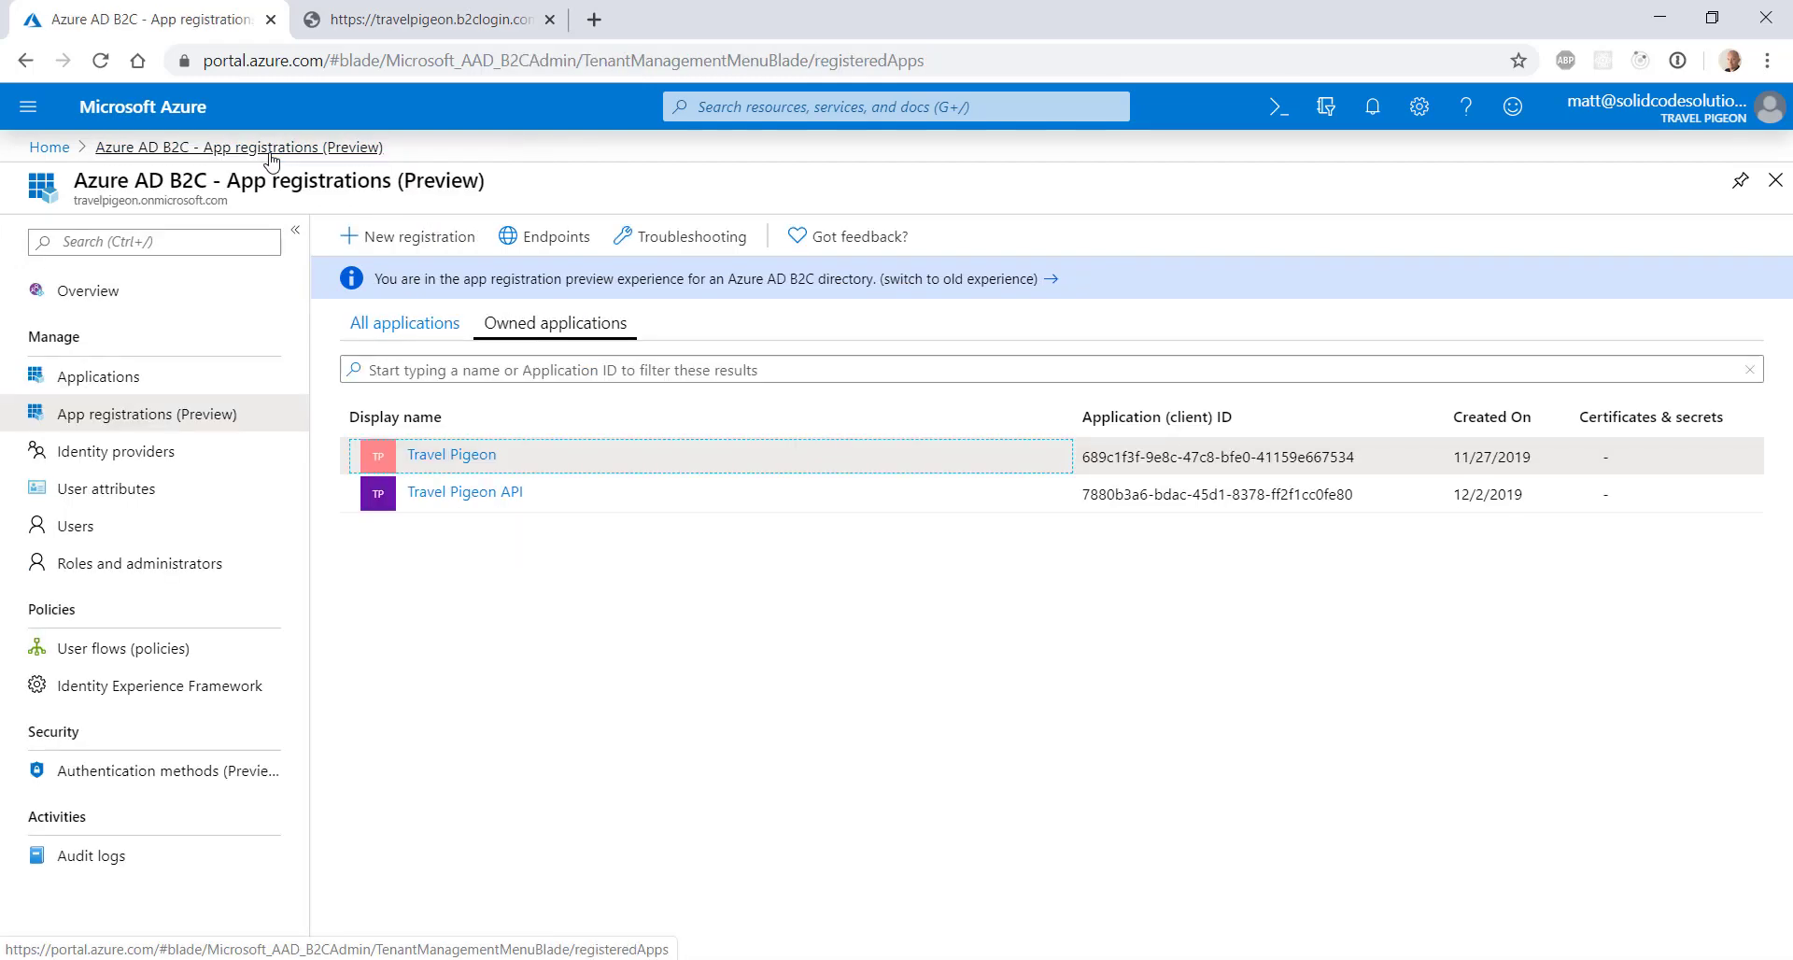
click(464, 491)
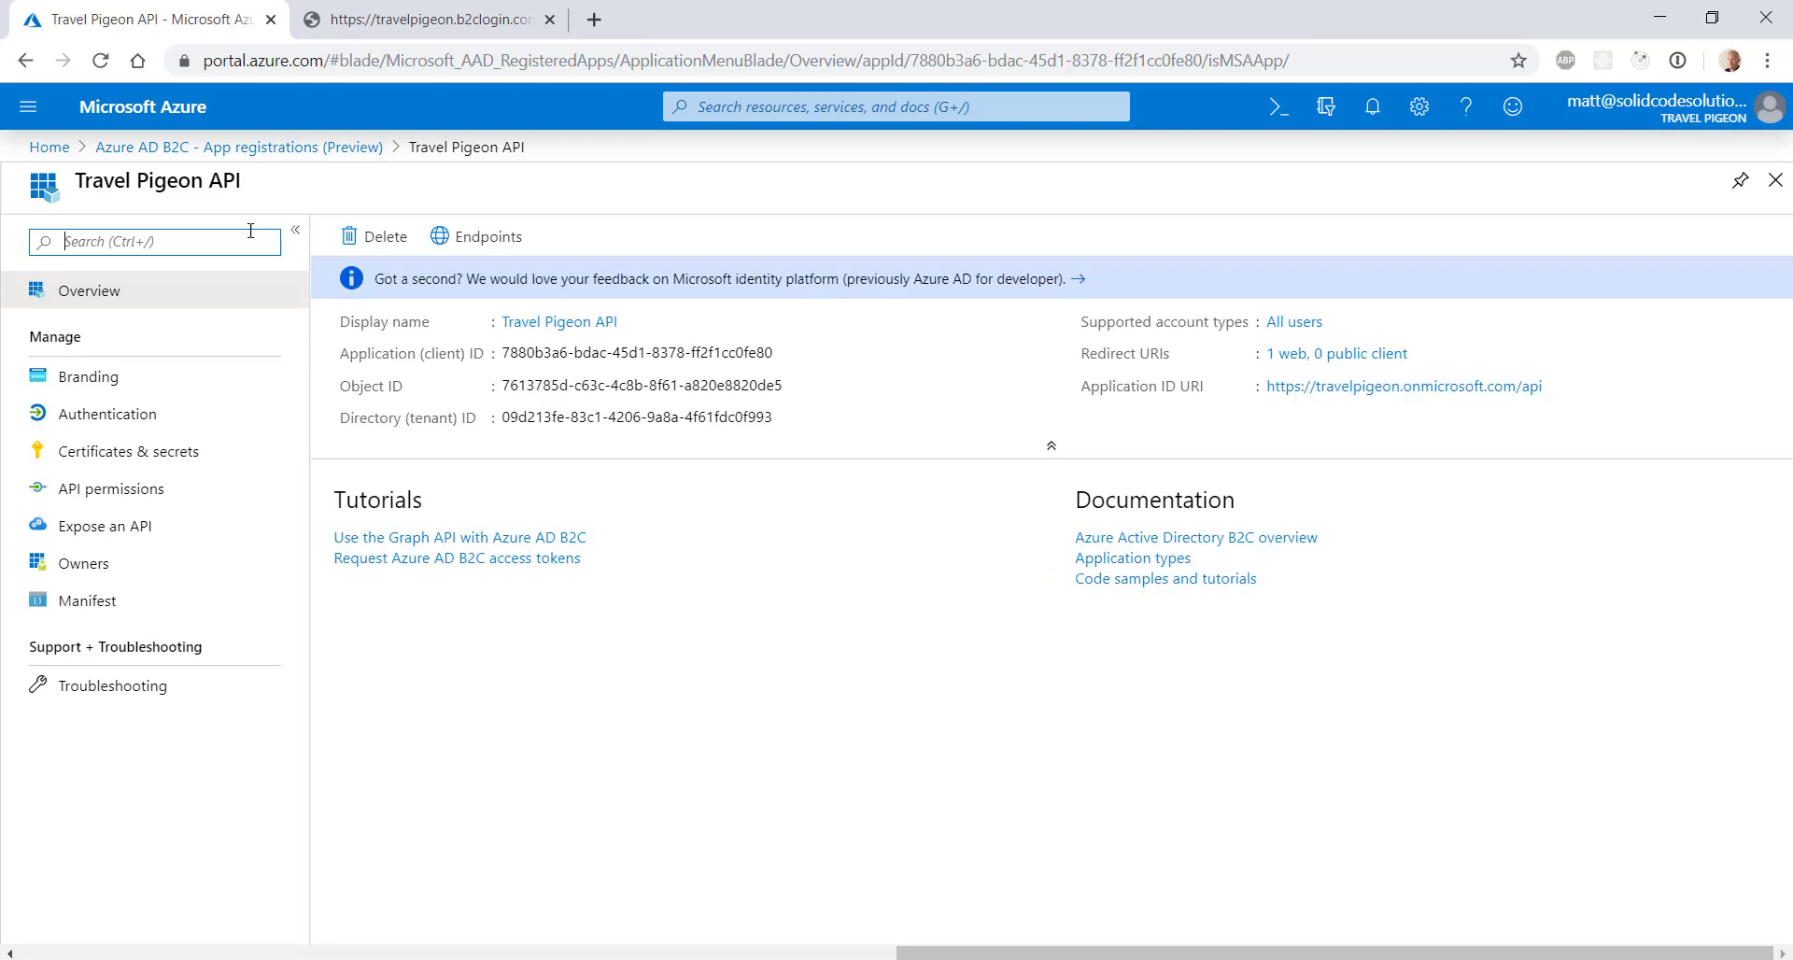
mouse_move(112, 487)
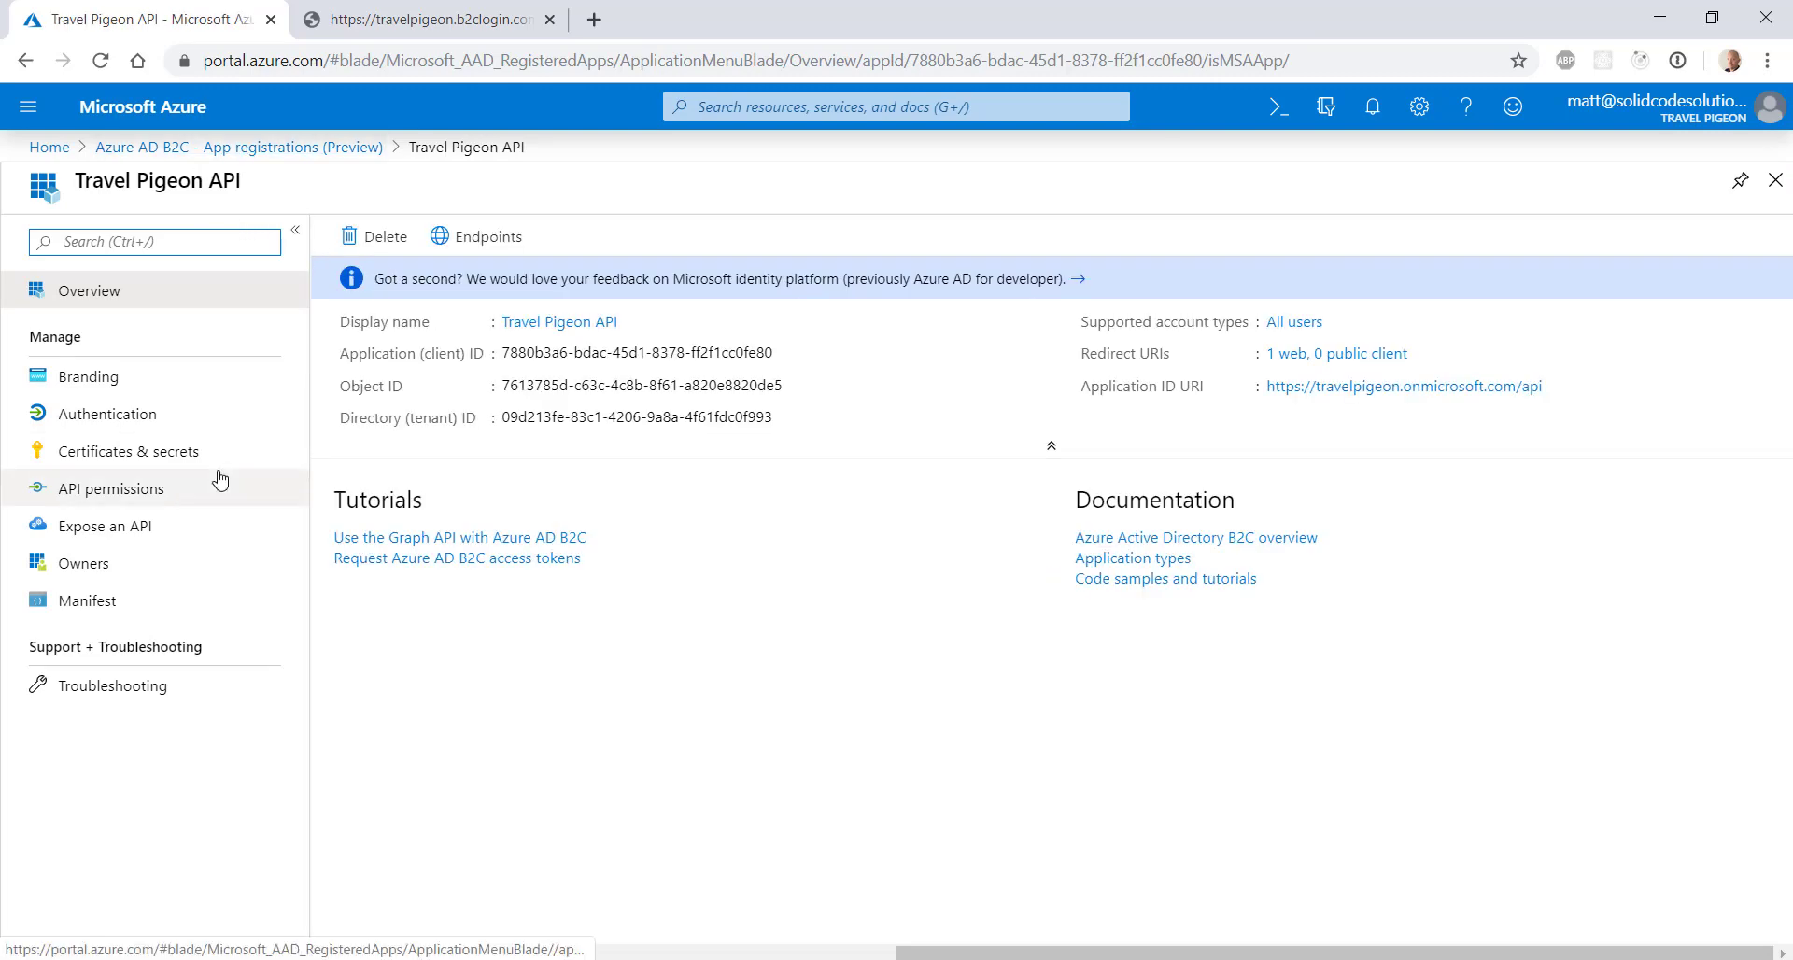
click(107, 525)
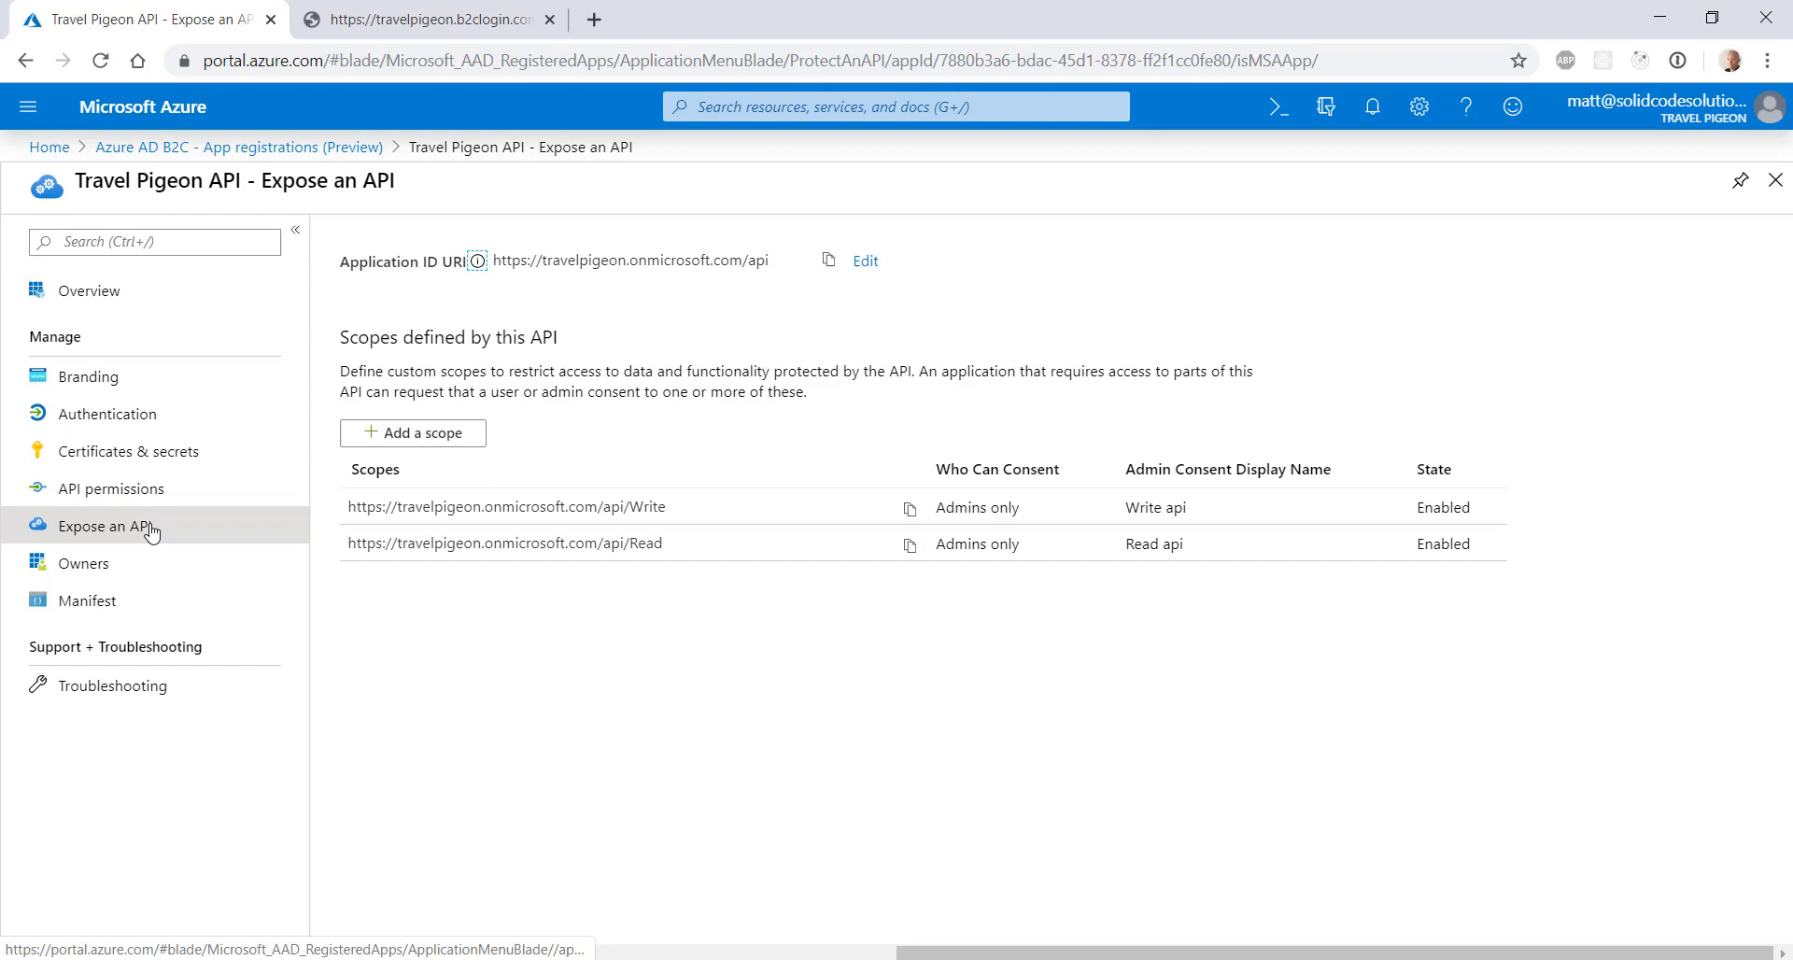
click(909, 545)
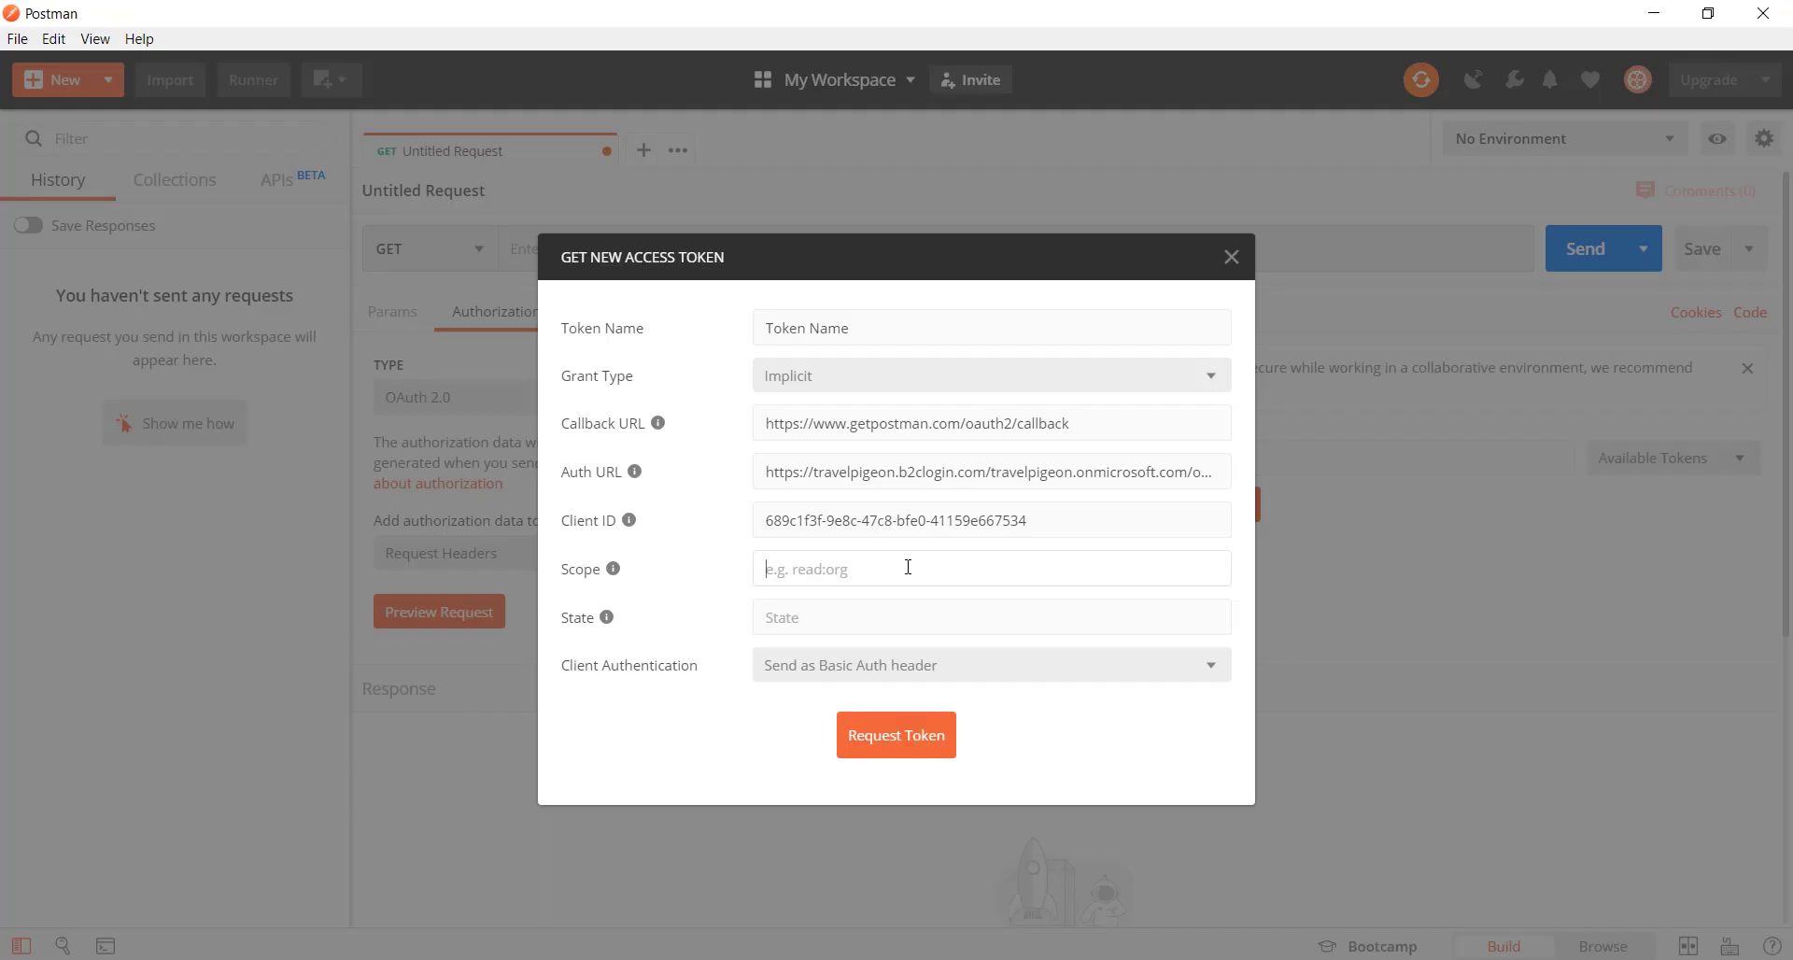
text(https://travelpigeon.onmicrosoft.com/api/Read)
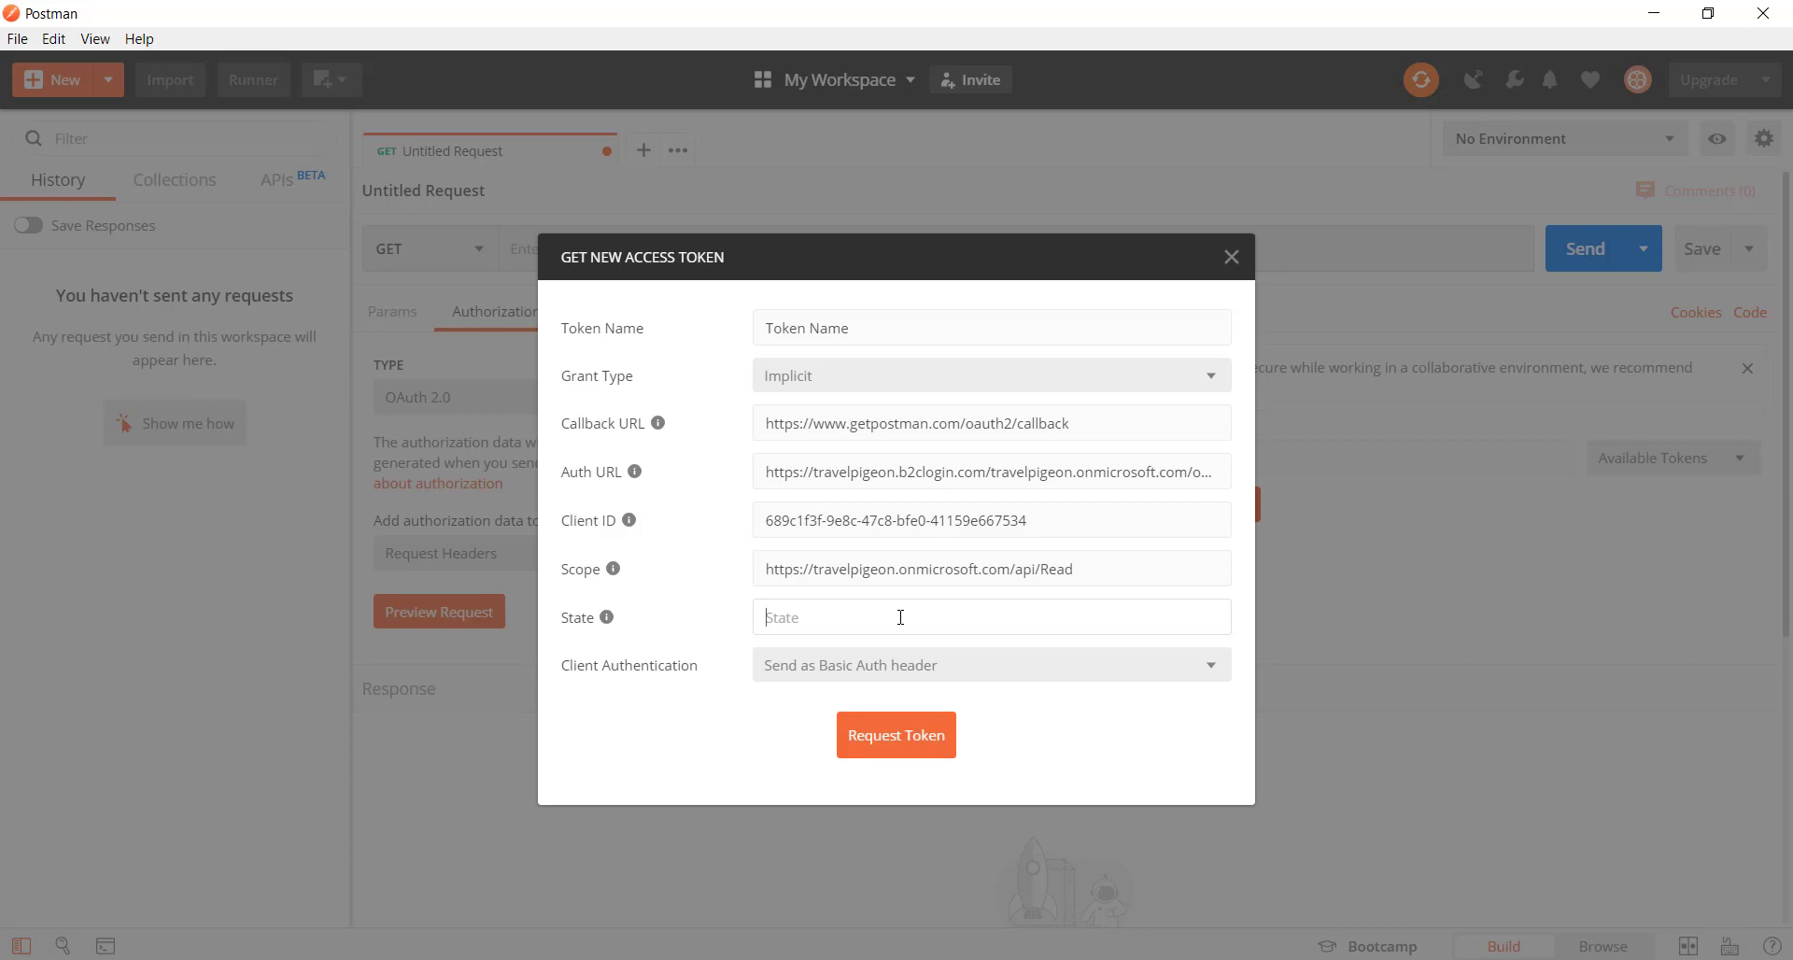
text(anything)
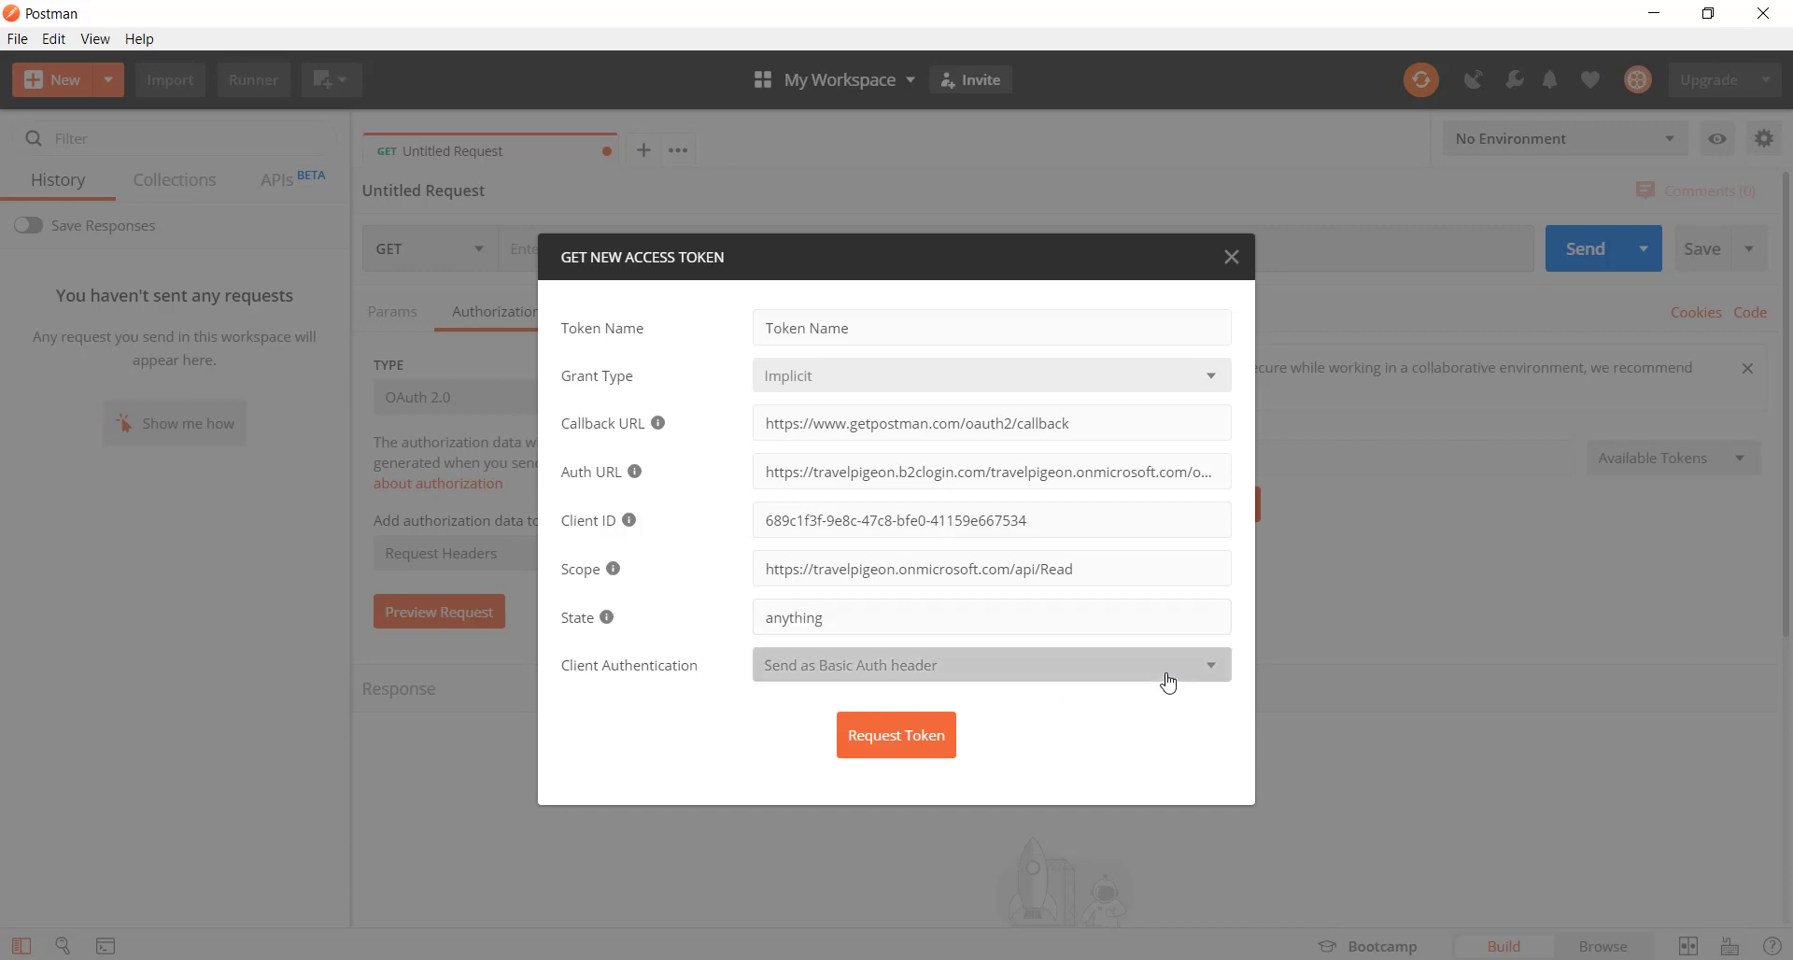
click(990, 664)
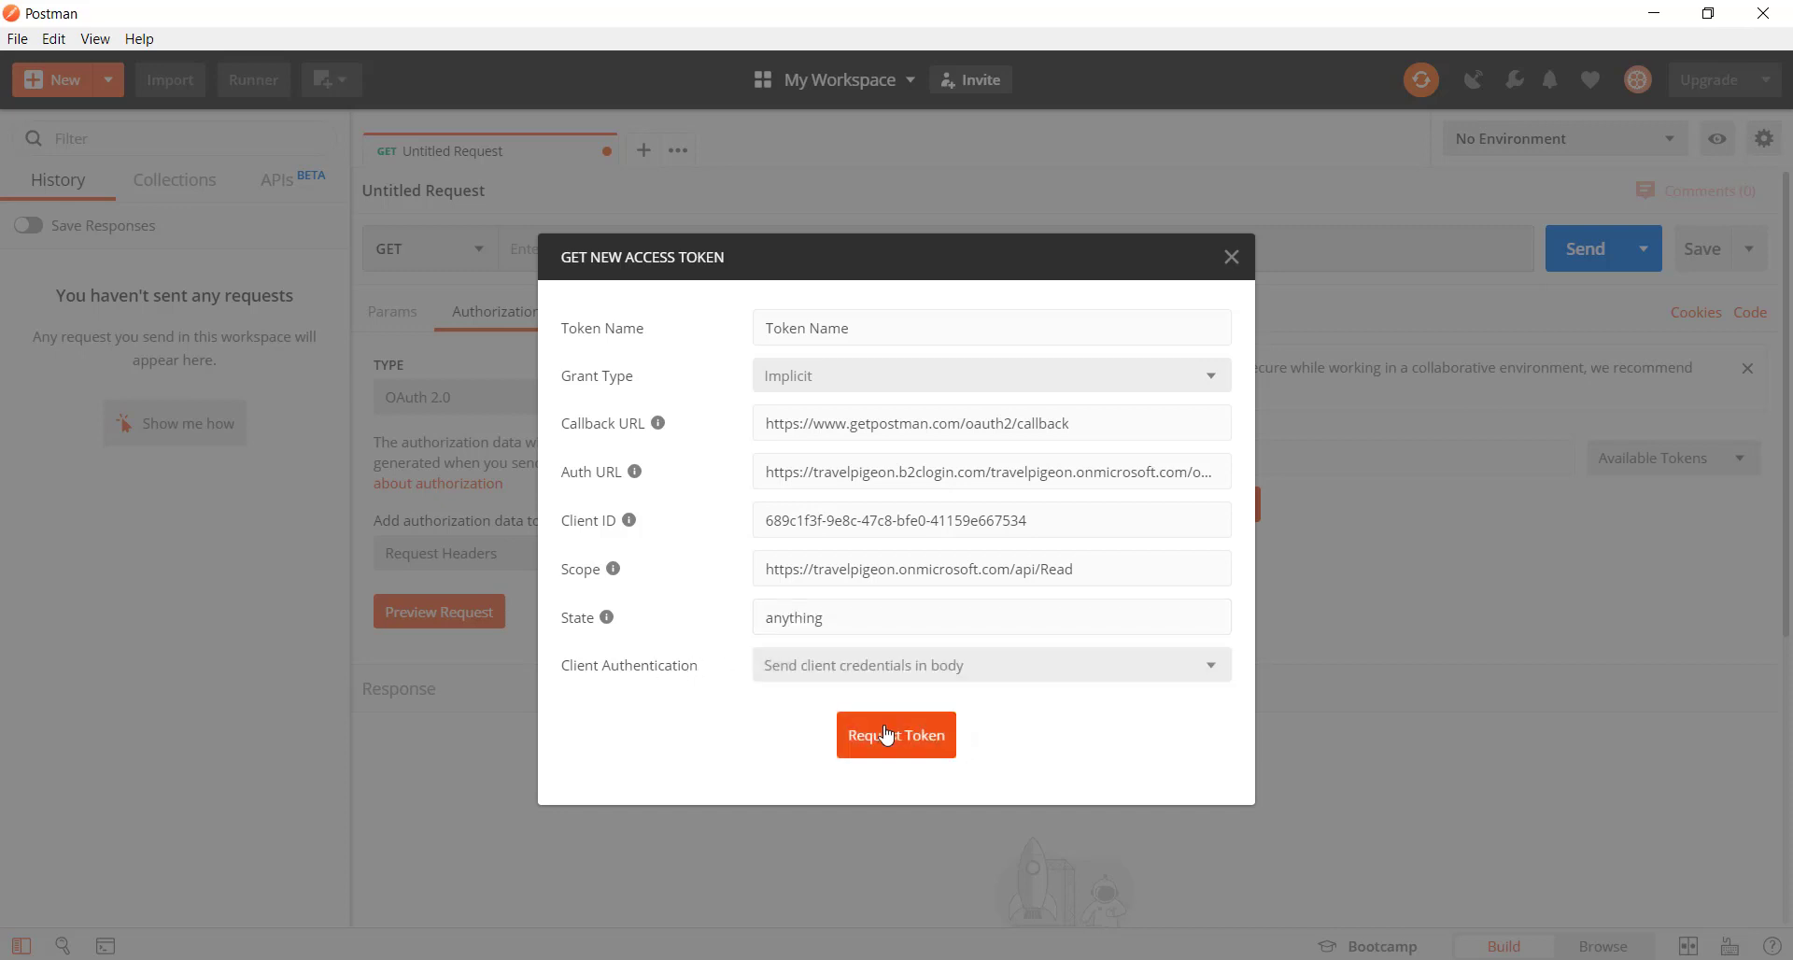
click(896, 734)
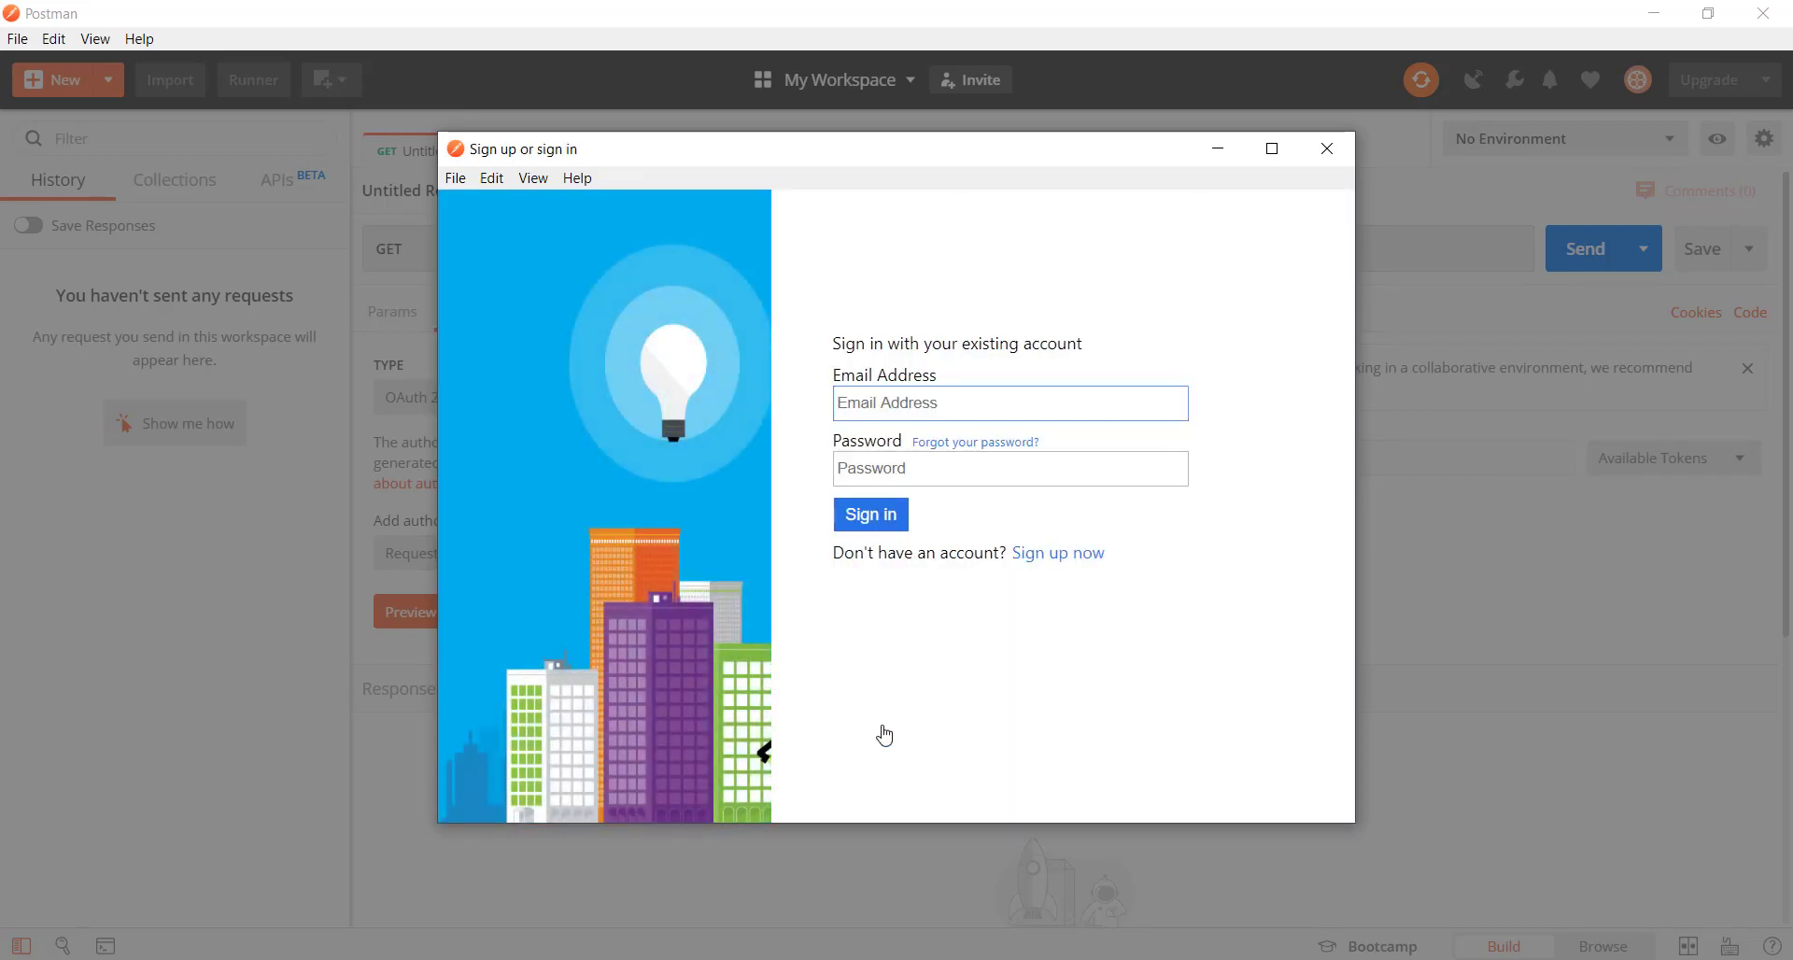
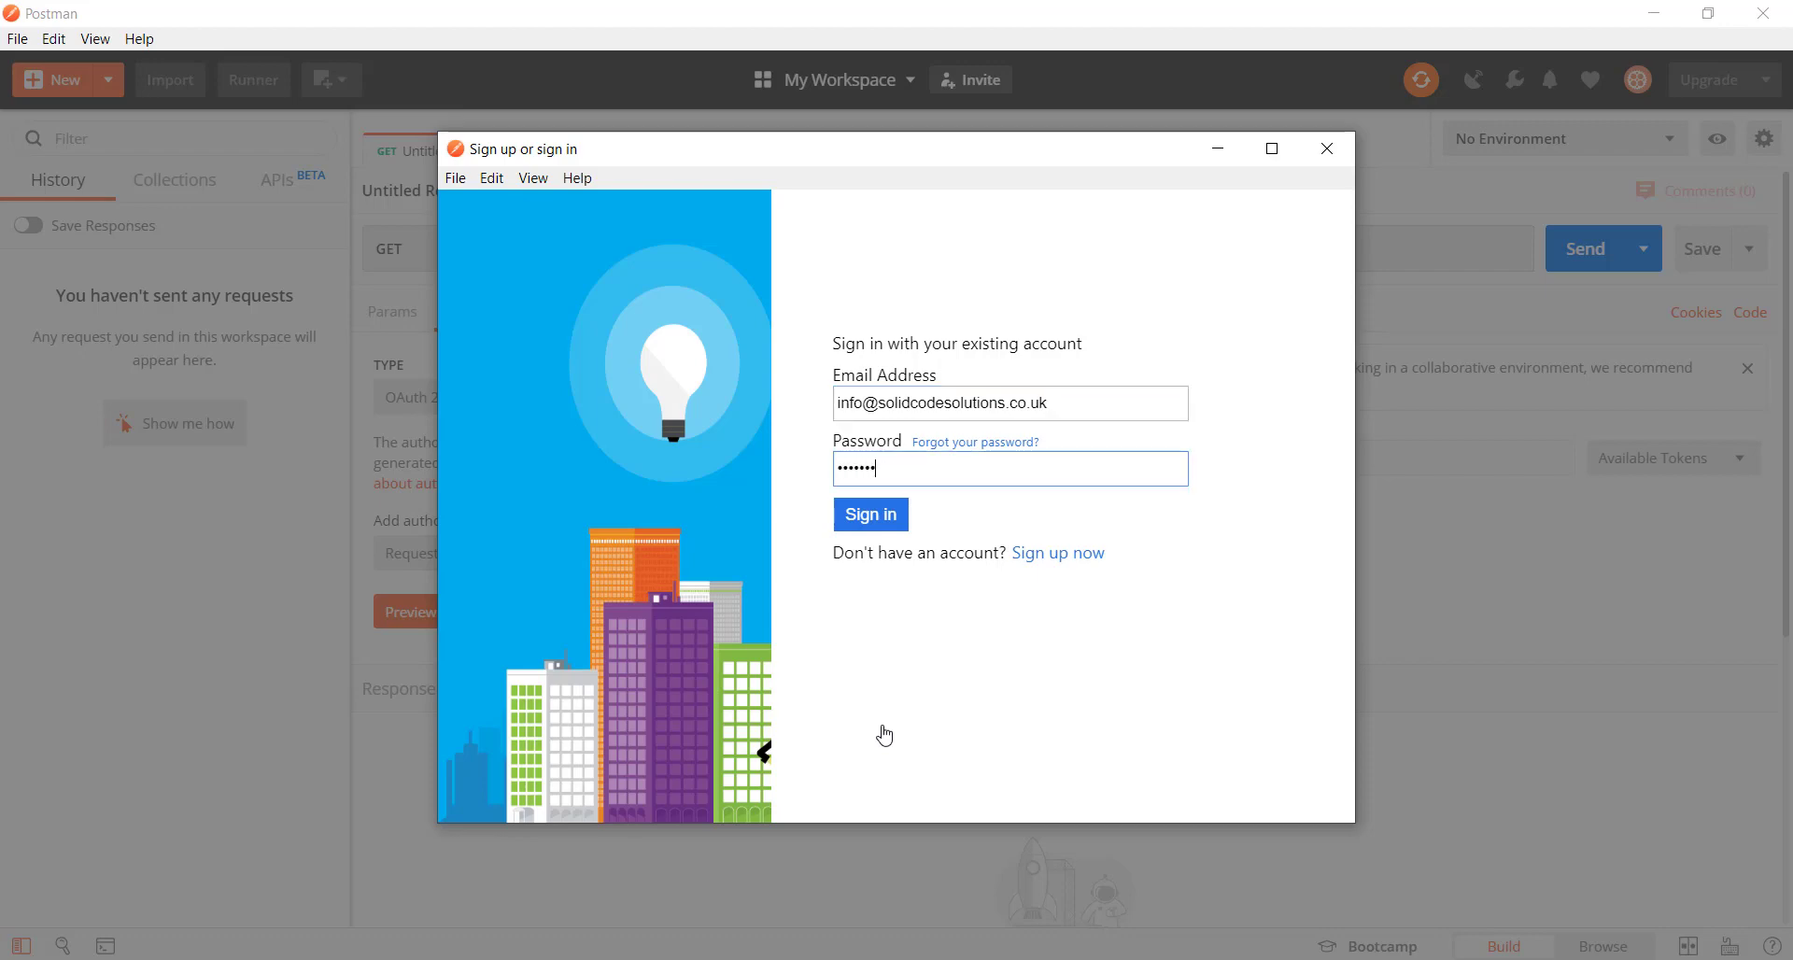
click(869, 513)
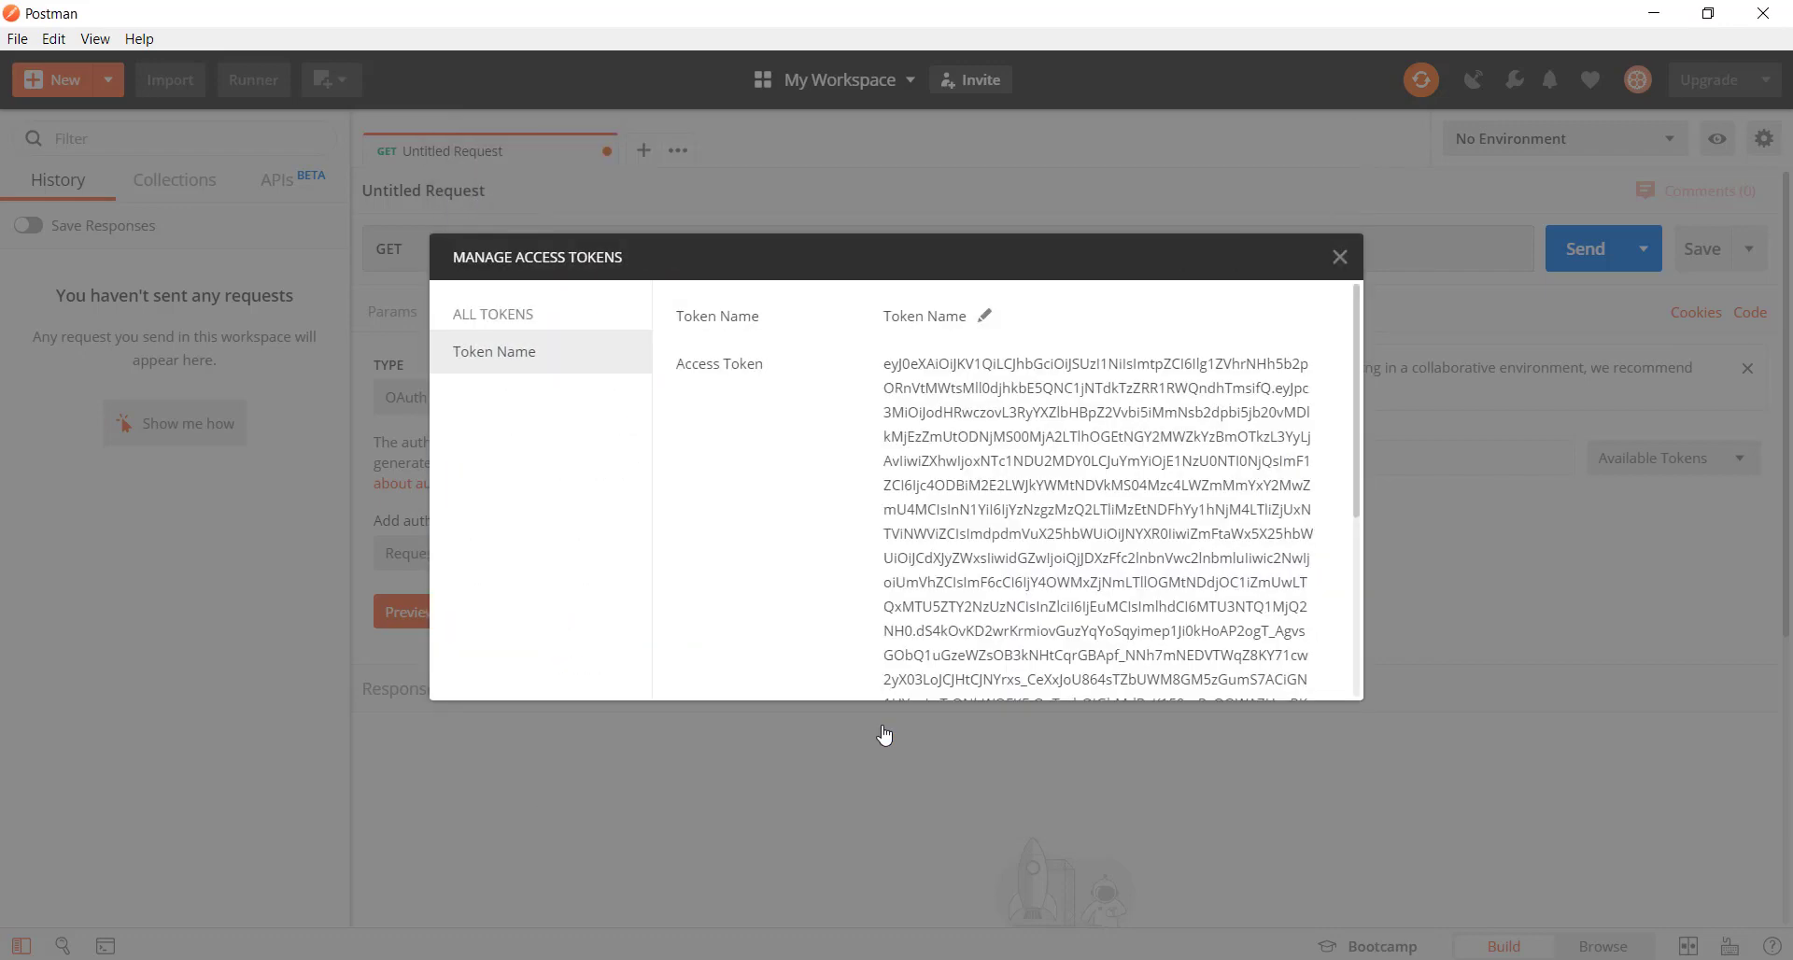